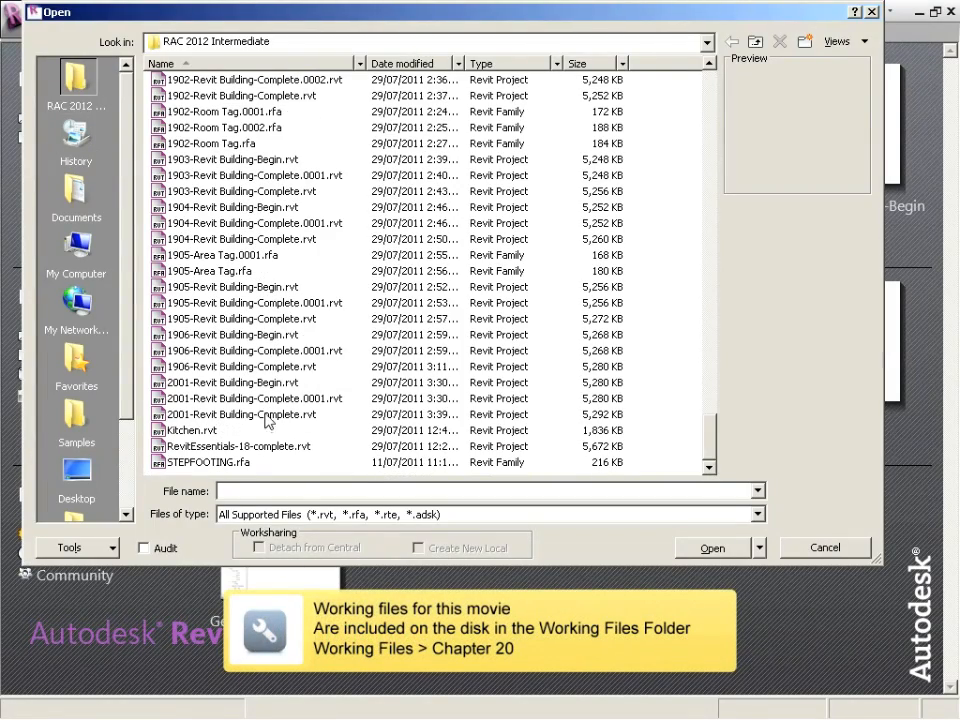
Step: Open 2001-Revit Building-Complete.rvt and save it as project 2002-Revit Building-Begin.rvt
left_click(240, 414)
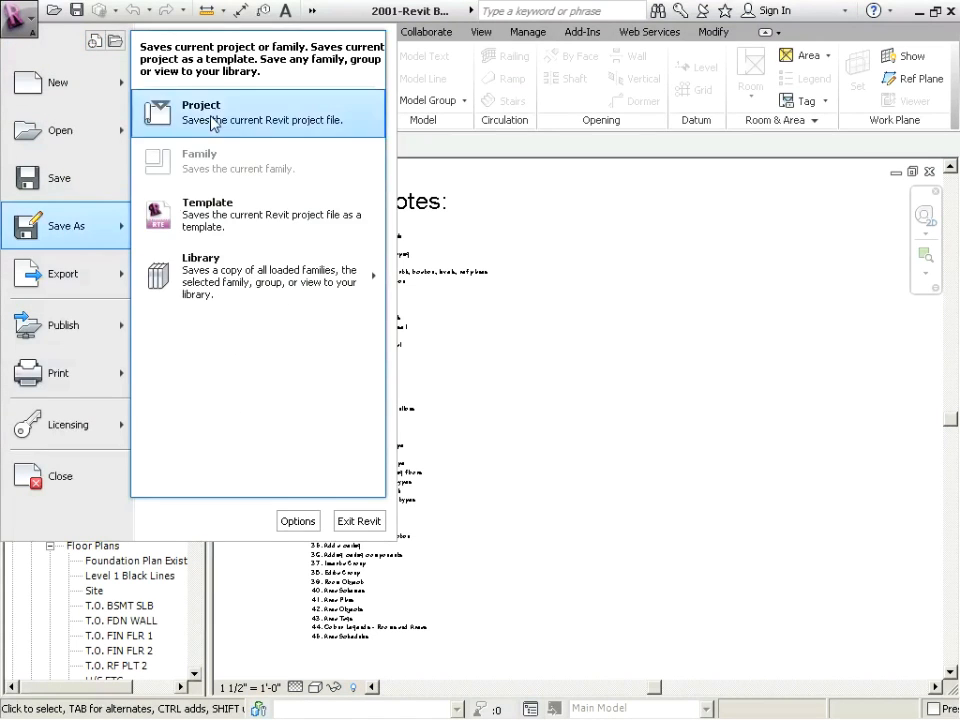
left_click(200, 112)
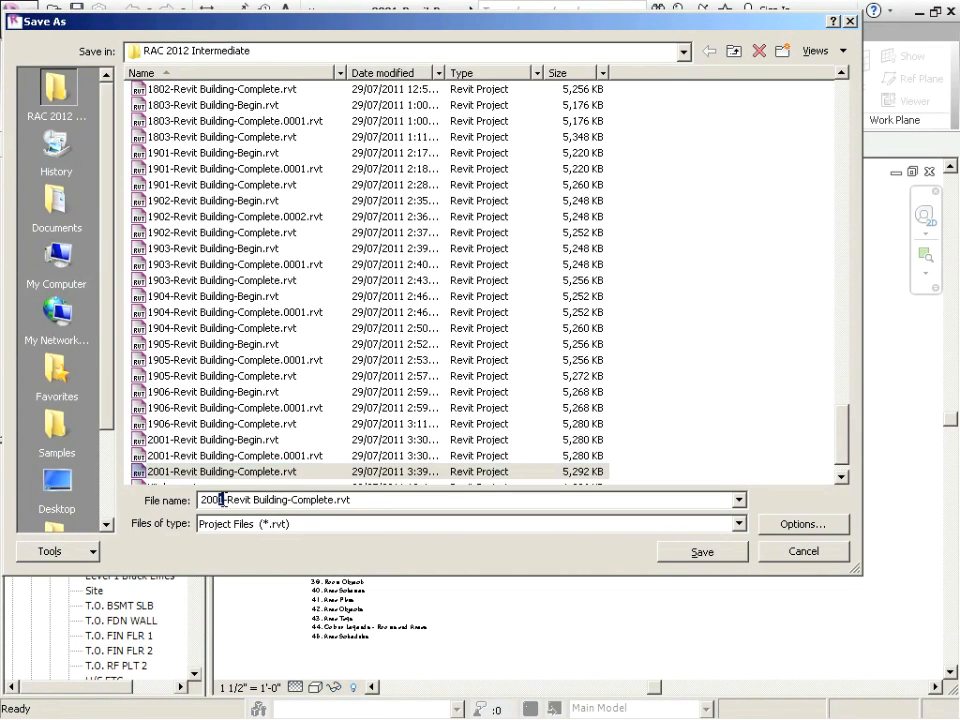
type("2002-Revit Building-Begin.rvt")
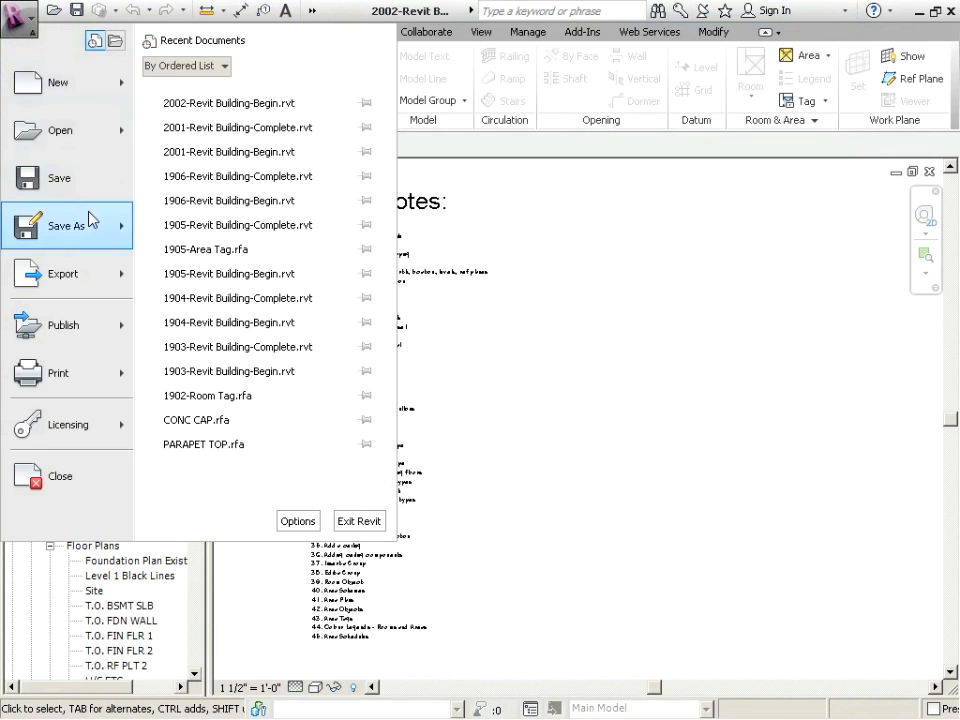
left_click(68, 224)
type("46.")
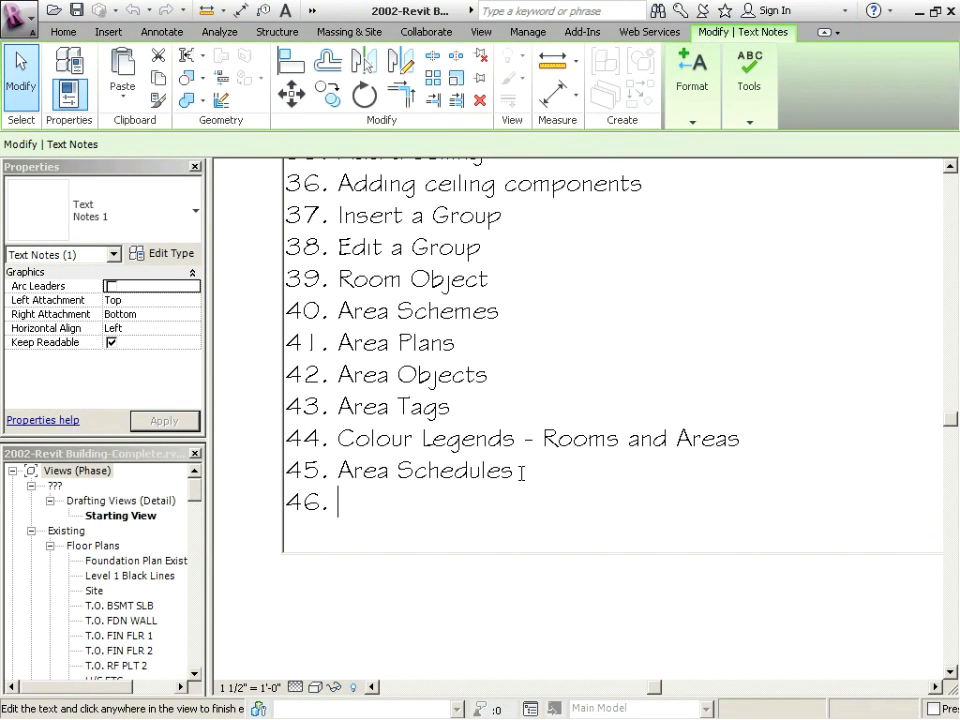
Step: Type 'Schedules-Filter, Sort and' as new item 46 in the text notes list
type("Schedules")
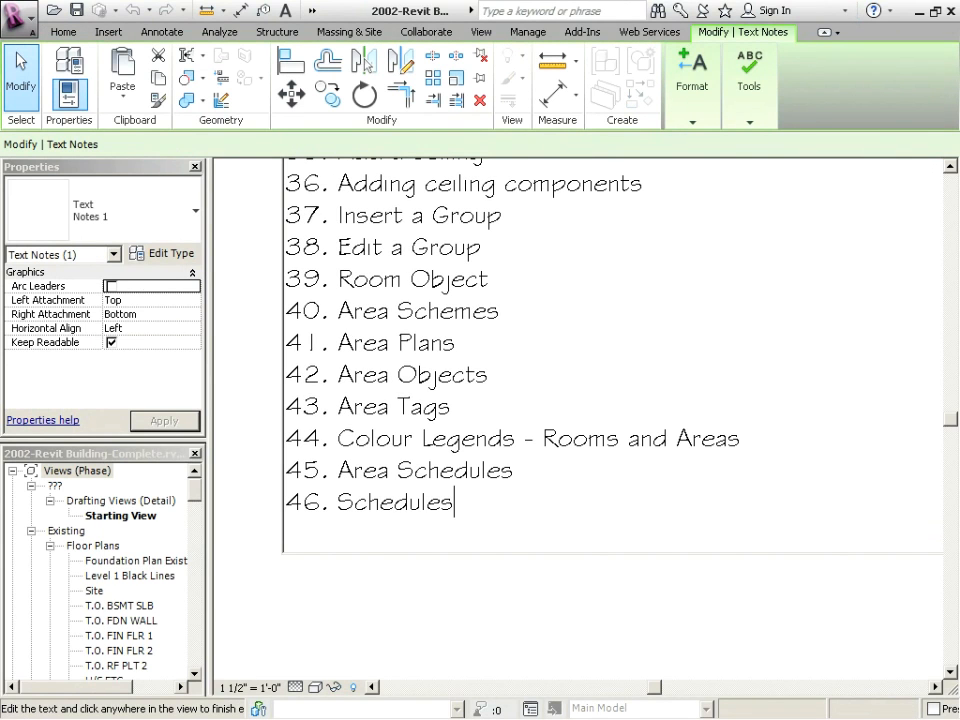
type("-Filte")
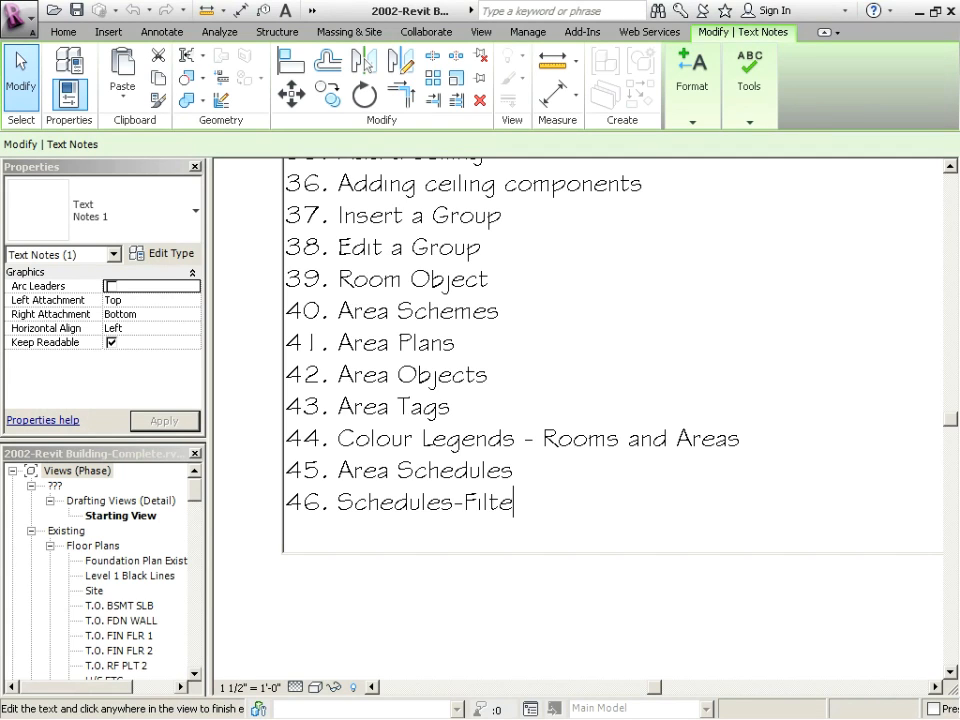
type("r, Sort and")
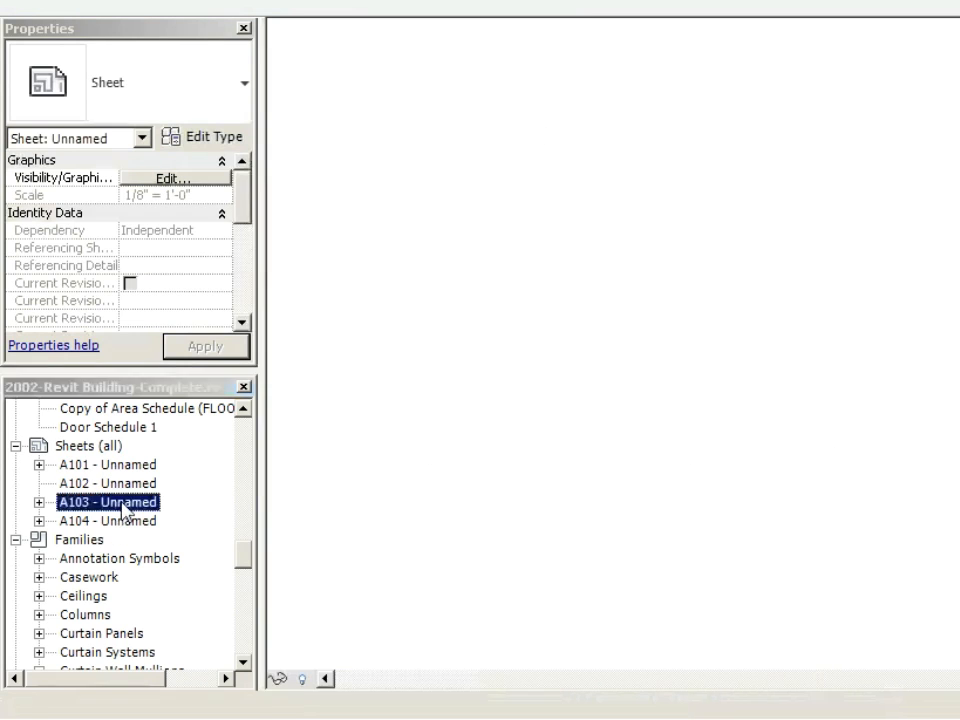
Step: Review existing sheets, then create sheet A105 titled FLOOR FINISHES
double_click(116, 502)
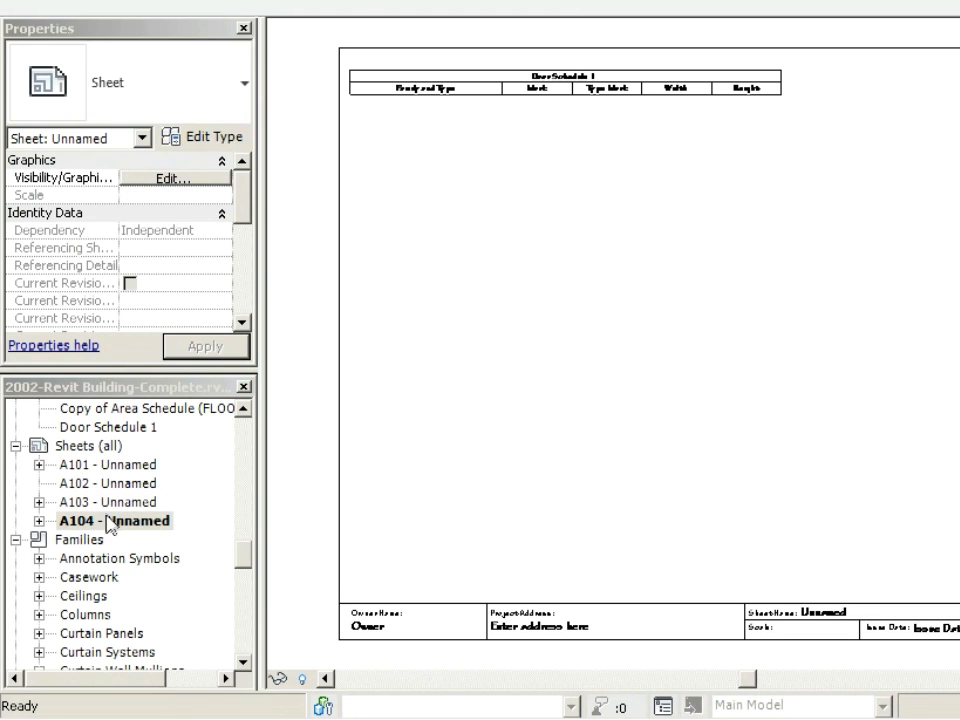
left_click(88, 444)
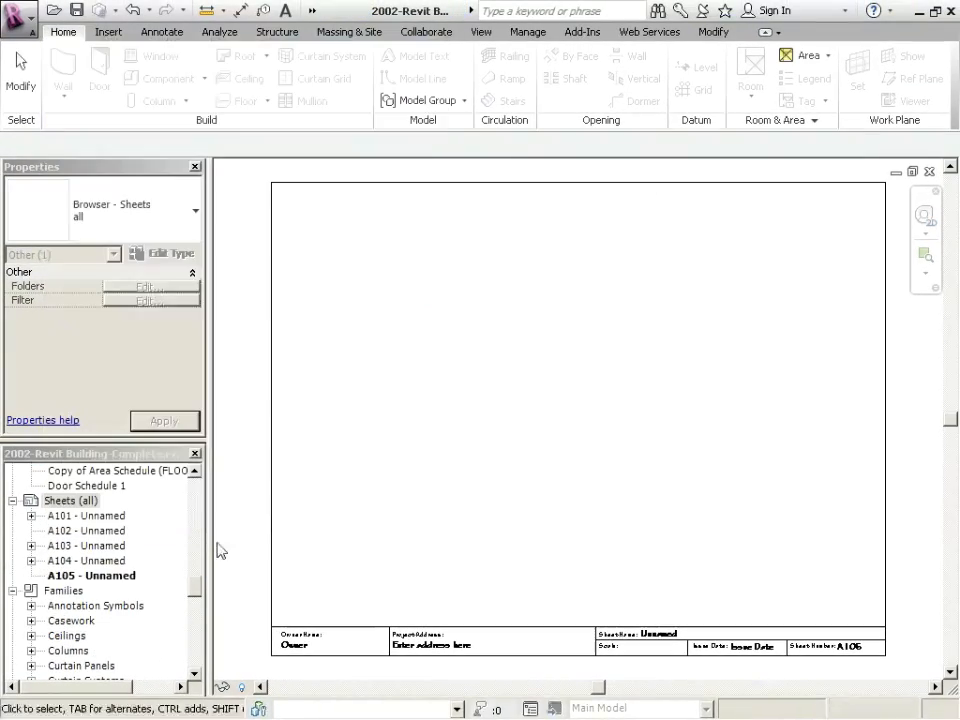
left_click(92, 576)
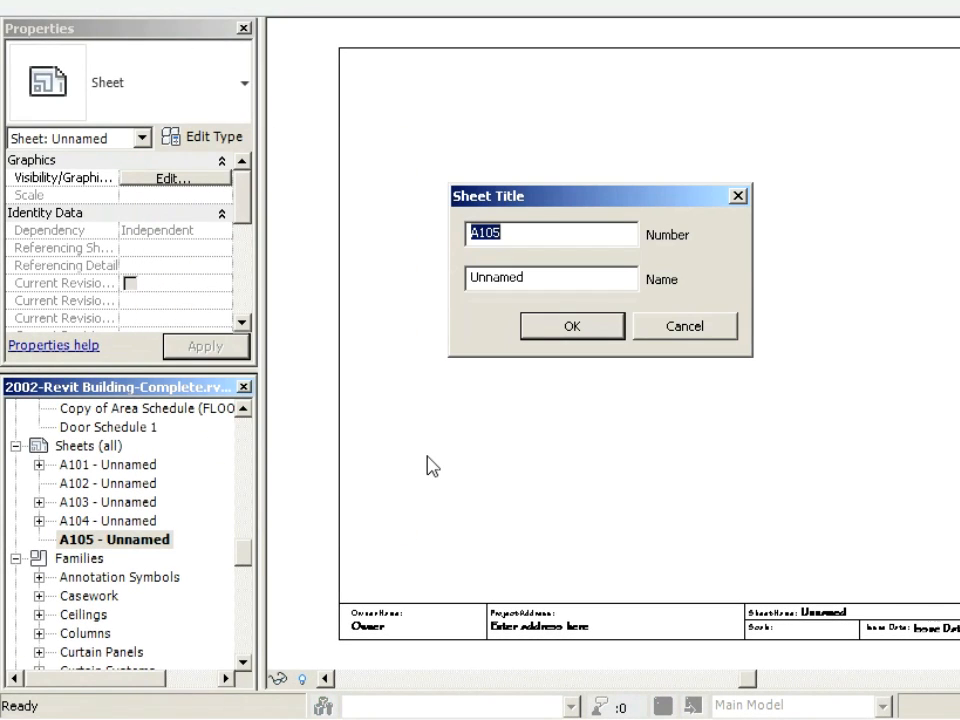
type("FLOOR")
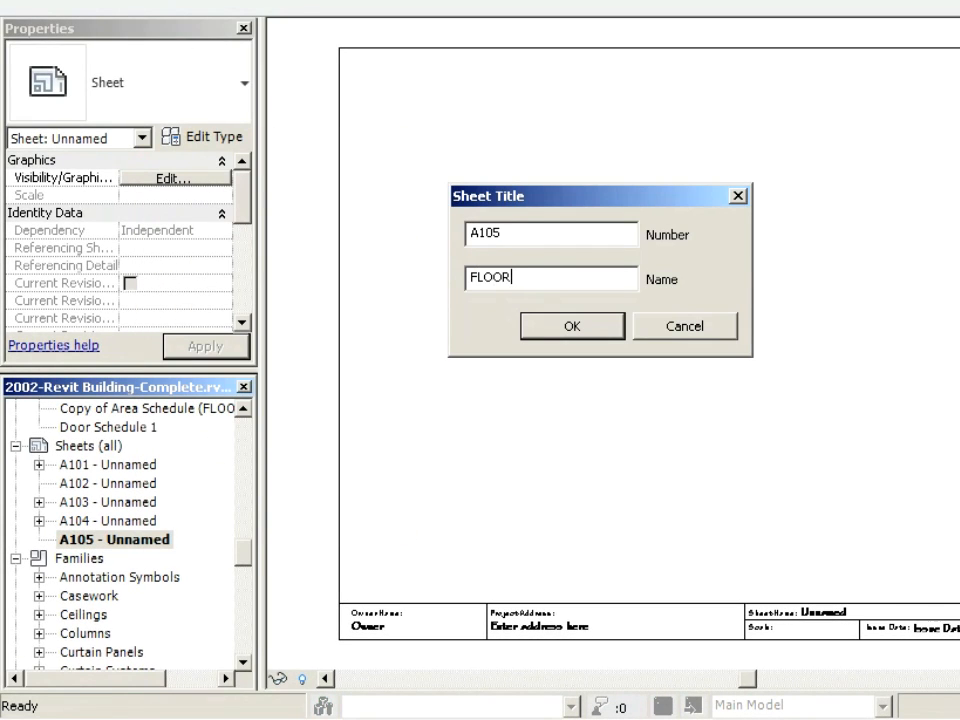
type("FINISHES")
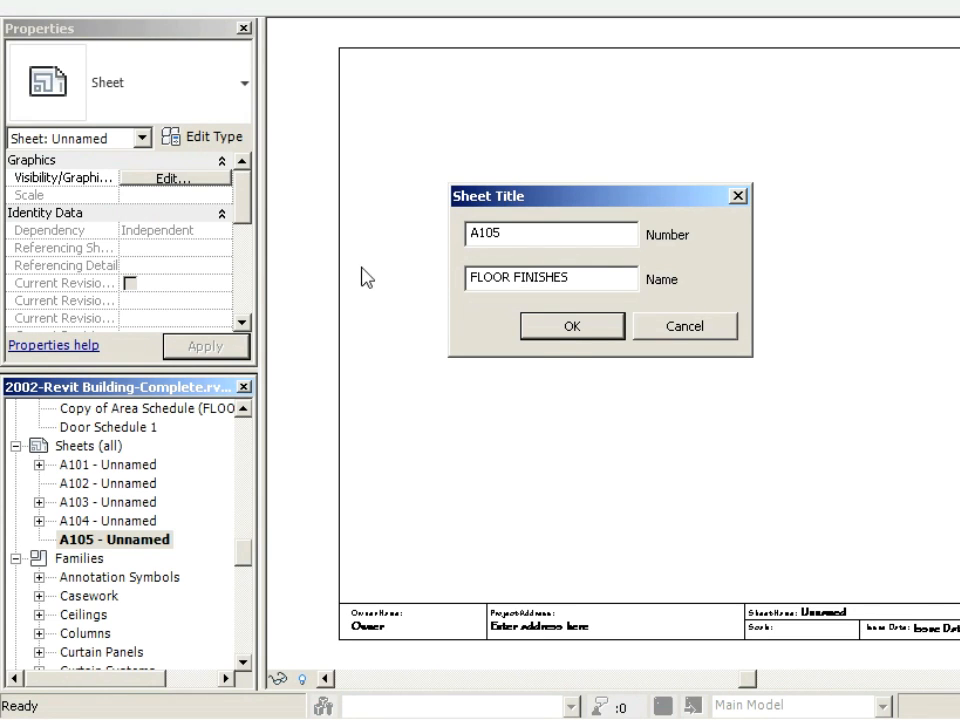
left_click(572, 326)
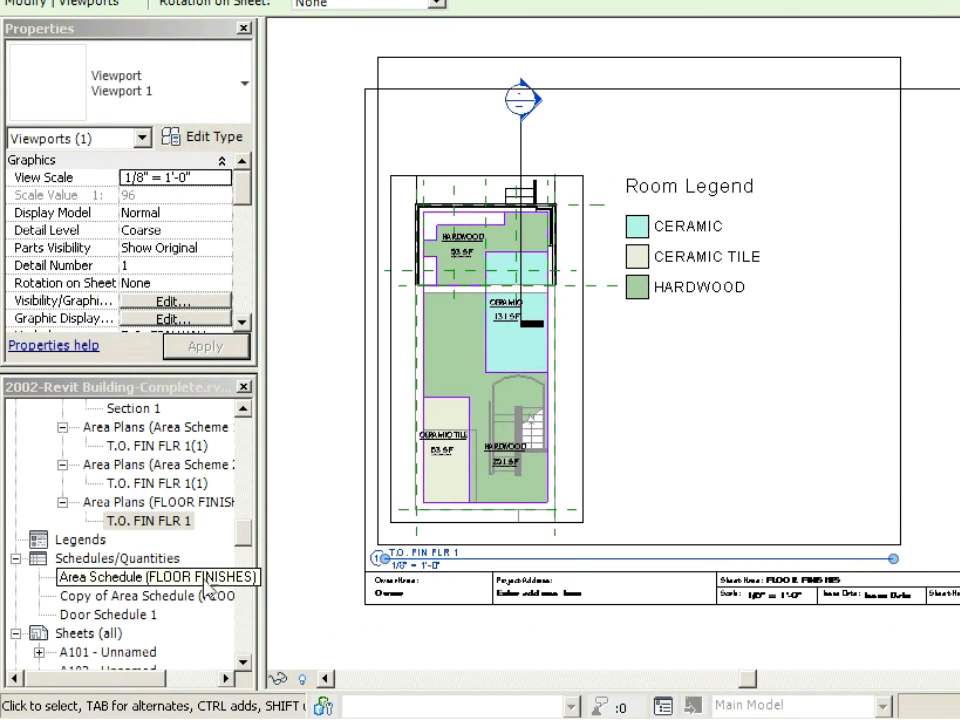
Step: Place the floor finishes area schedule on A105, hide the plan's elevation marker and reposition the viewport
left_click(144, 596)
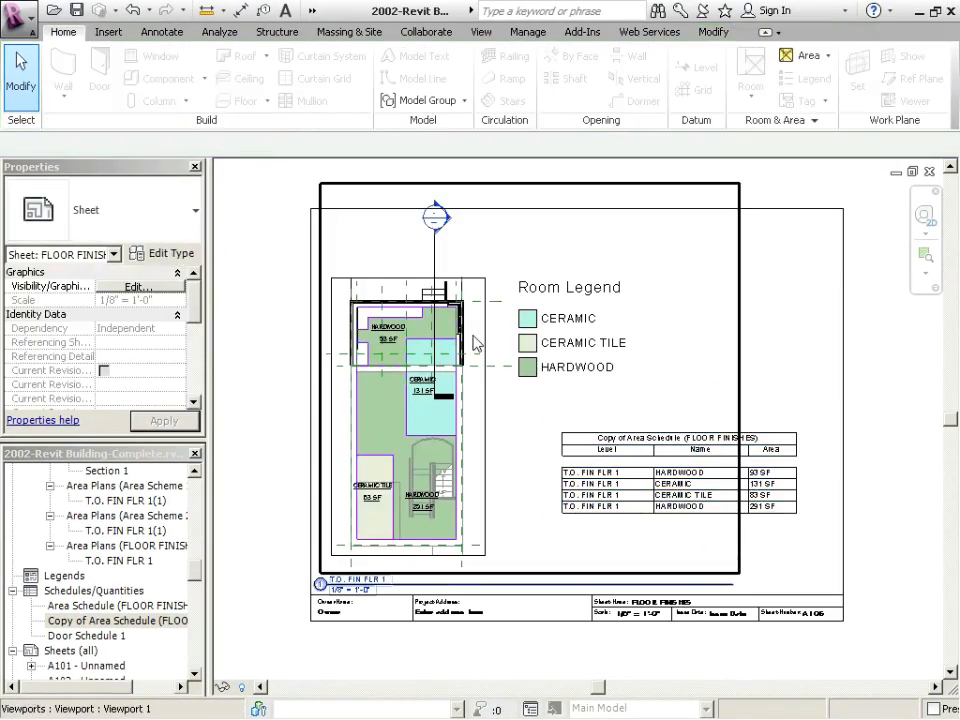
right_click(450, 330)
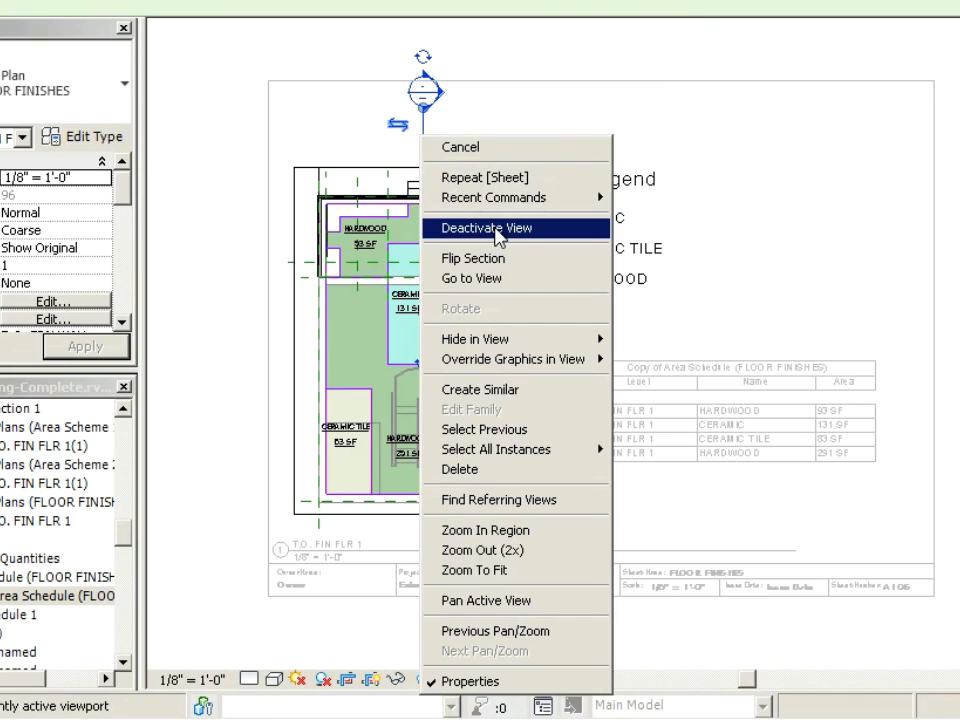
mouse_move(476, 338)
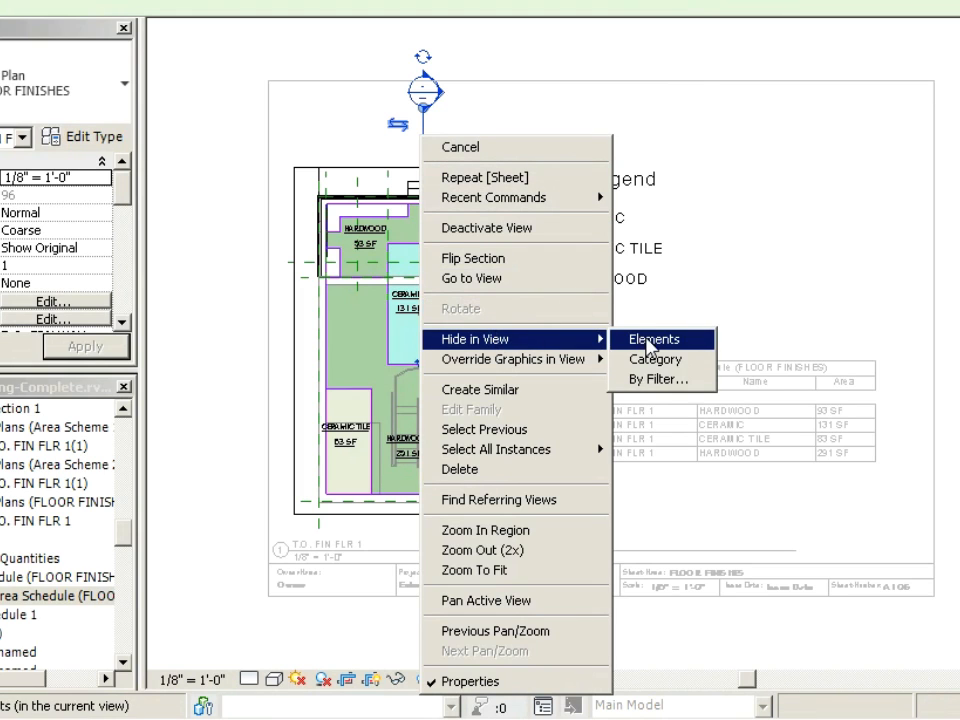
left_click(652, 340)
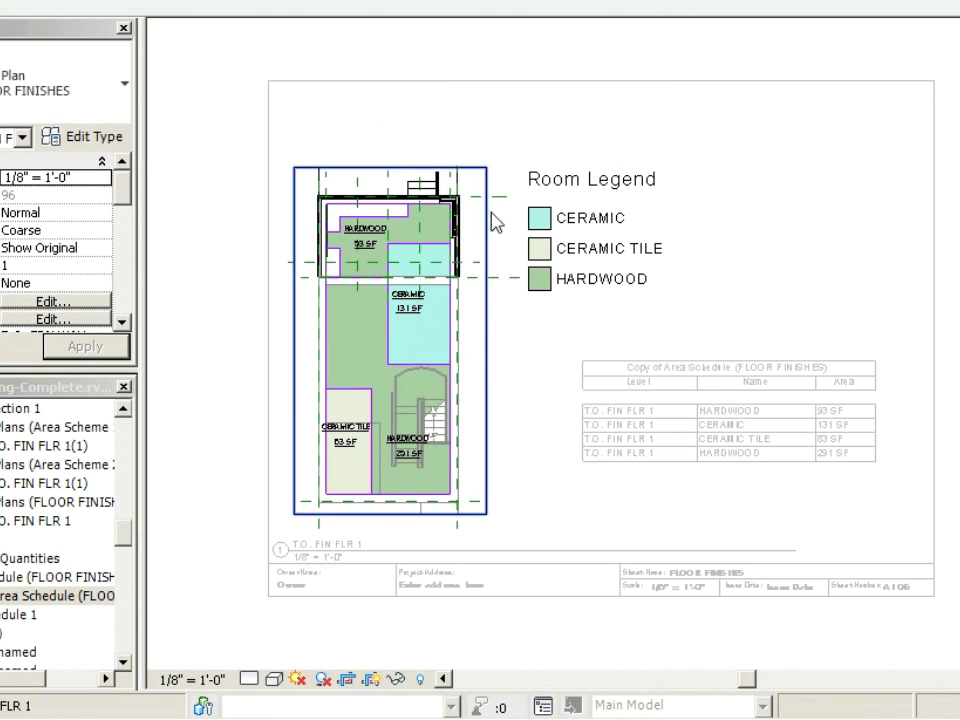
right_click(490, 220)
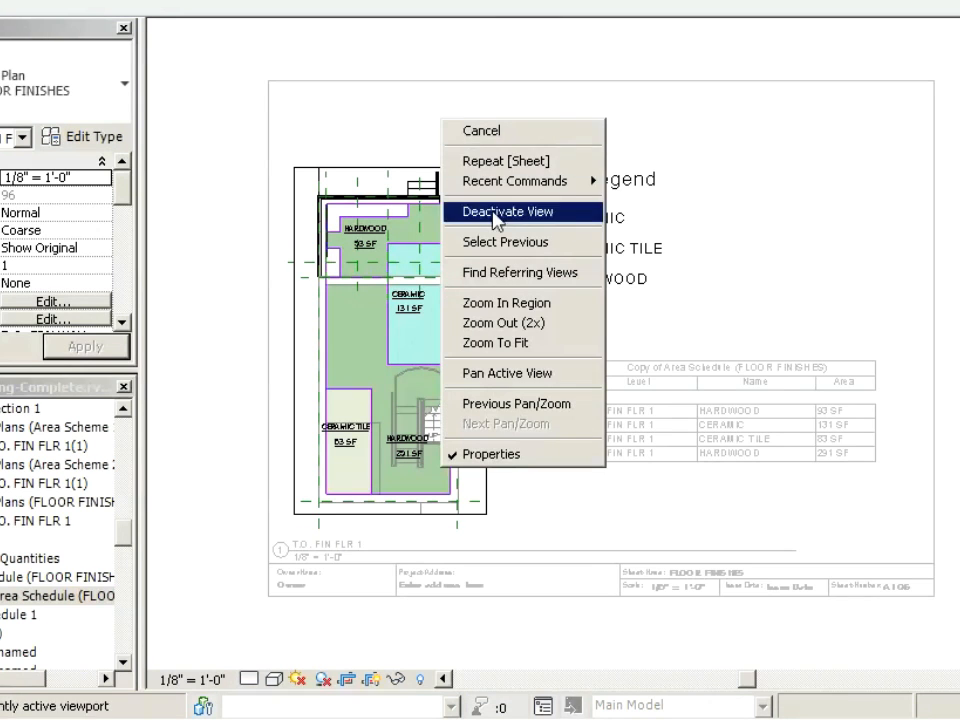
left_click(500, 212)
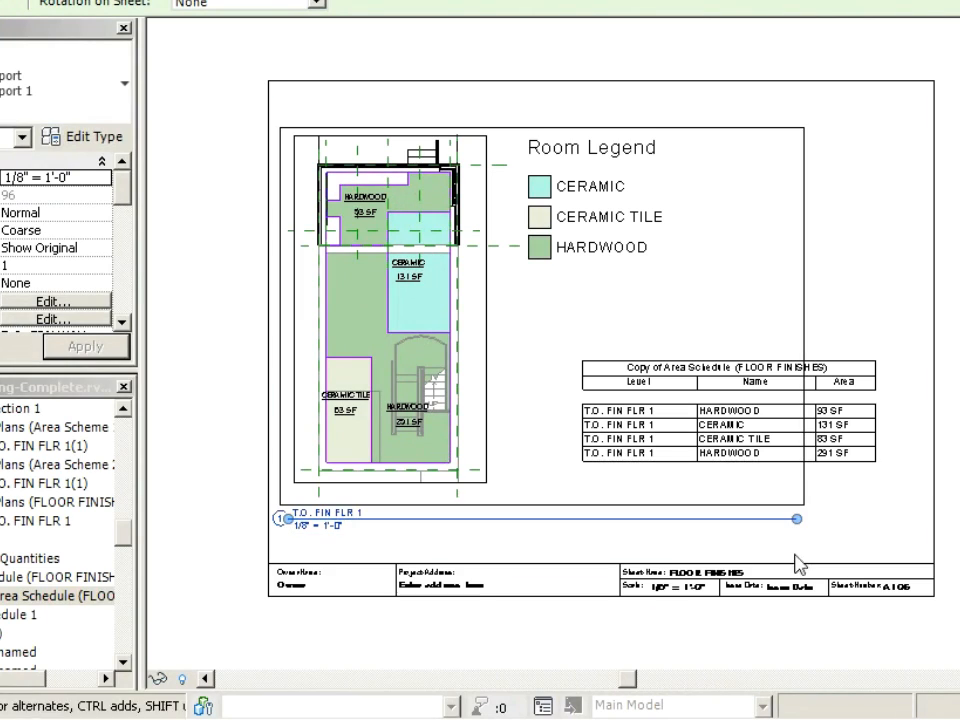
left_click(376, 524)
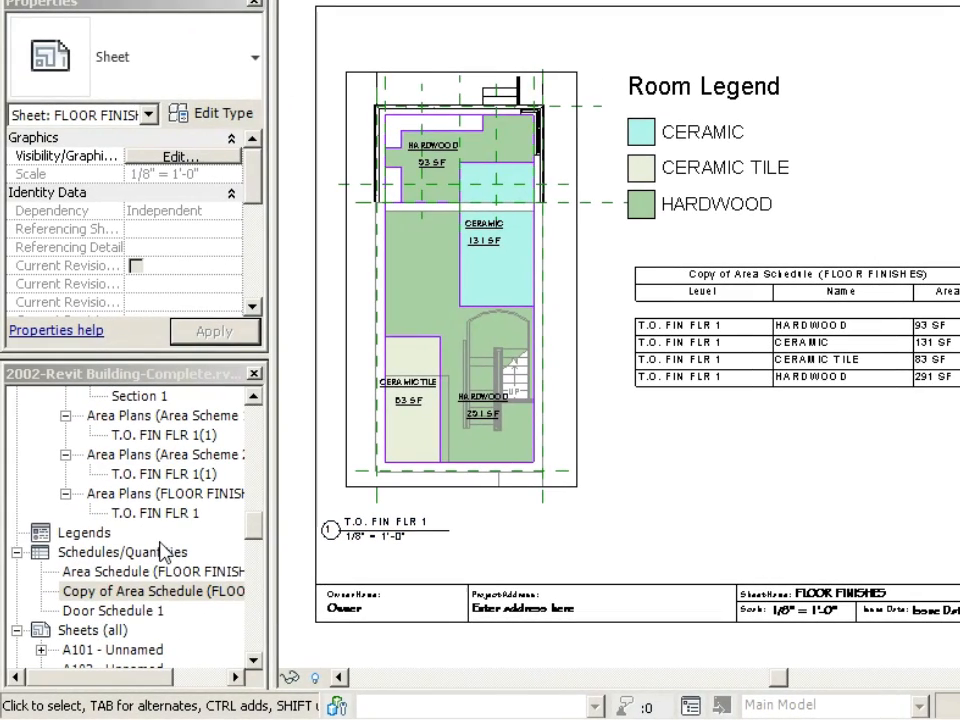
Step: Open the copied area schedule and sort it by Name ascending in Sorting/Grouping
left_click(712, 296)
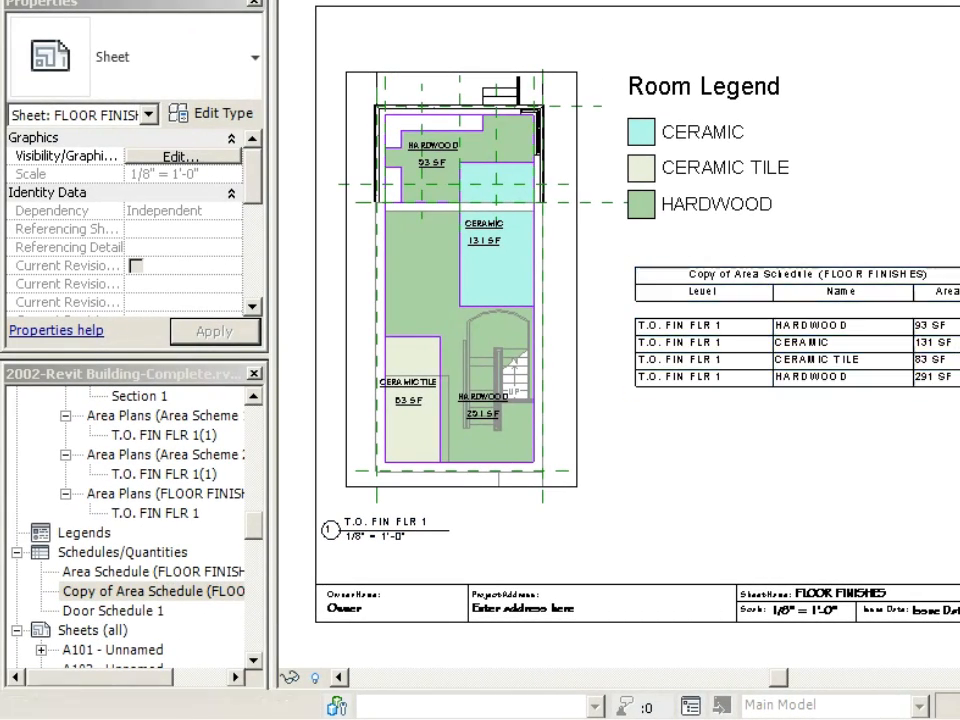
left_click(150, 572)
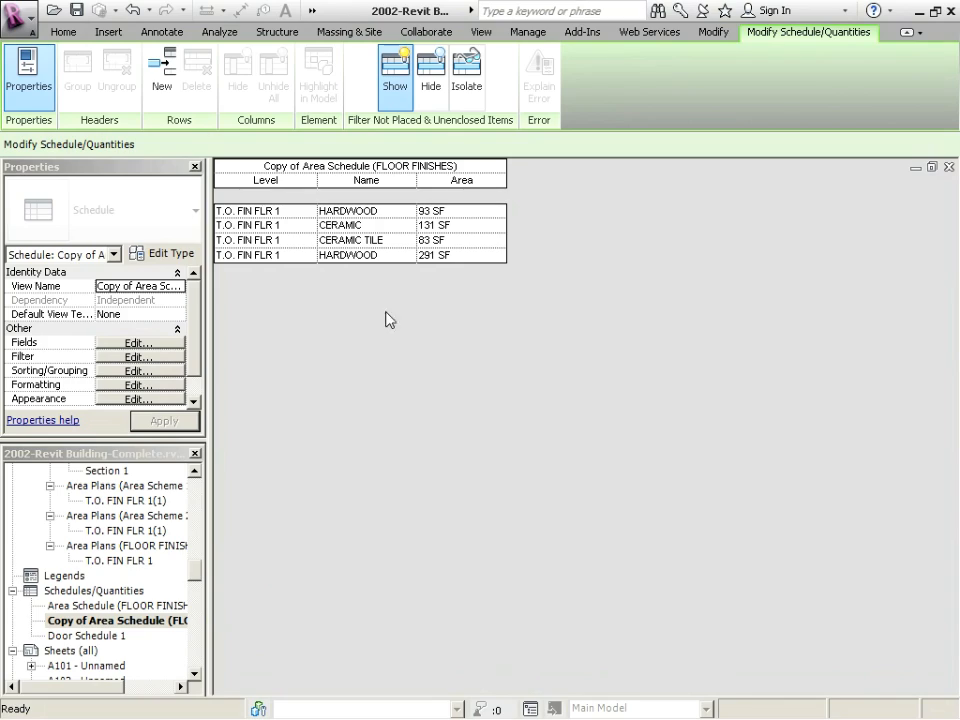
mouse_move(284, 298)
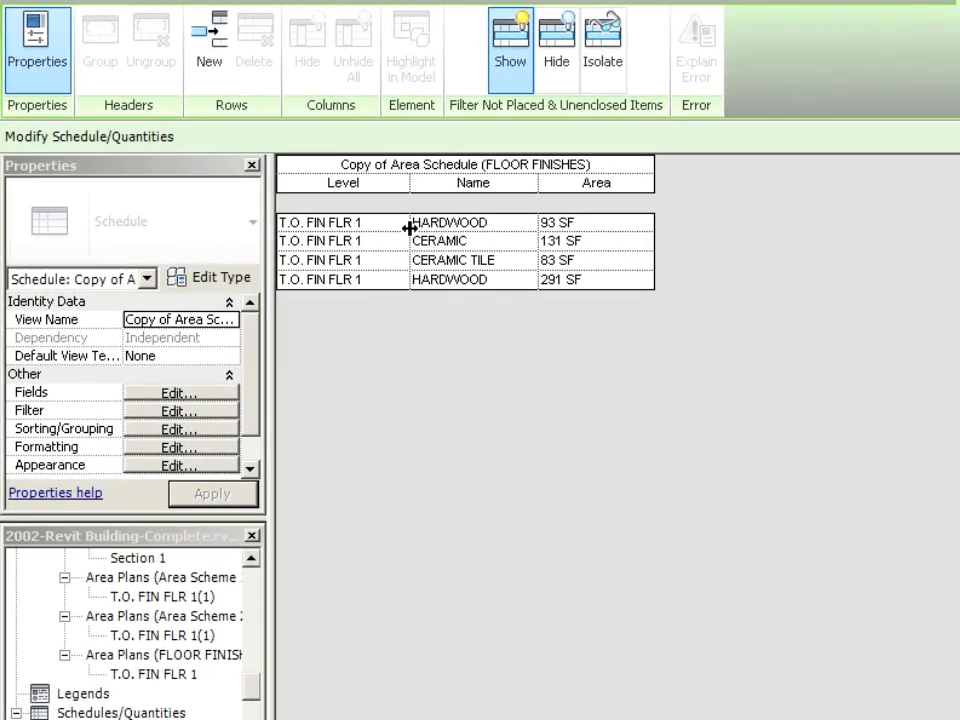
mouse_move(460, 324)
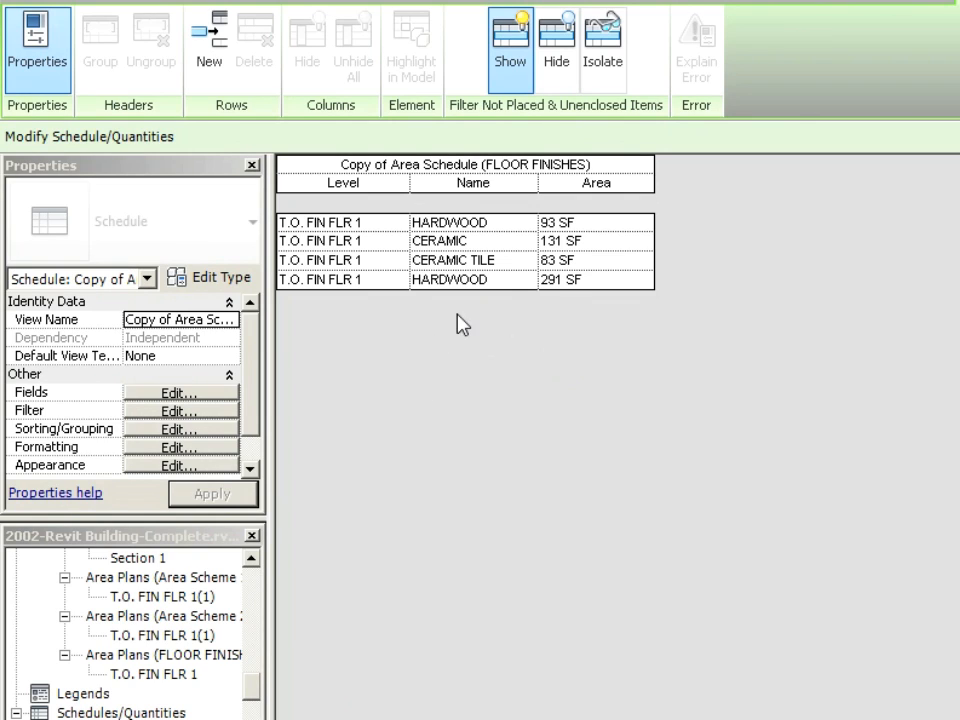
mouse_move(444, 398)
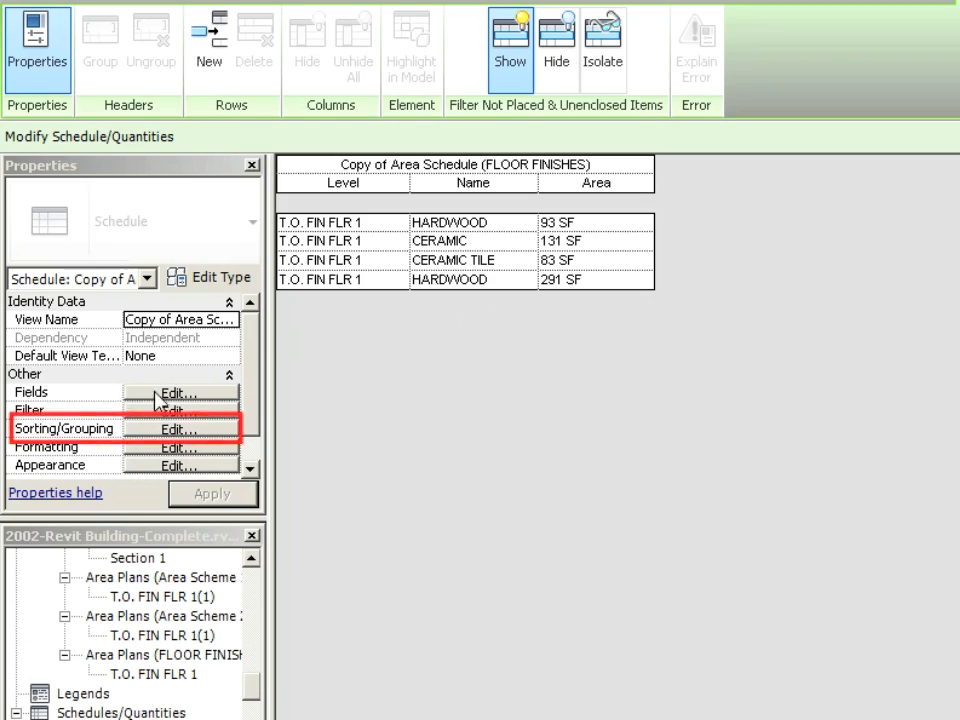
left_click(180, 428)
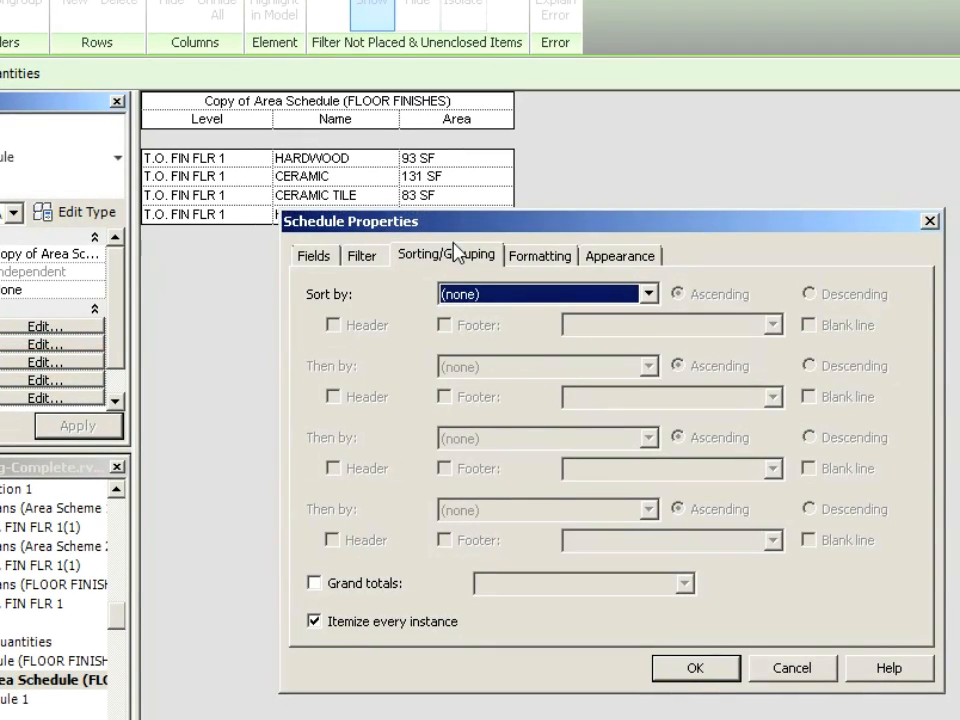
left_click(548, 292)
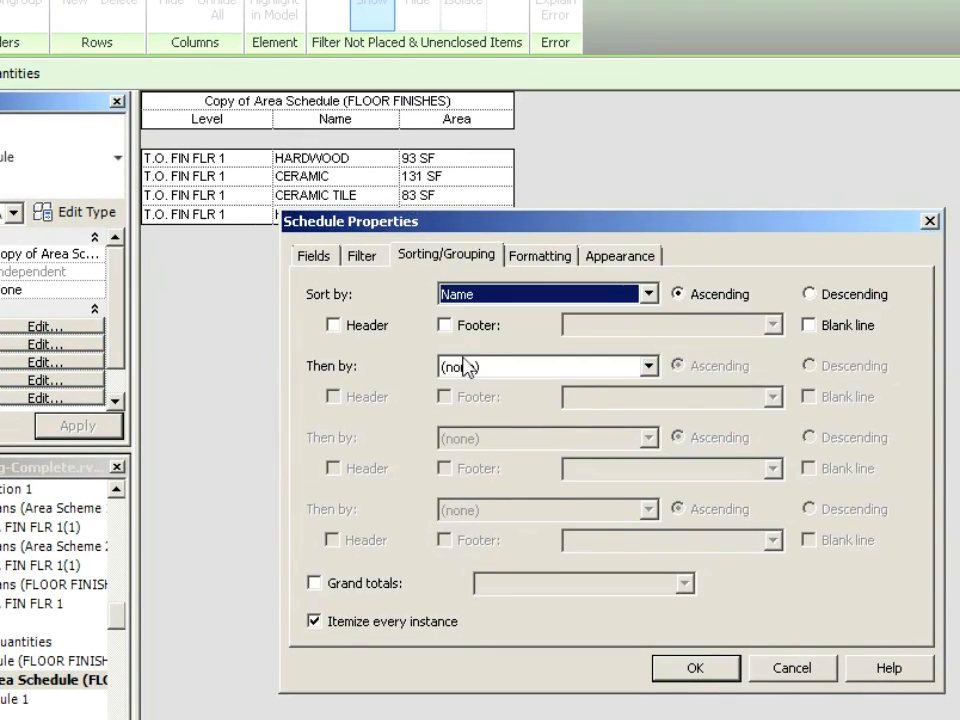
left_click(696, 668)
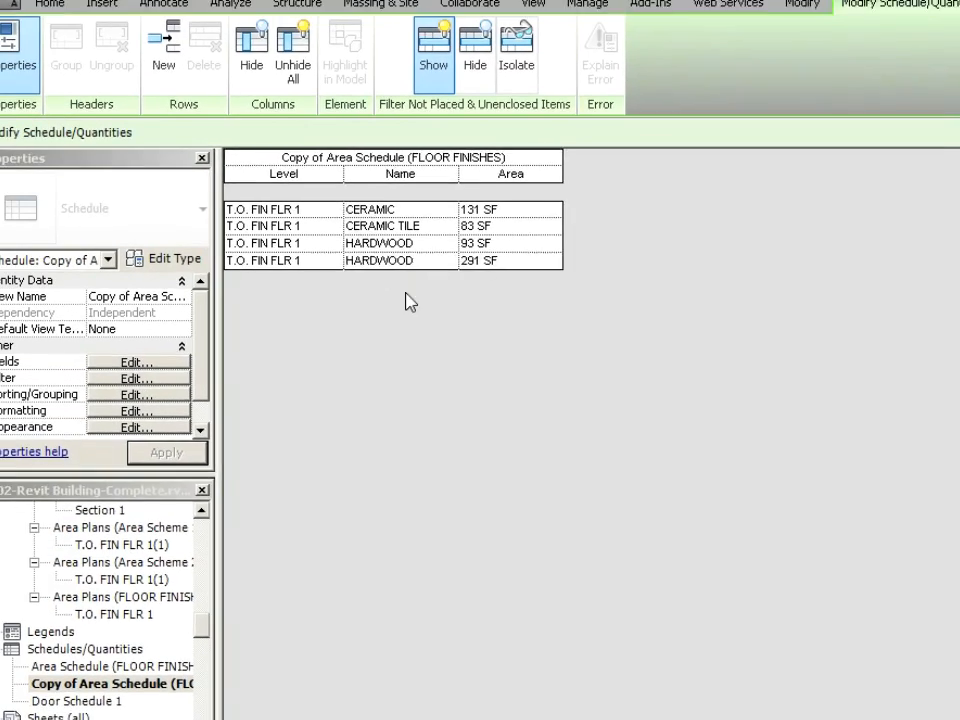
left_click(140, 392)
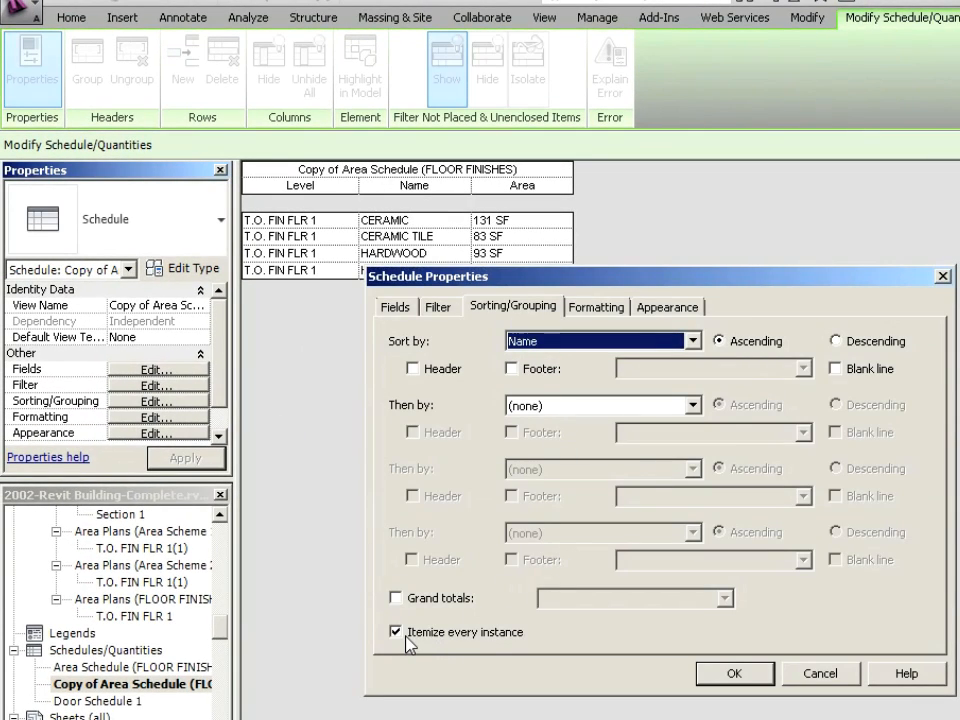
Step: Uncheck Itemize every instance, then rename the CERAMIC finish to SLATE
left_click(396, 632)
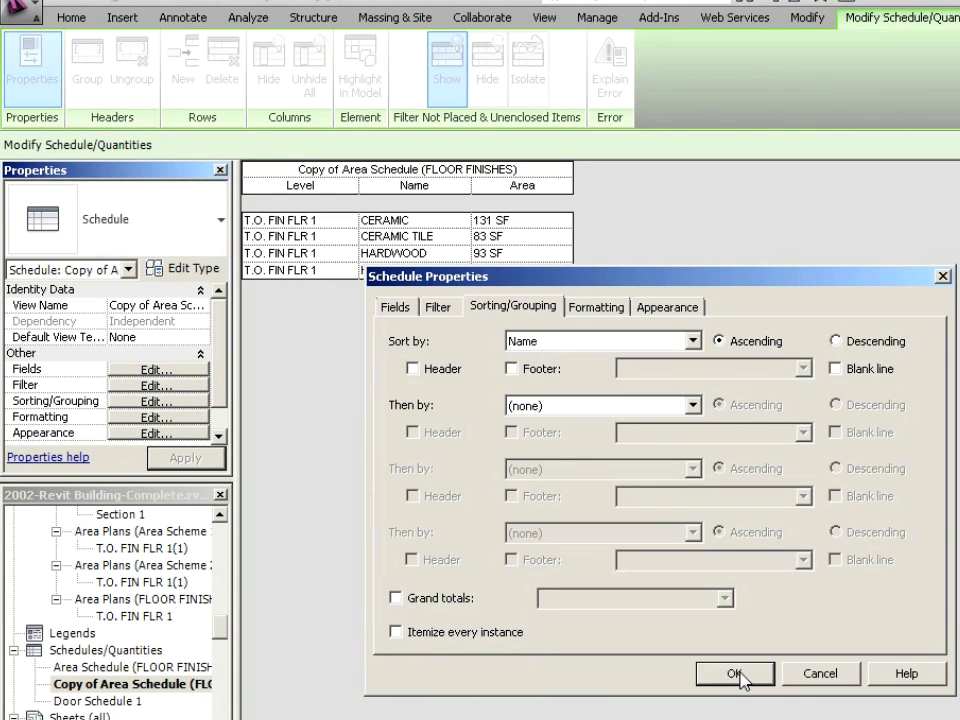
left_click(736, 672)
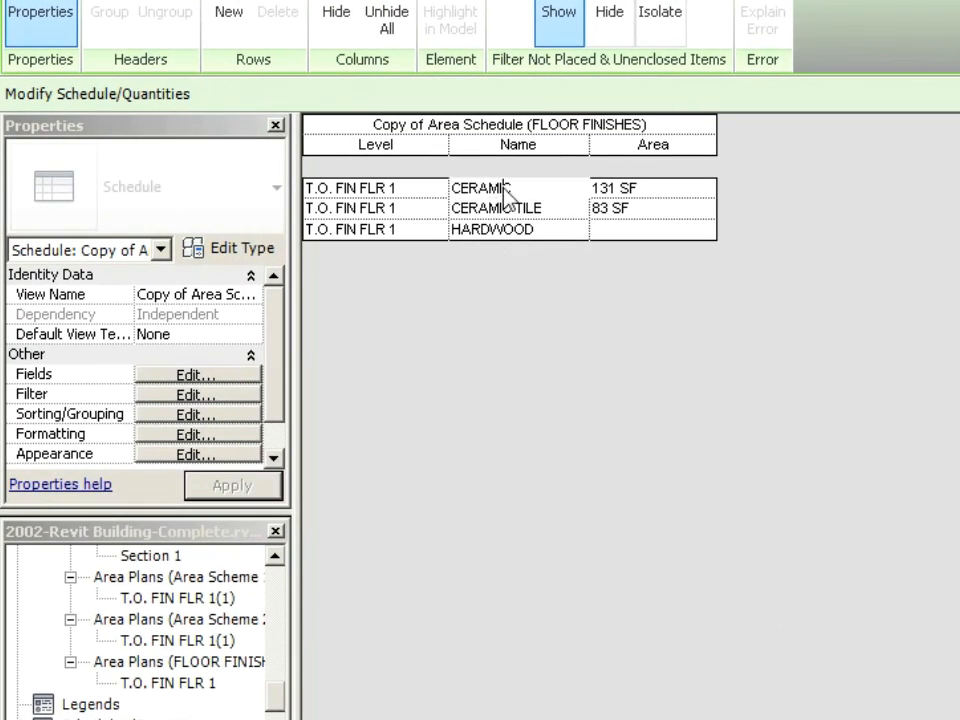
left_click(496, 206)
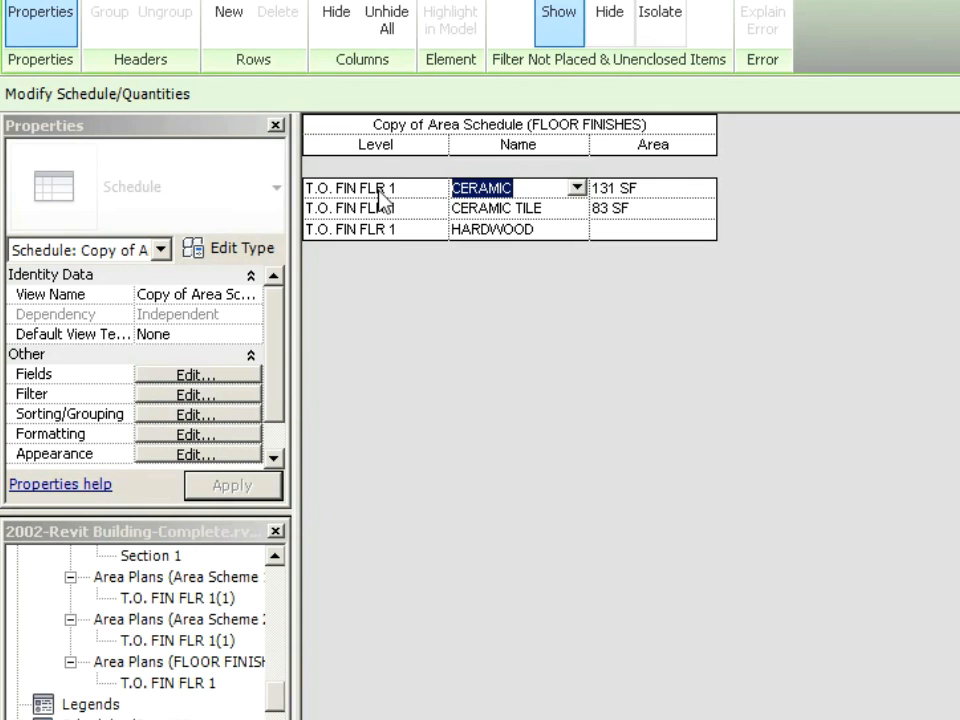
type("SLATE TILE")
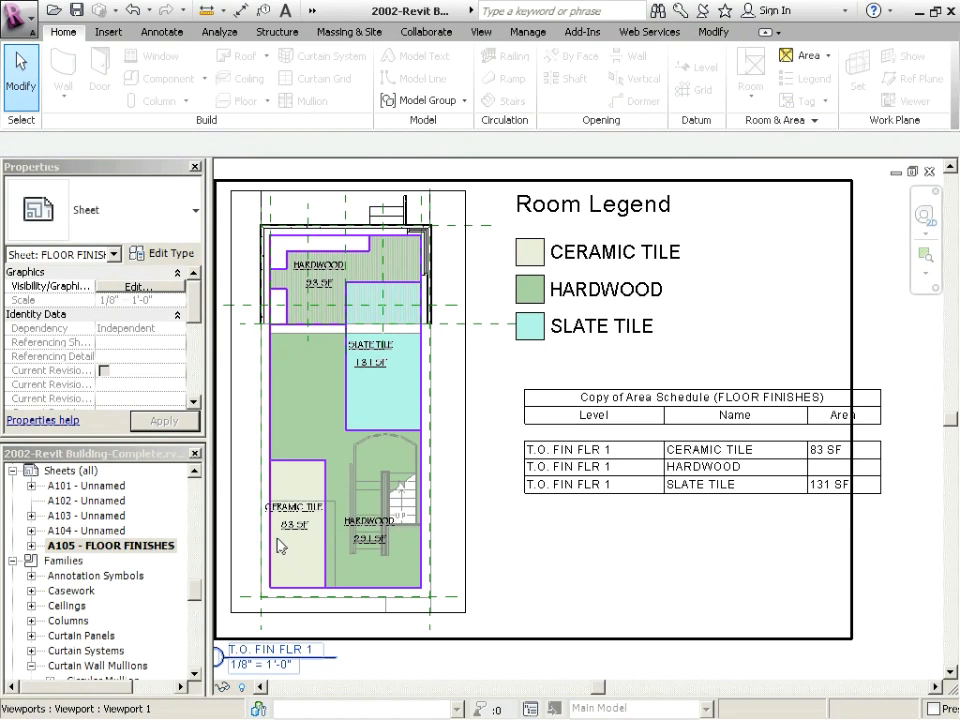
mouse_move(100, 530)
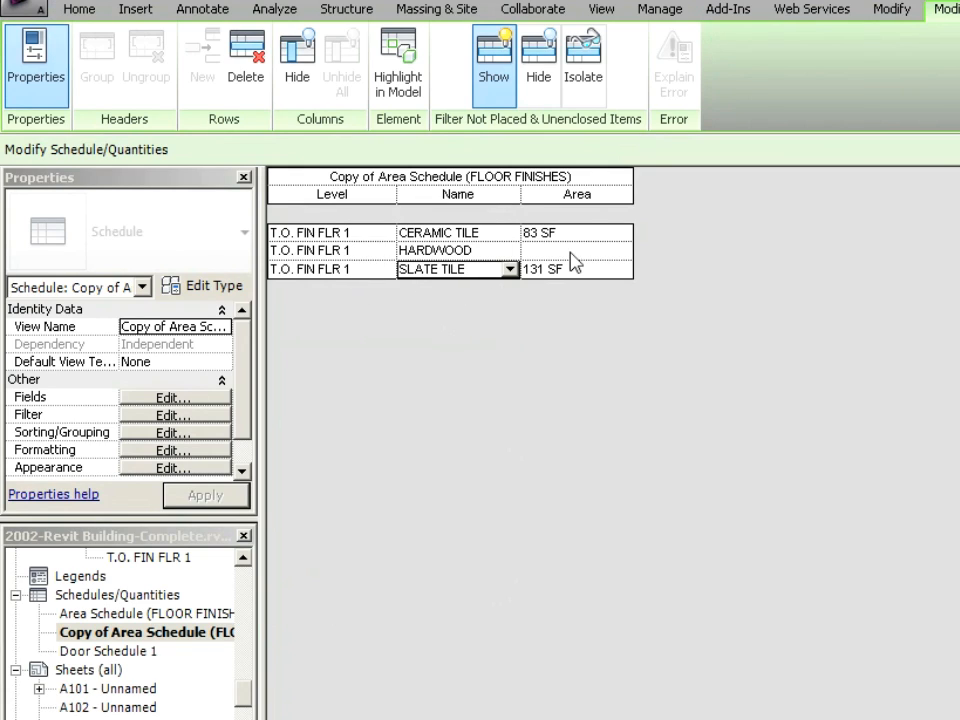
mouse_move(508, 244)
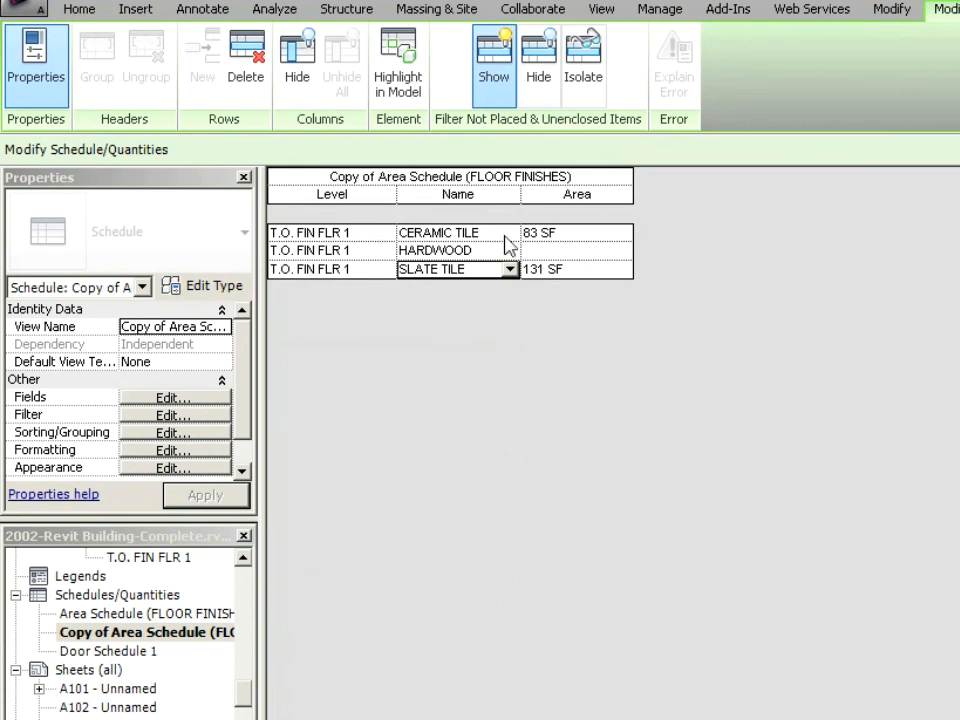
mouse_move(486, 244)
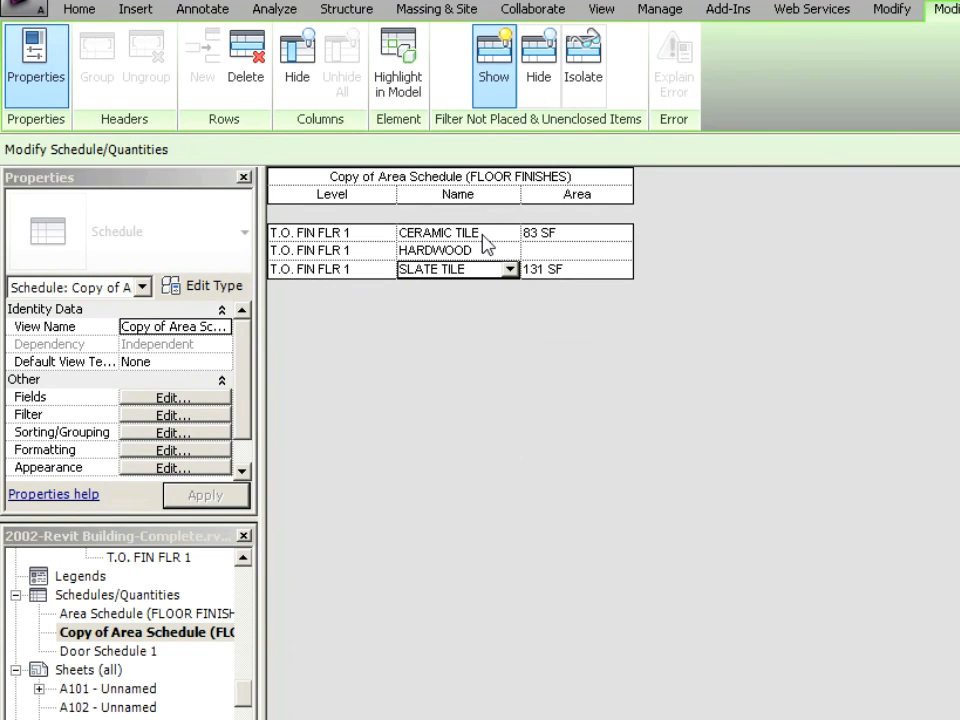
mouse_move(456, 262)
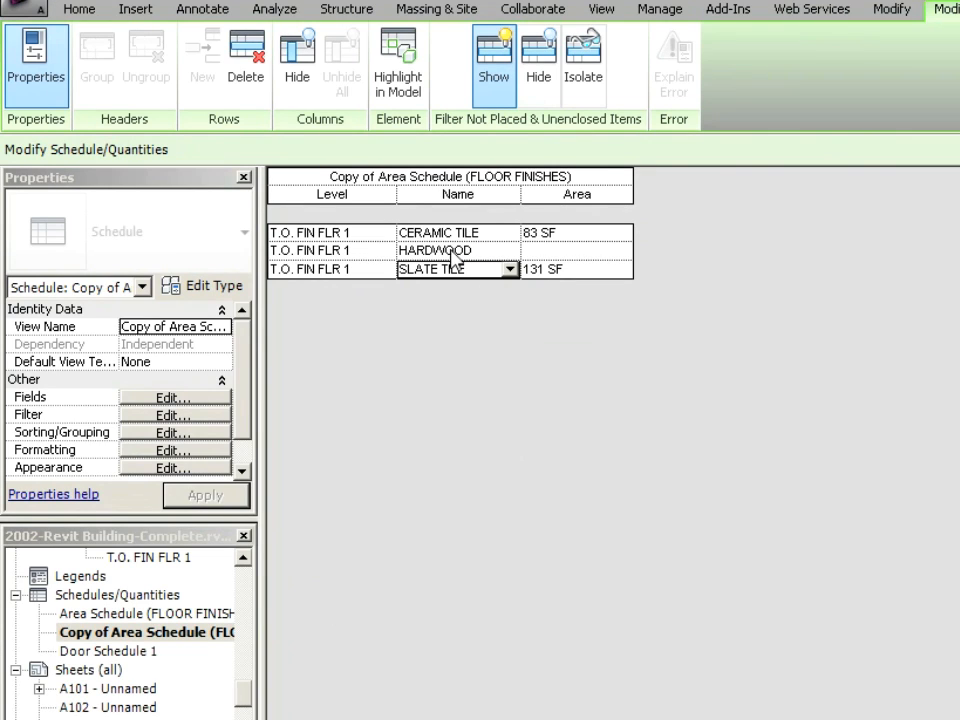
mouse_move(336, 258)
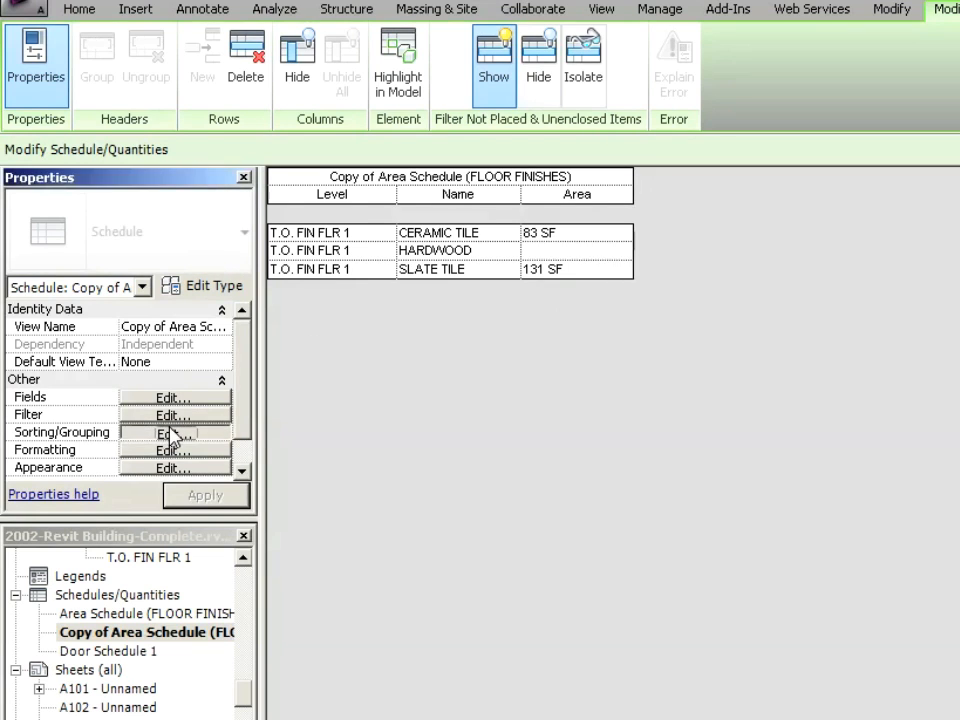
Step: Turn on Grand totals and make the Area column calculate totals, giving 598 SF
left_click(176, 432)
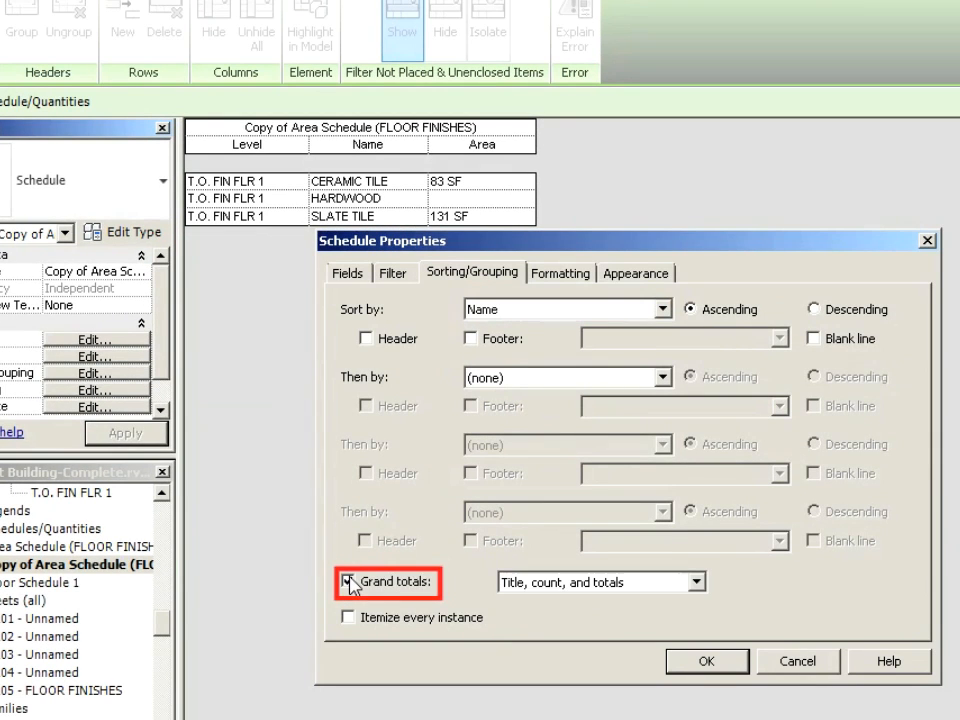
left_click(348, 580)
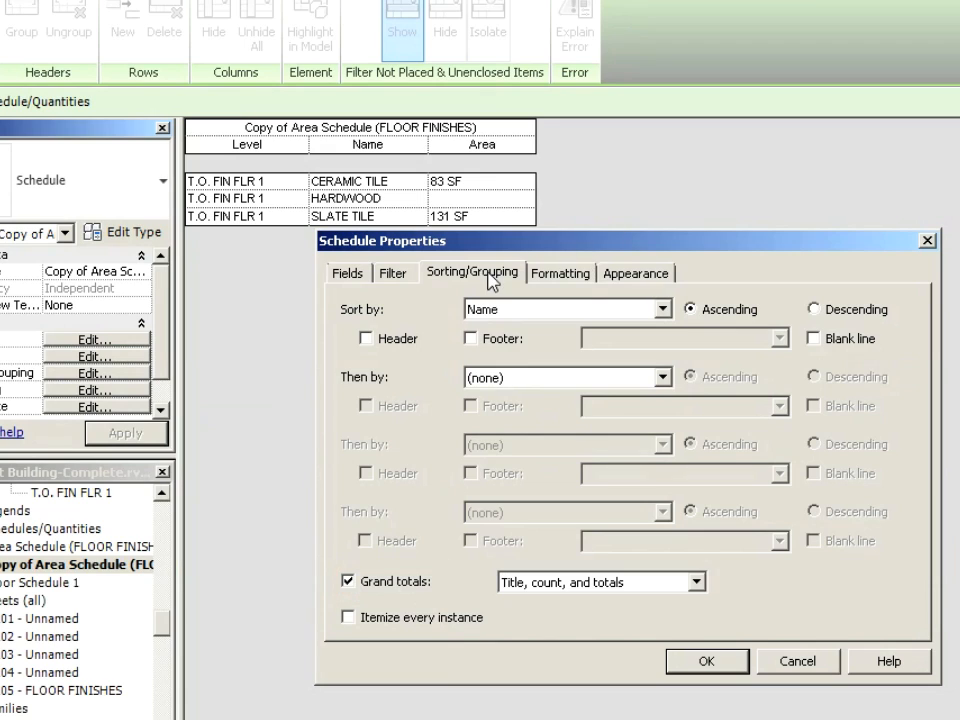
left_click(560, 272)
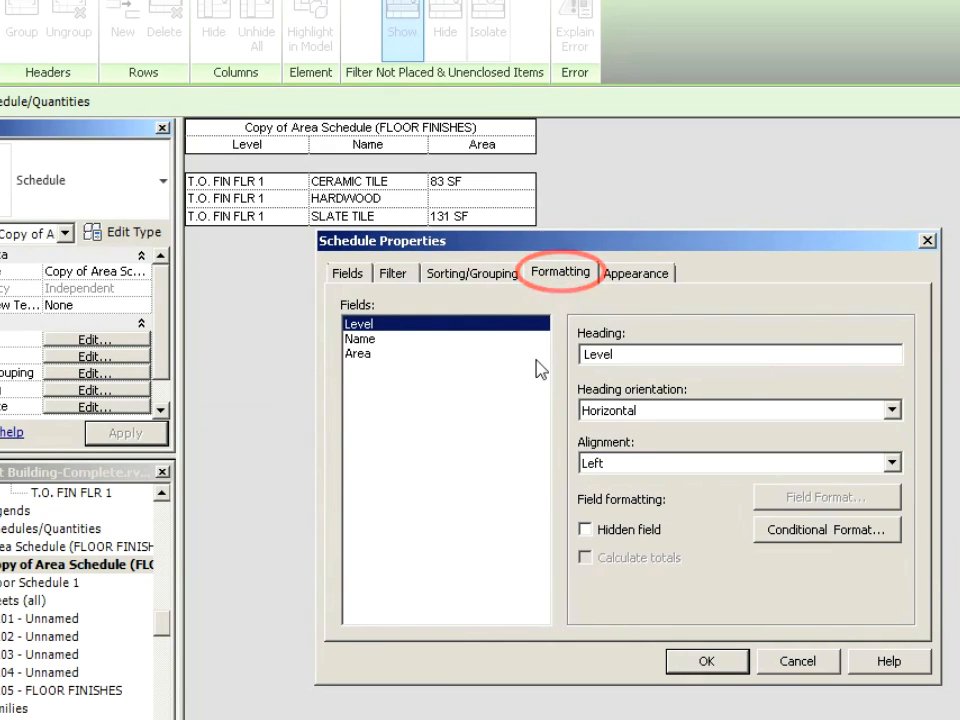
left_click(358, 352)
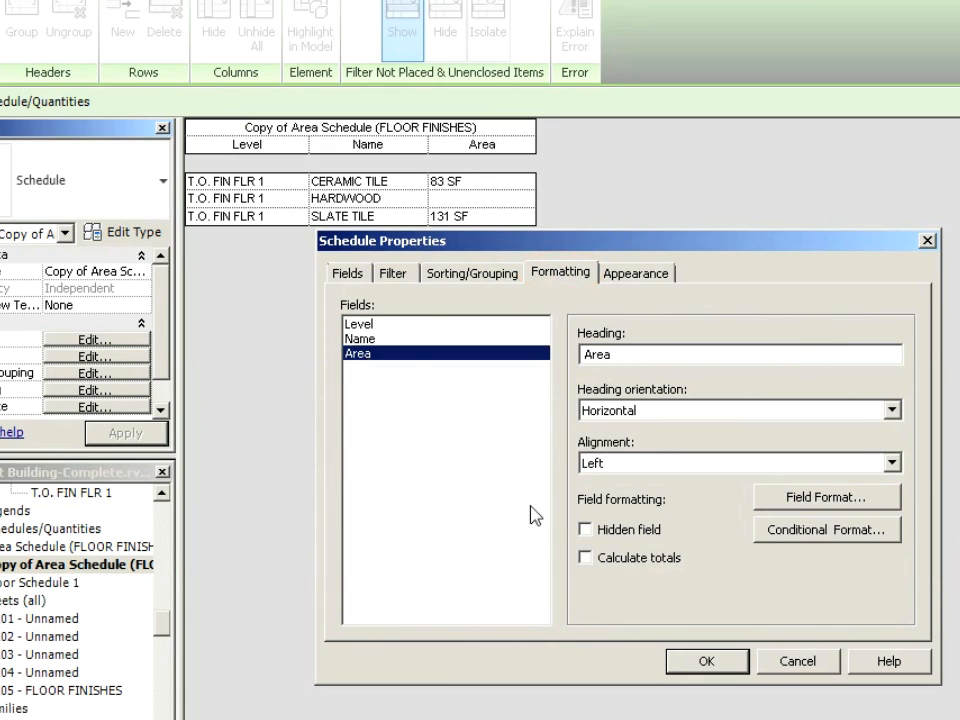
left_click(584, 558)
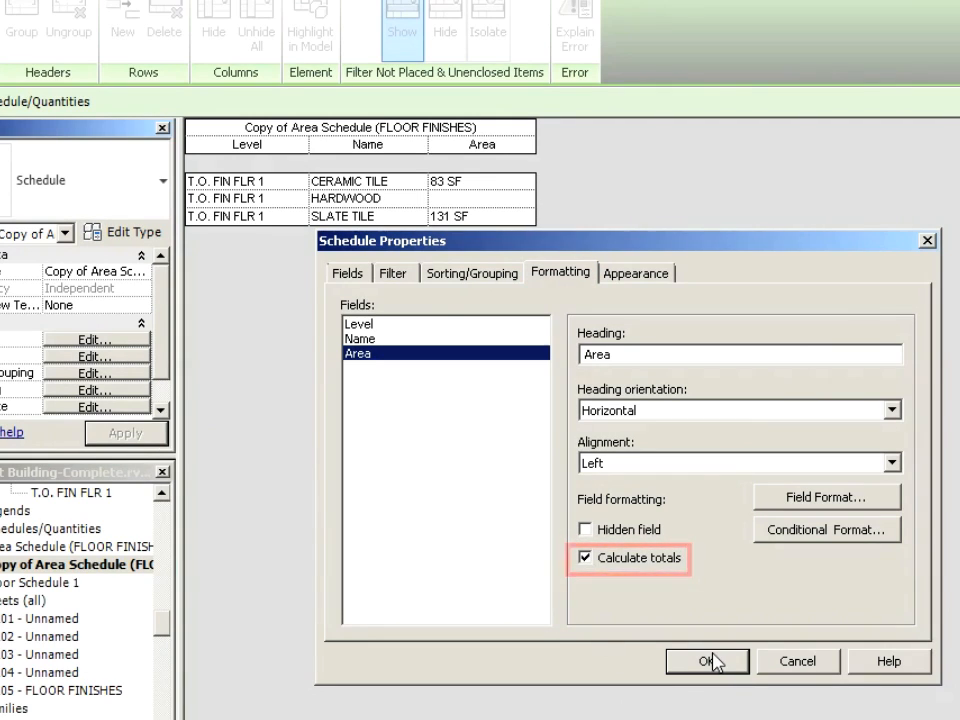
left_click(708, 660)
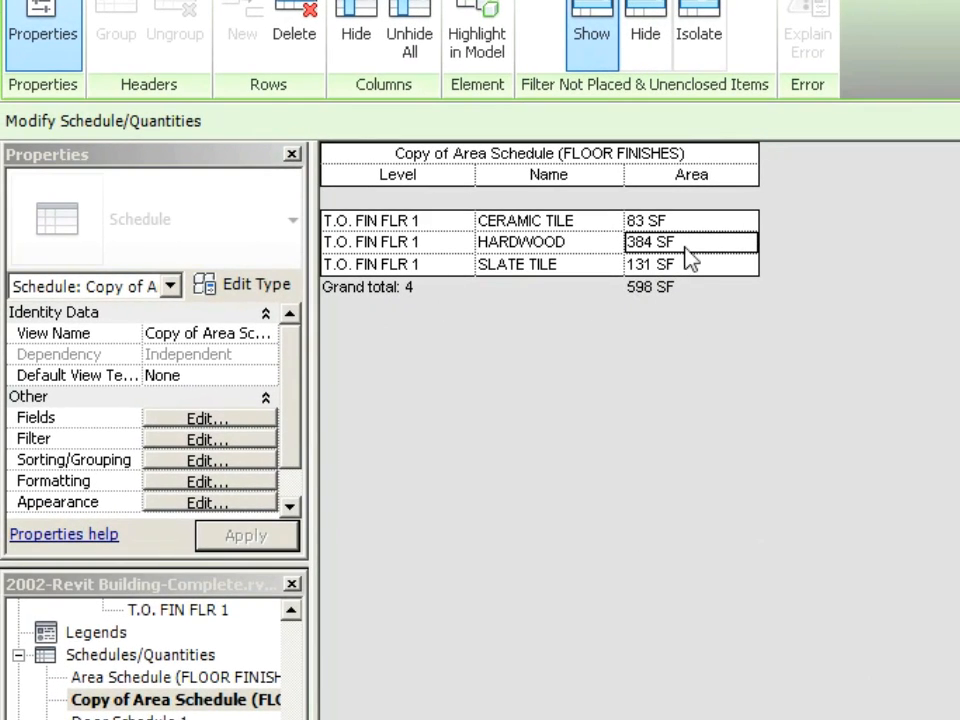
mouse_move(722, 356)
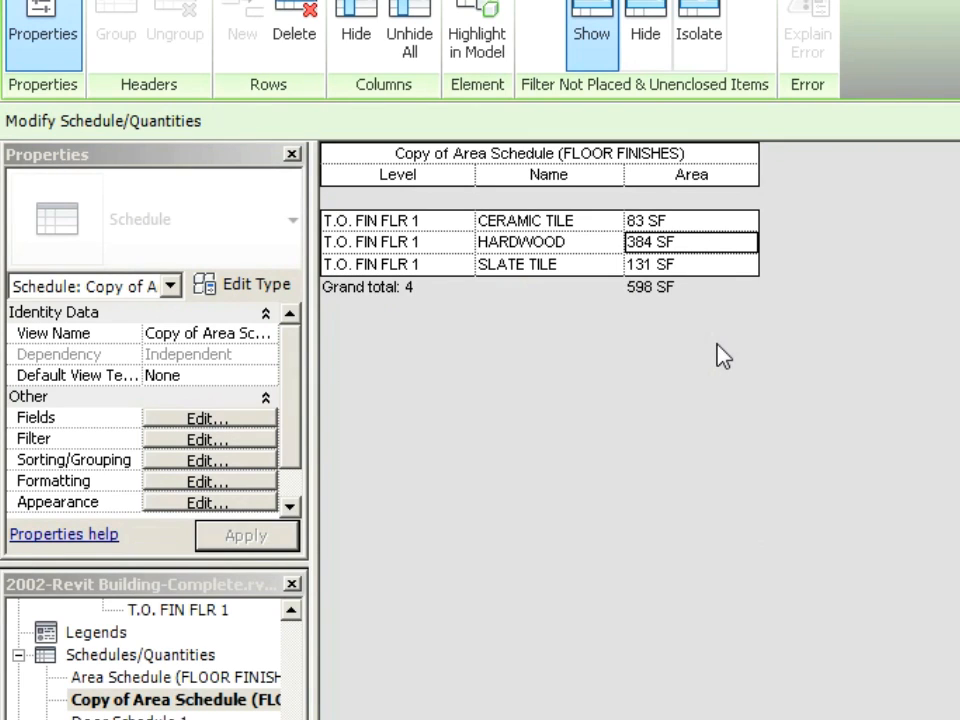
mouse_move(576, 312)
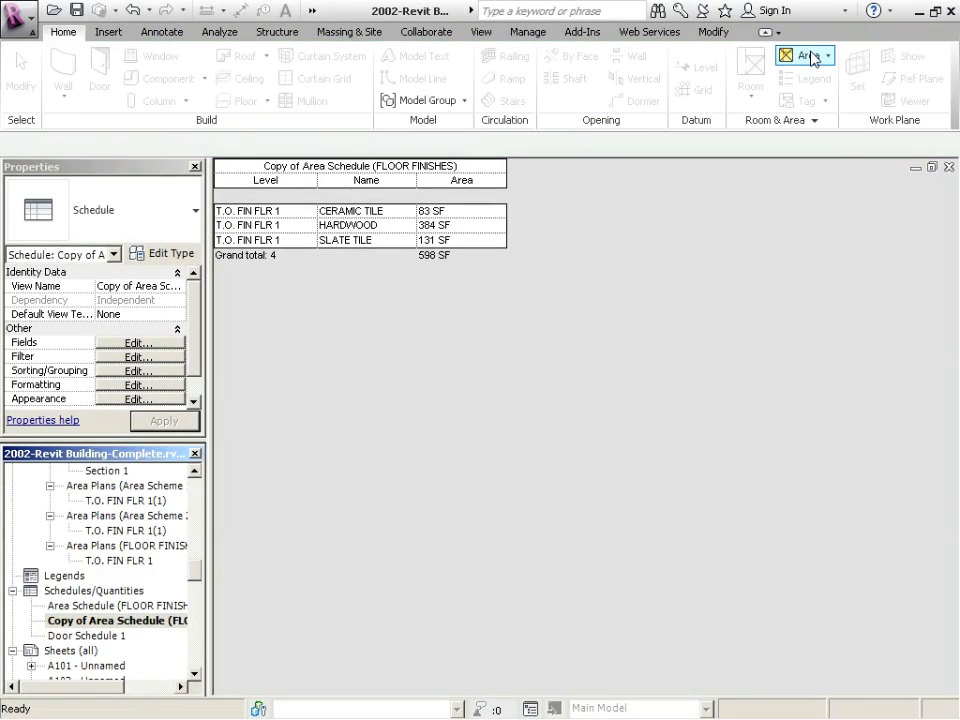
Step: Create a FLOOR FINISHES area plan on T.O. FIN FLR 2, declining automatic boundary lines
left_click(824, 56)
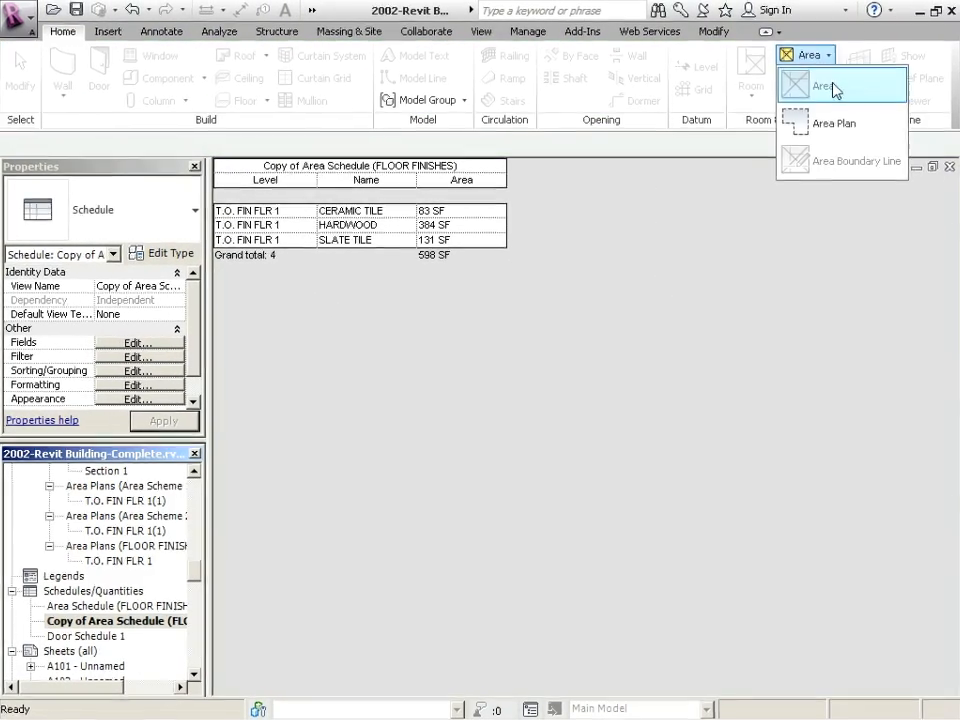
left_click(834, 124)
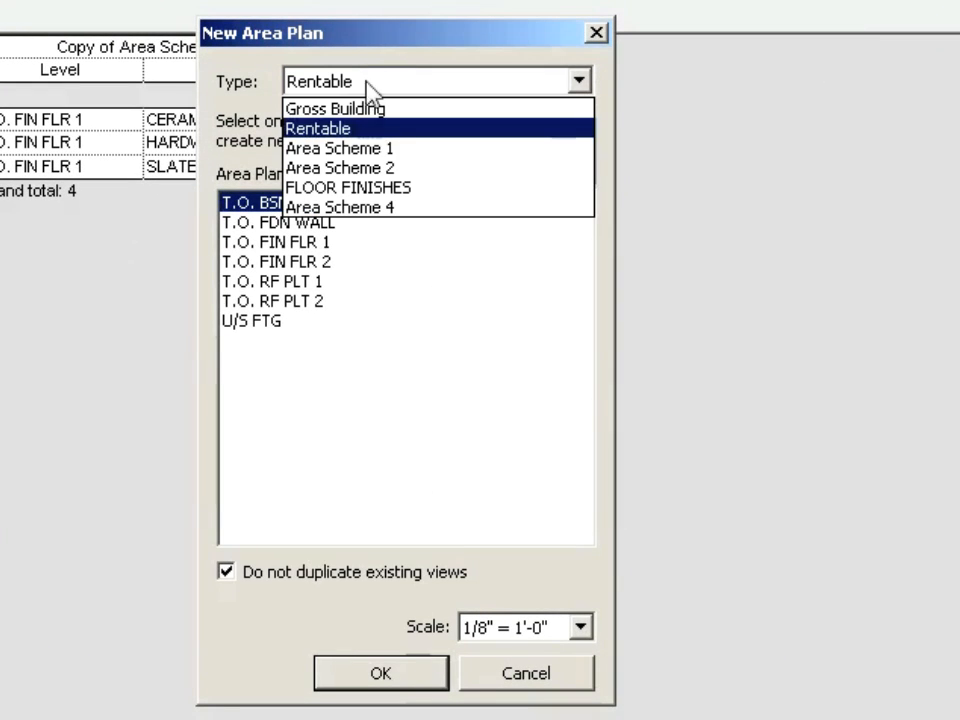
left_click(348, 188)
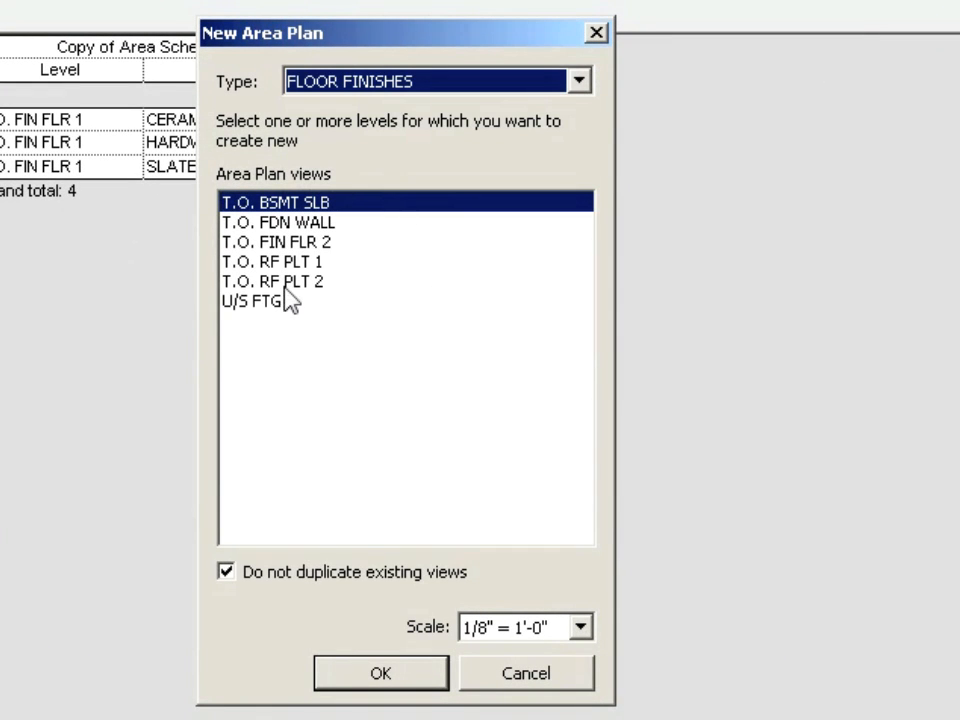
left_click(276, 242)
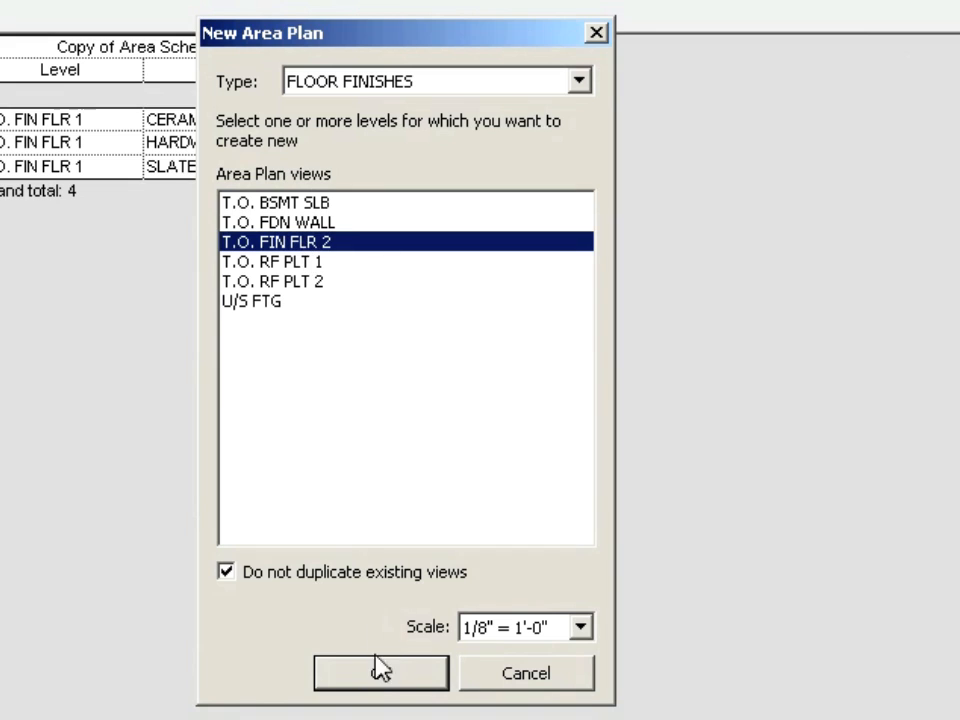
left_click(380, 672)
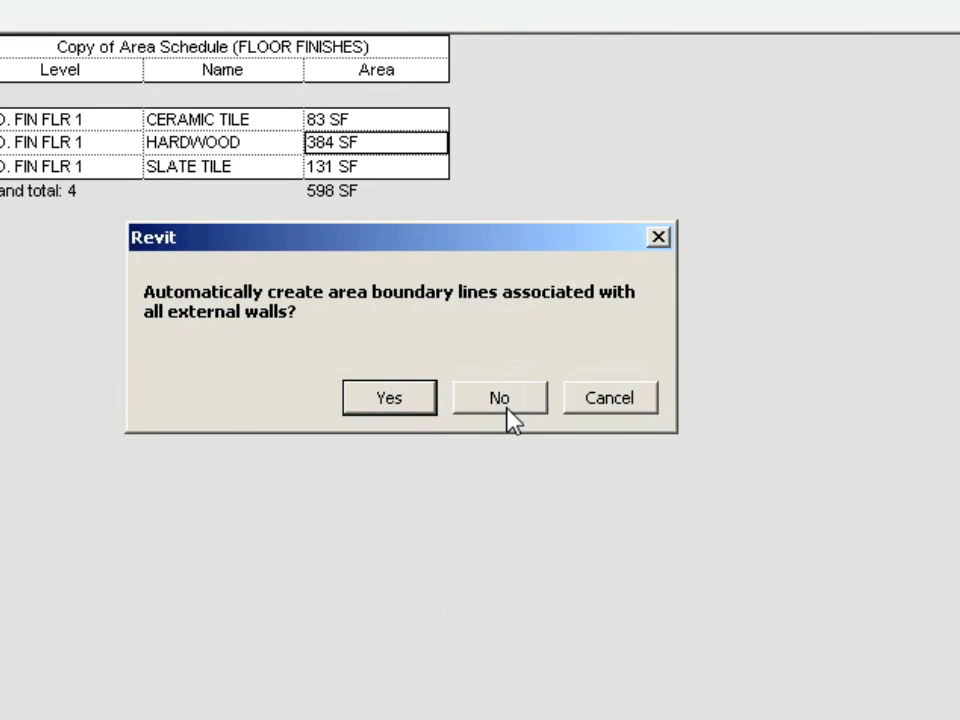
left_click(500, 396)
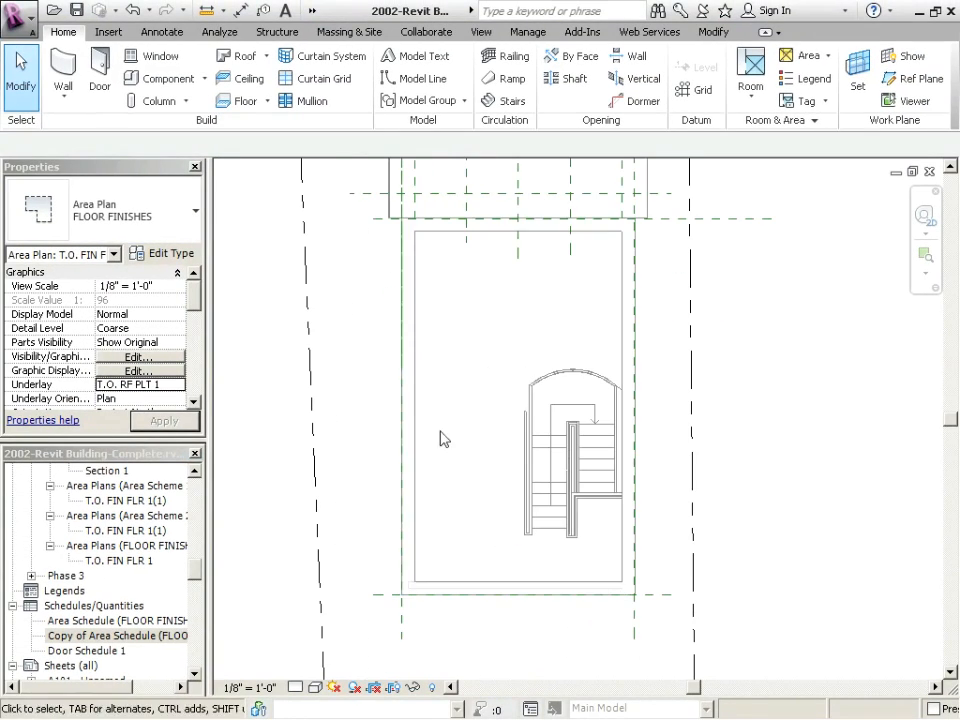
mouse_move(808, 140)
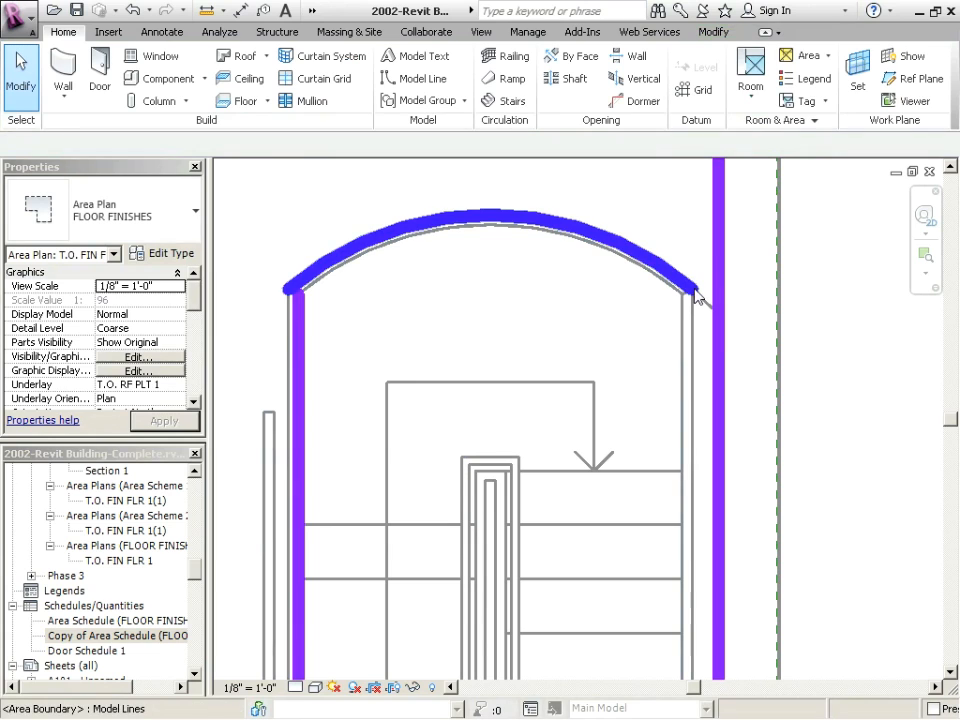
Step: Bound the area at the curved wall and place a Color Fill Legend using Areas (FLOOR FINISHES) Schema 1
left_click(700, 296)
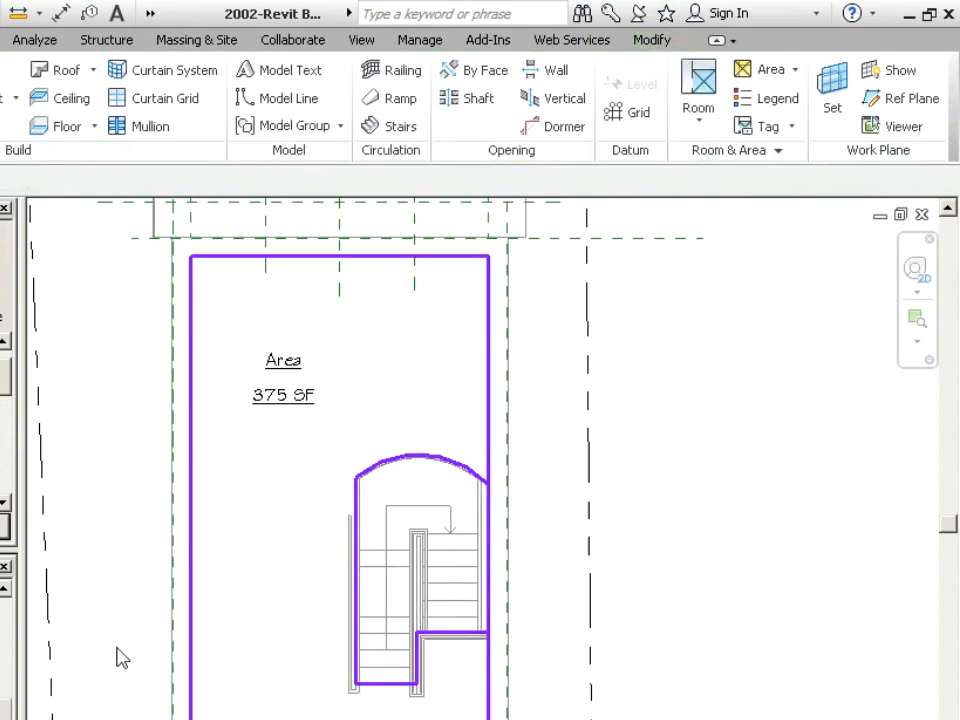
double_click(284, 360)
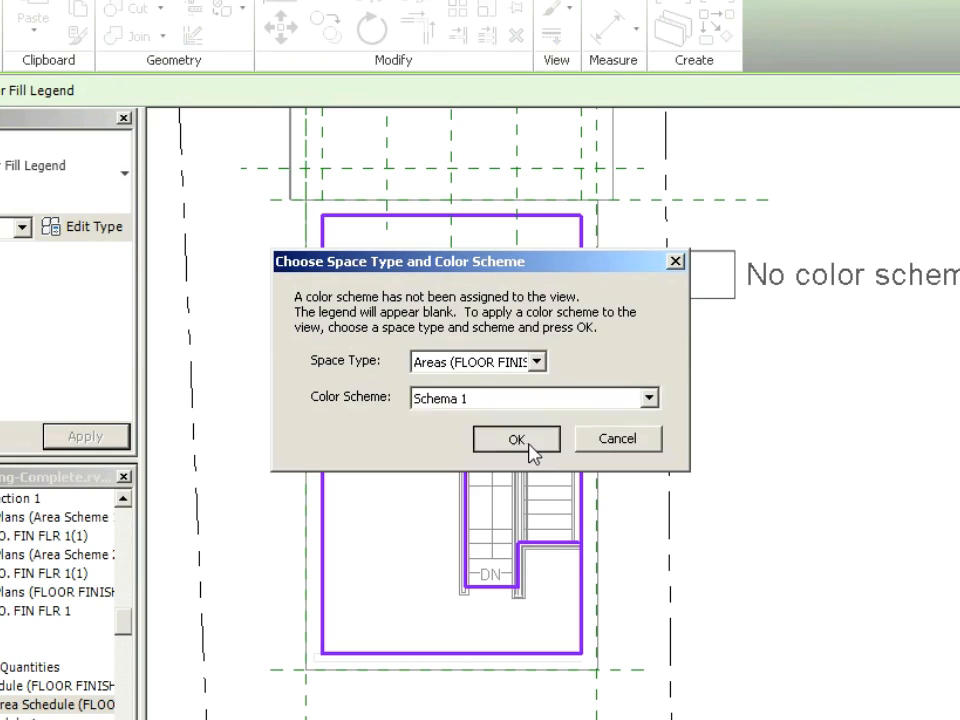
left_click(516, 440)
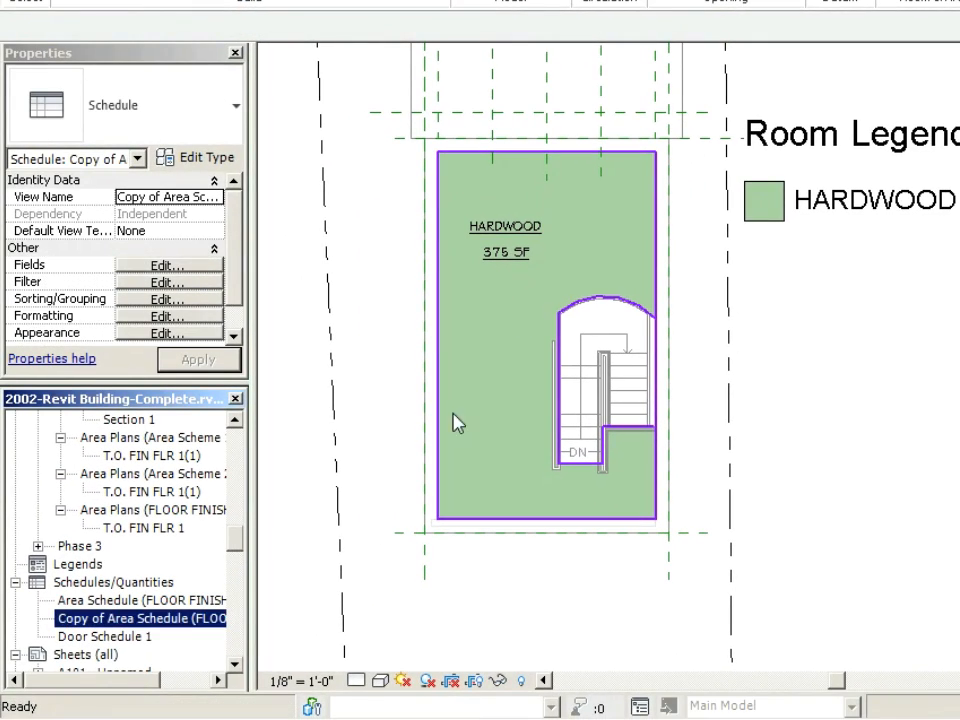
scroll("down", 3)
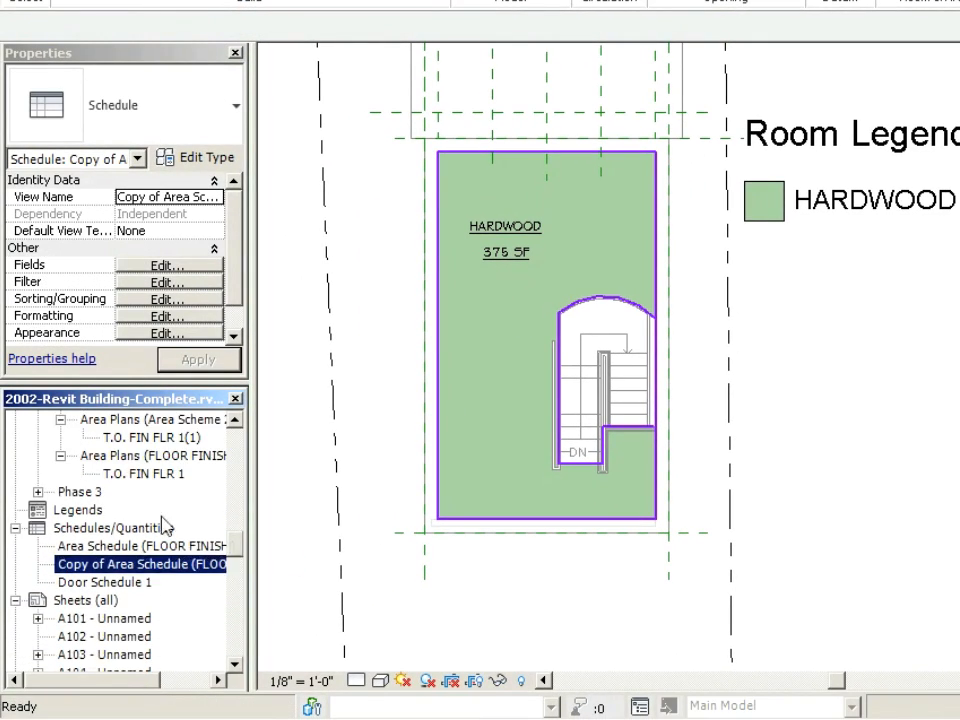
Step: Open Copy of Area Schedule and retitle it FLOOR FINISH SCHEDULE
double_click(130, 564)
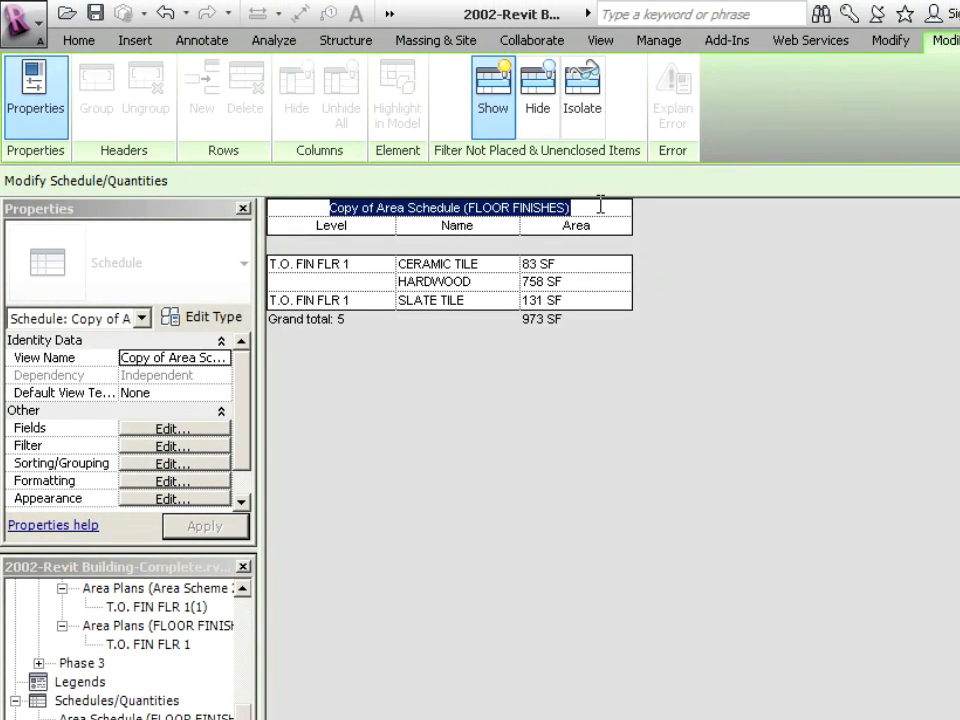
type("FLOOR FINISH SCHEDULE")
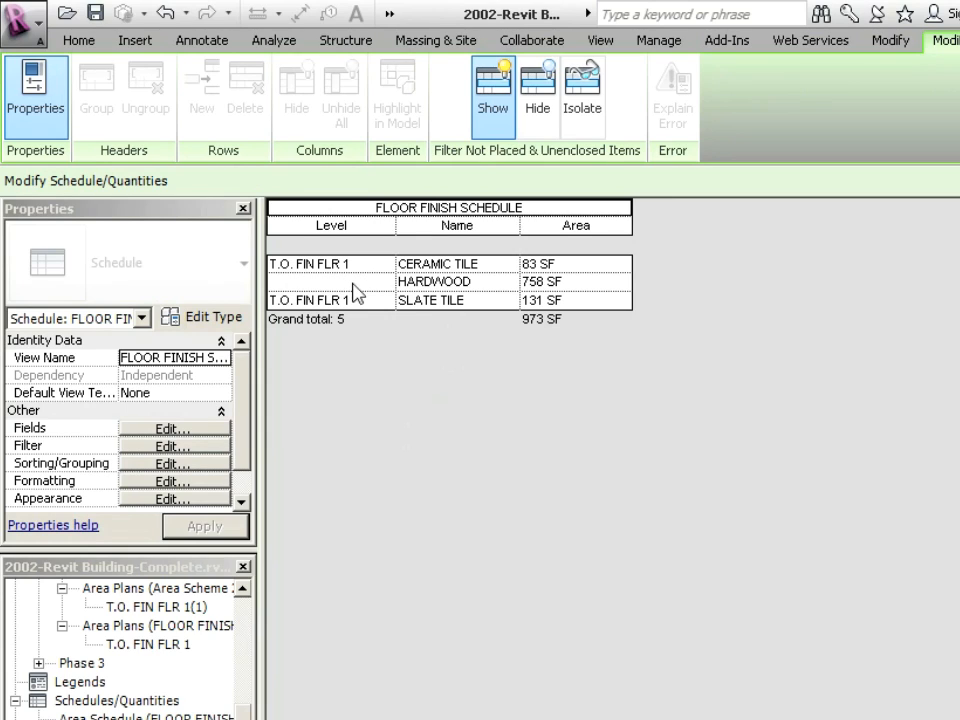
mouse_move(328, 296)
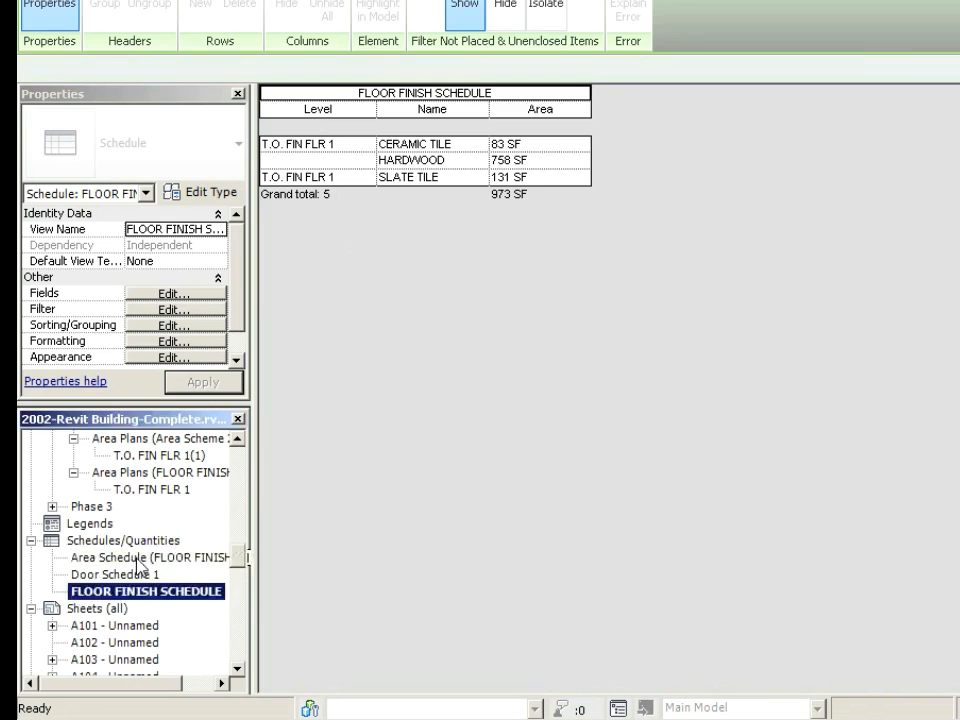
double_click(148, 556)
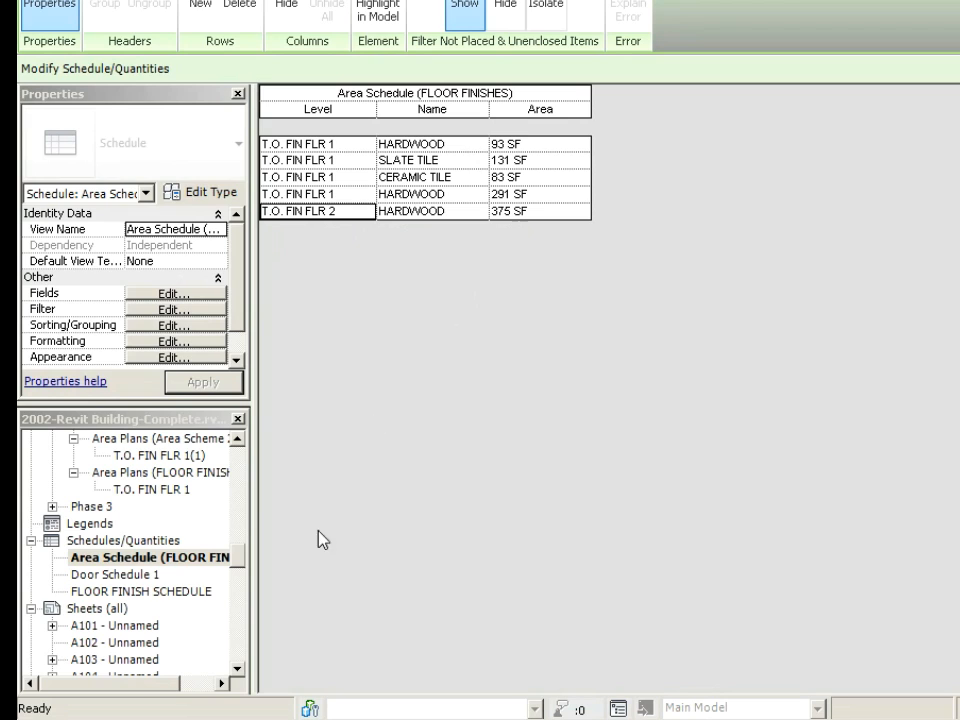
double_click(146, 592)
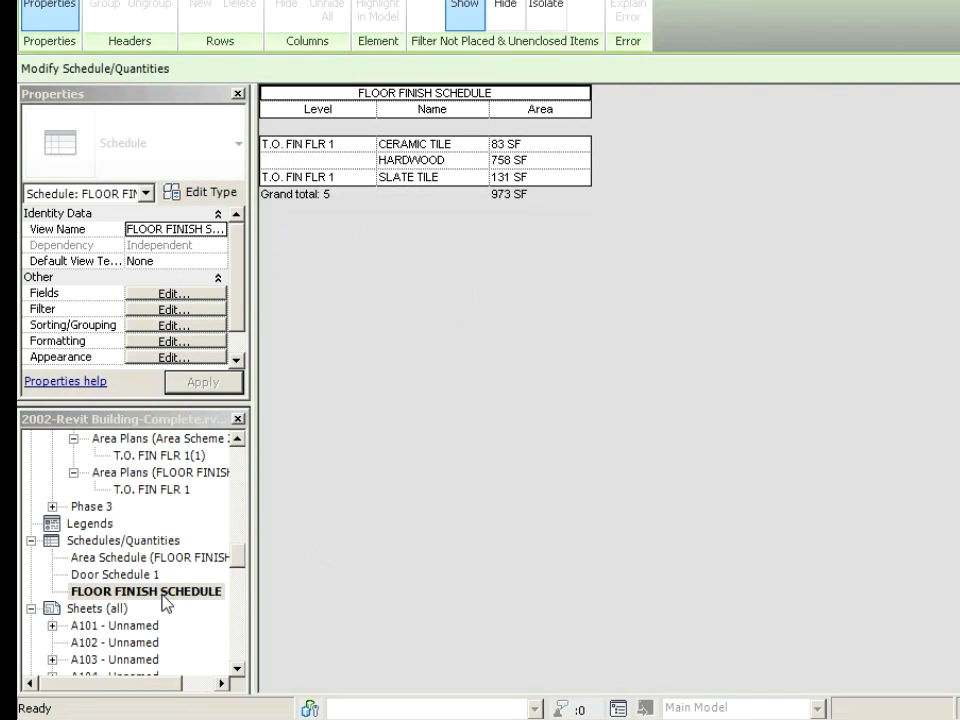
mouse_move(184, 598)
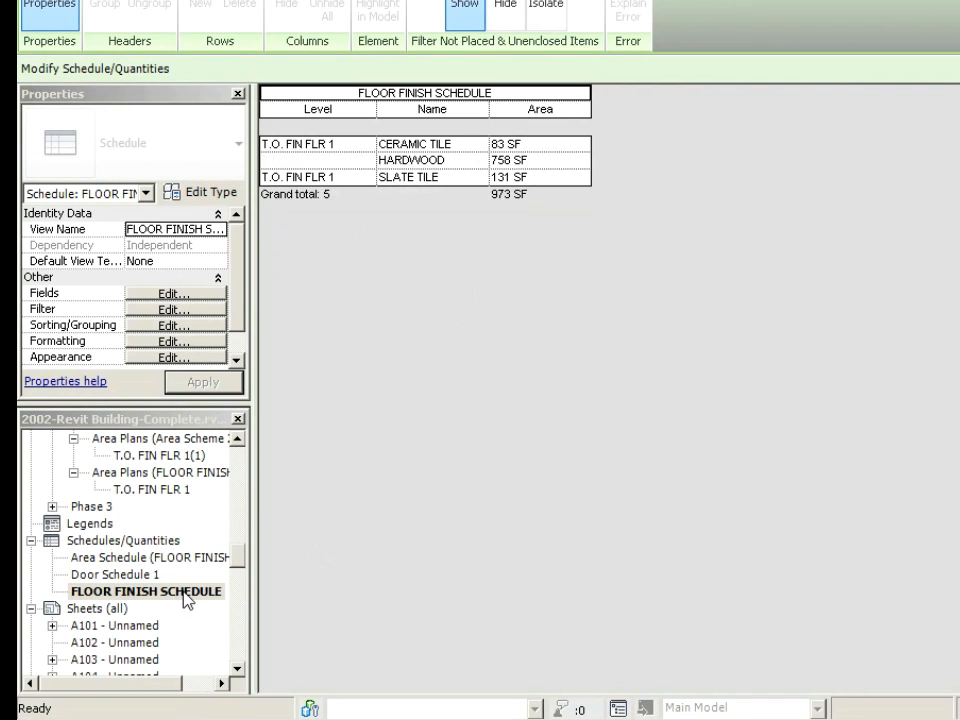
Step: Duplicate the floor finish schedule and rename the original FLOOR FINISH SCHEDULE FLOOR1
right_click(146, 592)
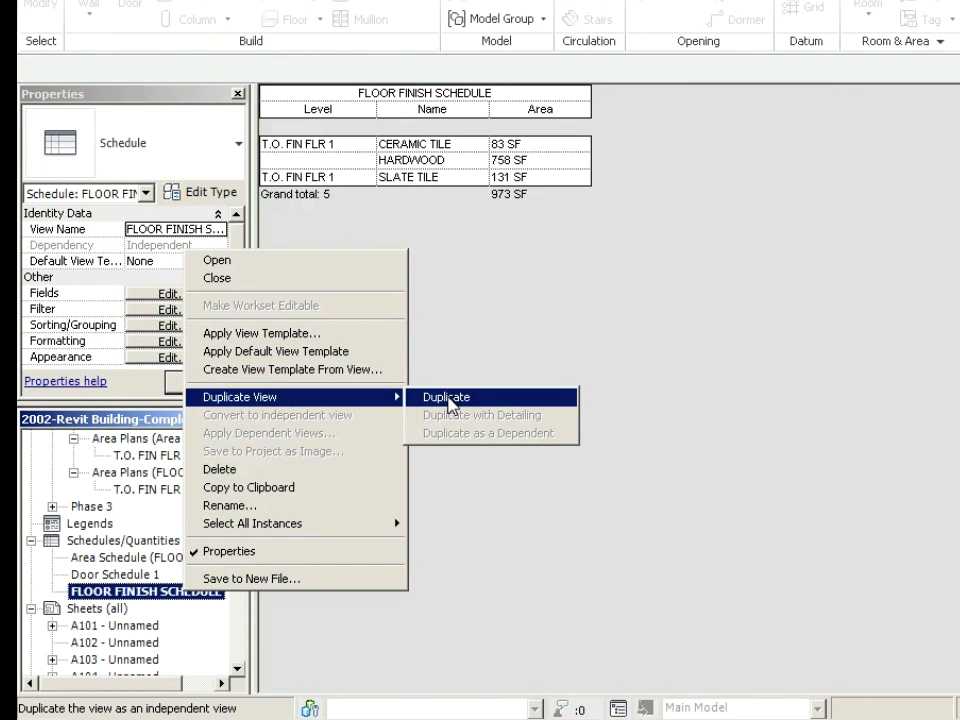
left_click(444, 396)
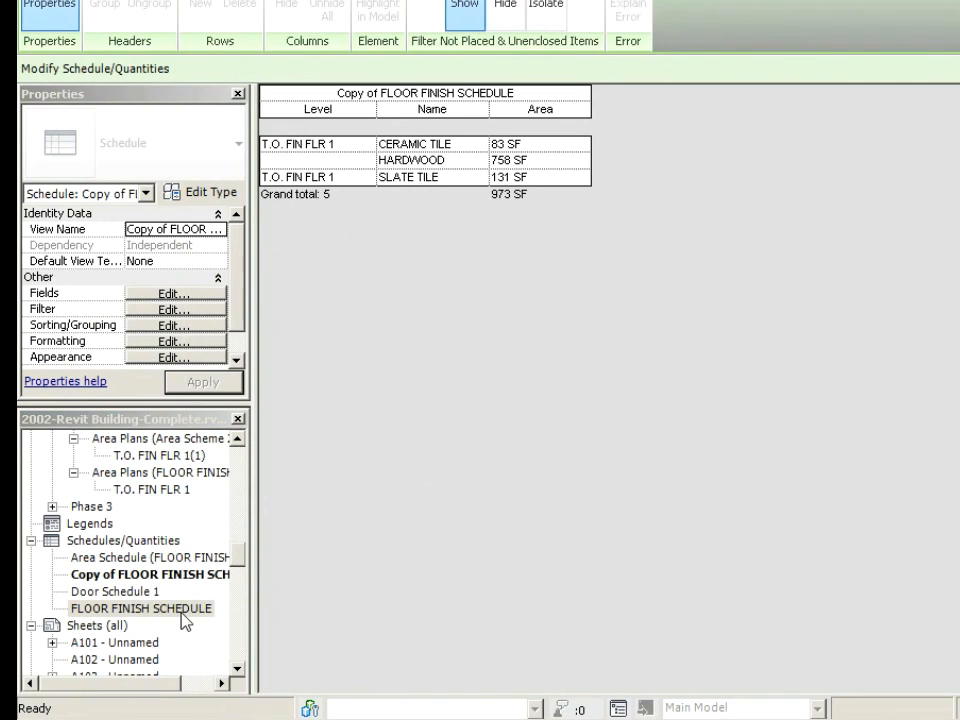
right_click(140, 608)
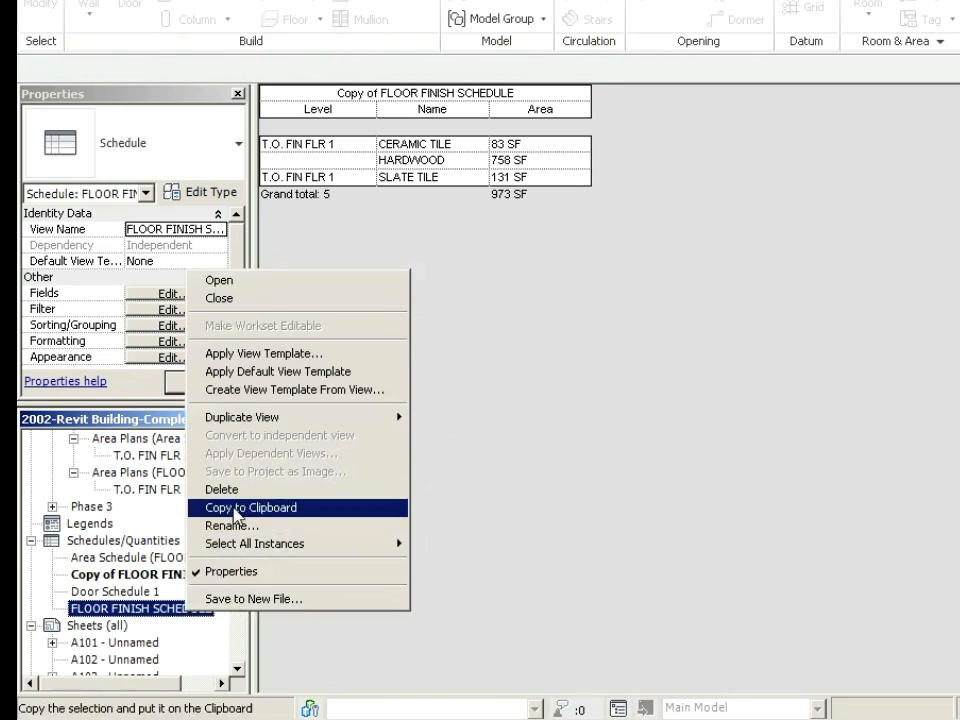
left_click(230, 524)
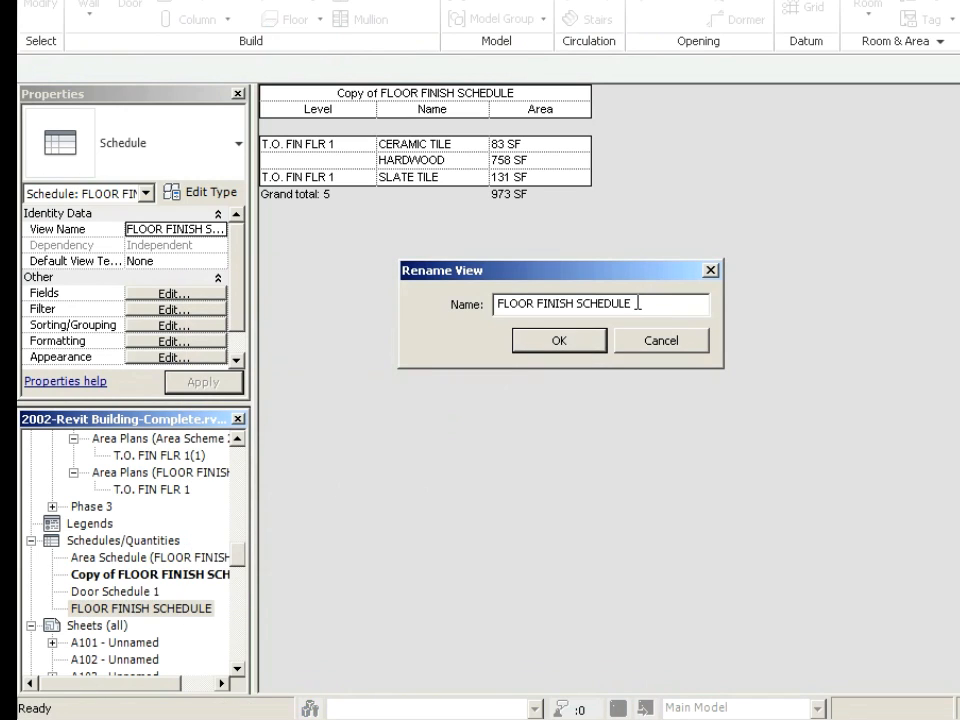
type("FL")
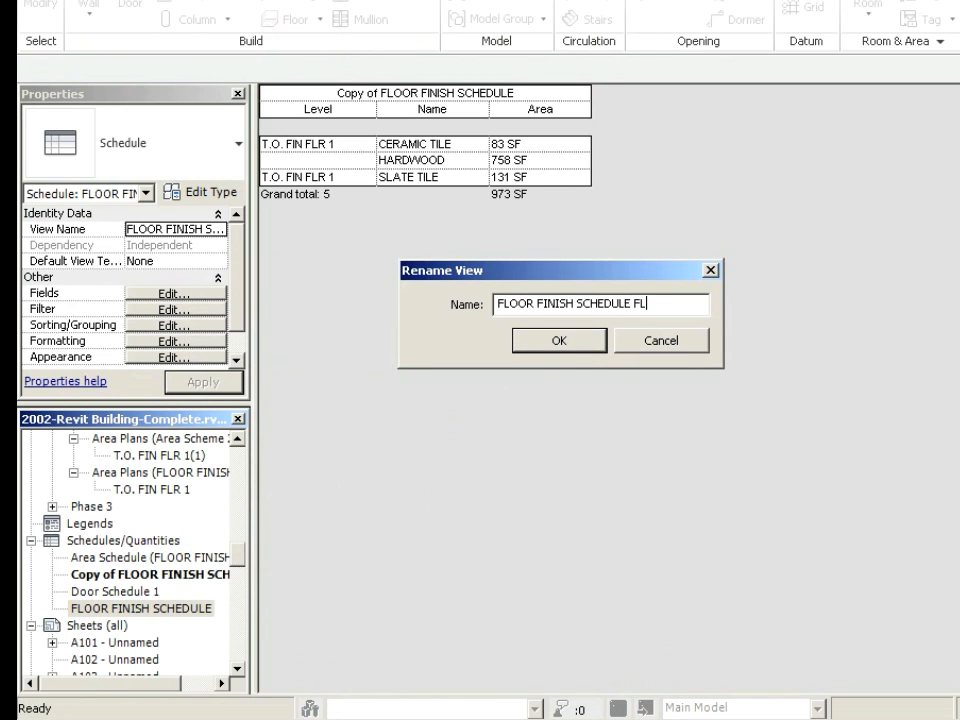
left_click(558, 340)
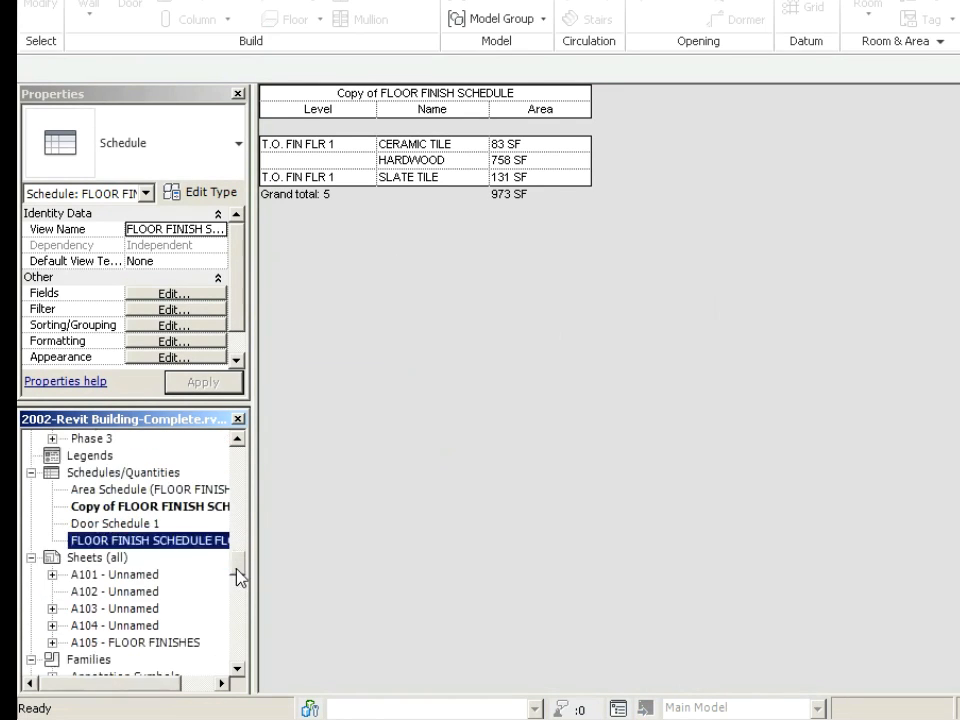
Step: Bring up sheet A105 FLOOR FINISHES showing the renamed schedule
double_click(136, 608)
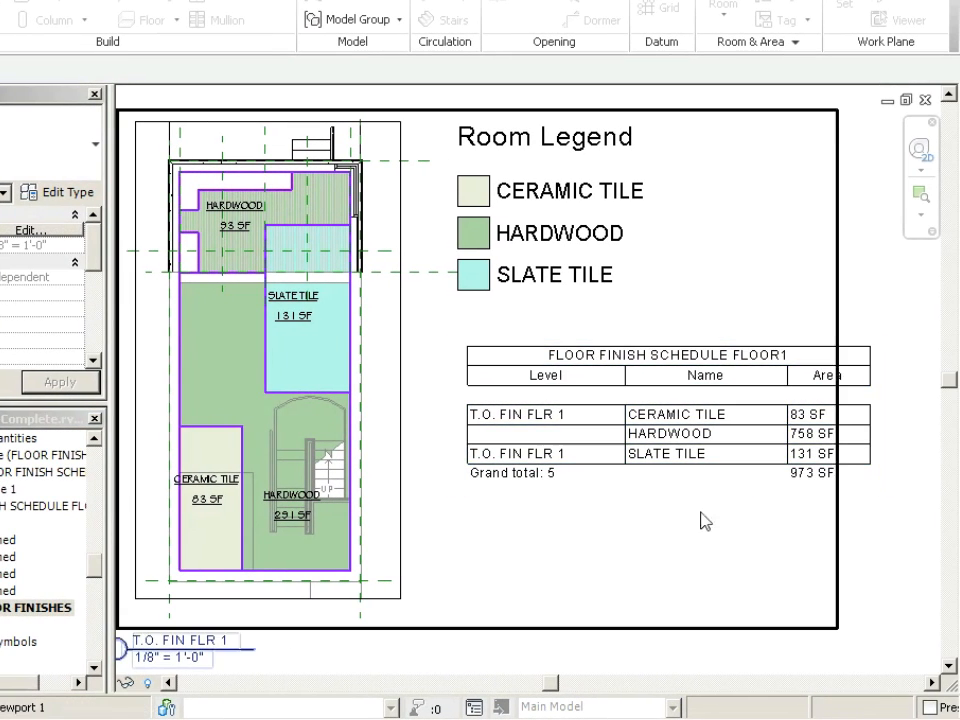
mouse_move(604, 444)
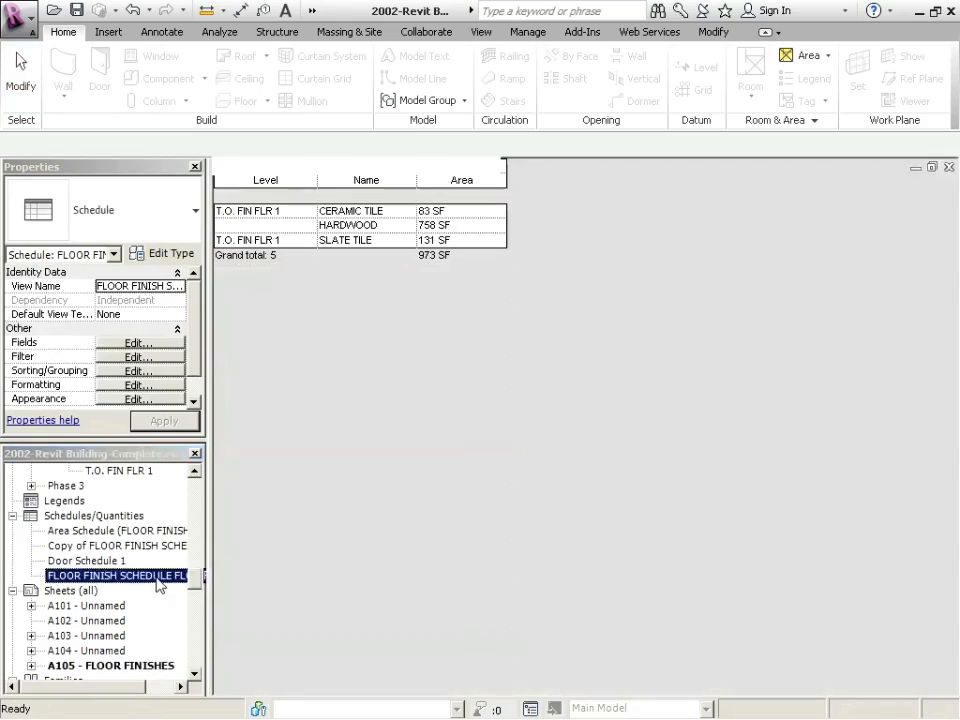
Step: Filter FLOOR FINISH SCHEDULE FLOOR1 by Level equals T.O. FIN FLR 1, leaving 4 areas at 598 SF
double_click(116, 576)
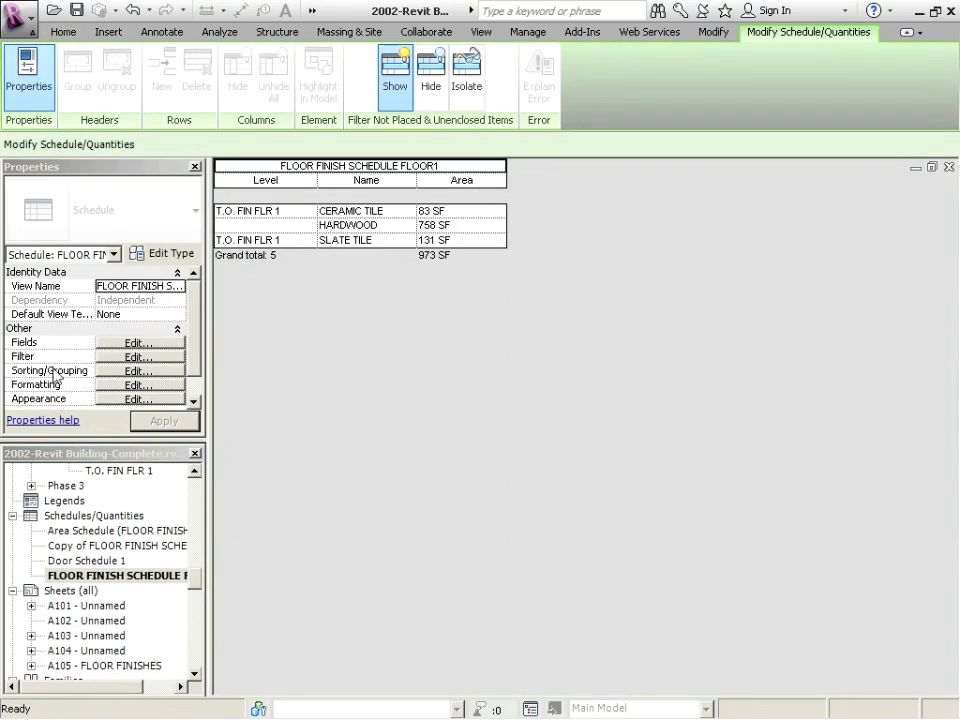
left_click(140, 356)
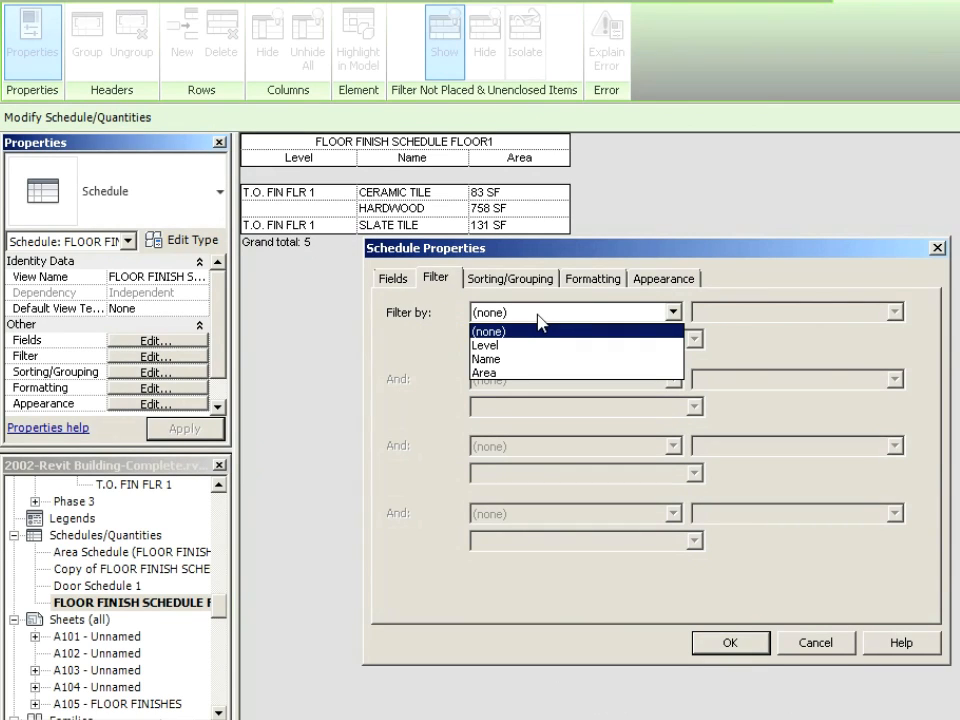
left_click(392, 278)
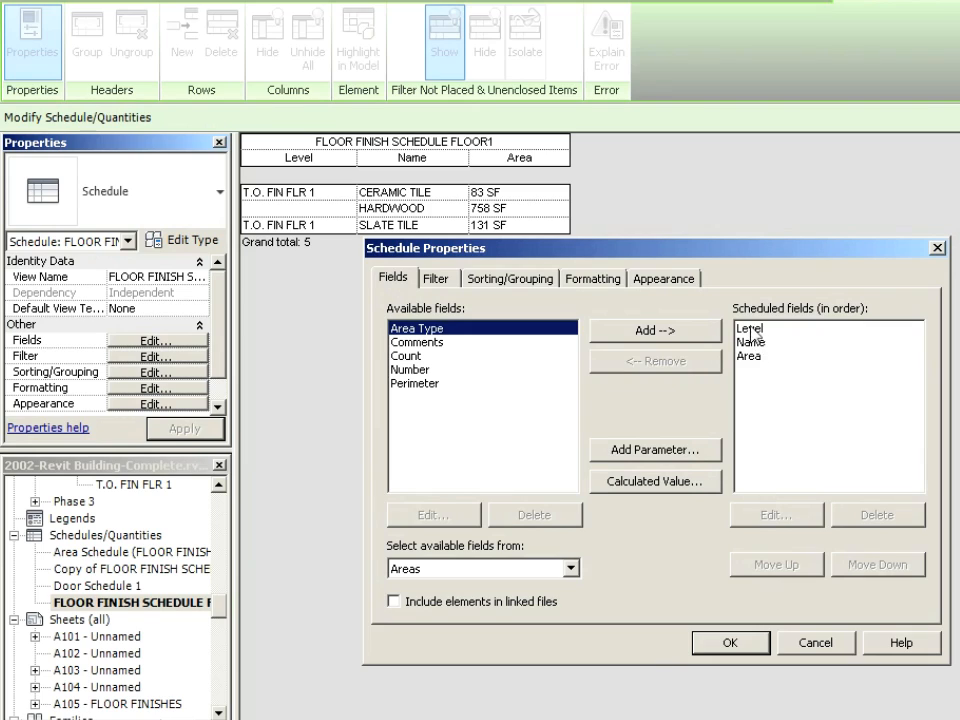
left_click(436, 278)
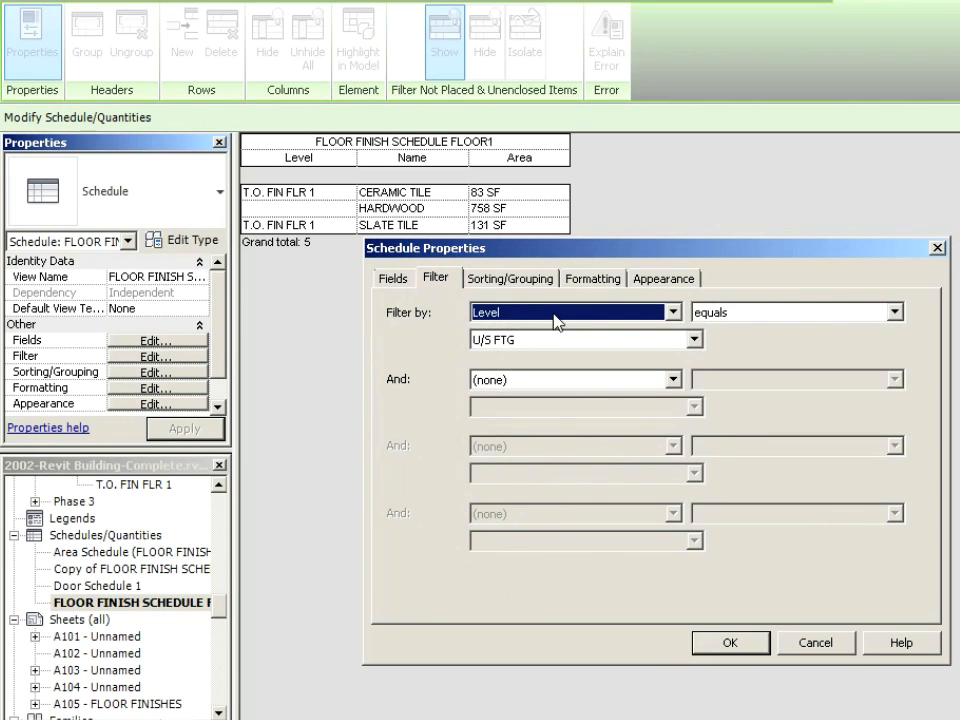
left_click(692, 340)
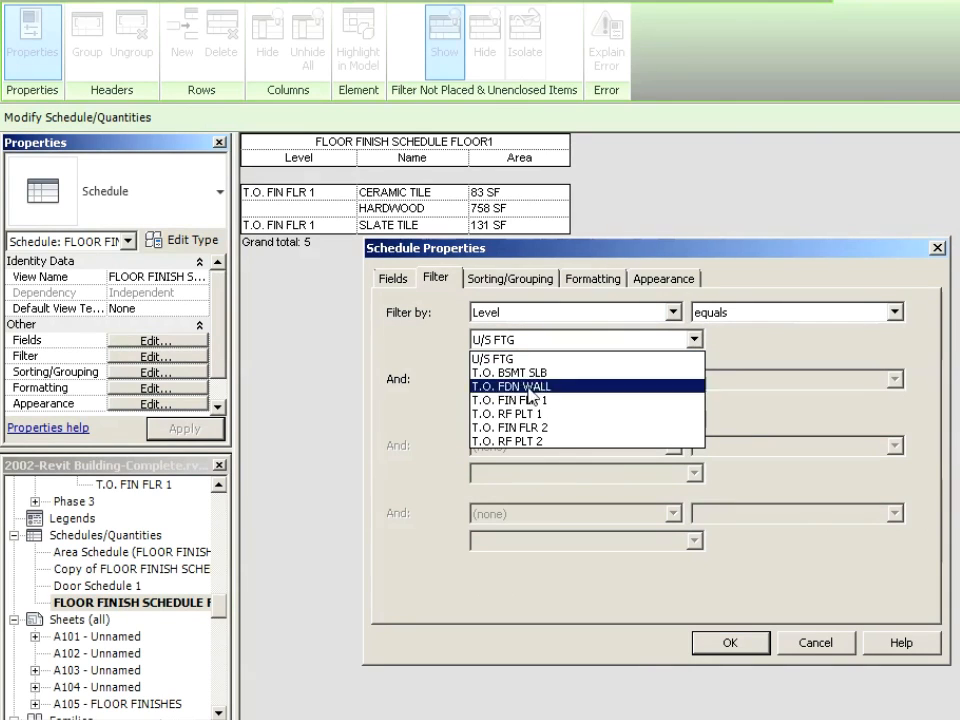
left_click(510, 400)
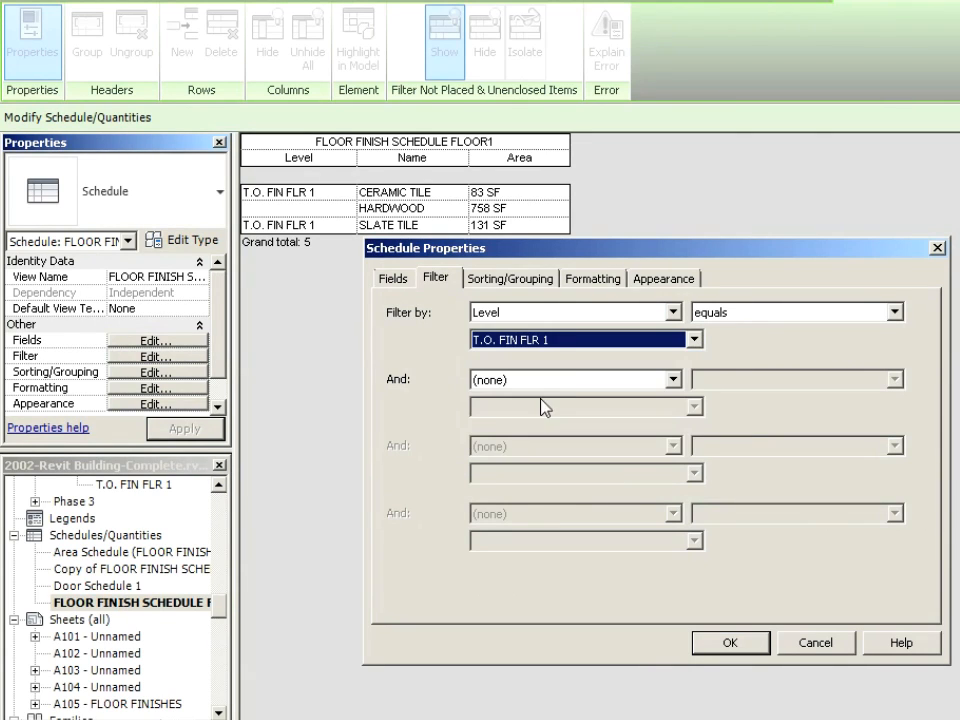
mouse_move(616, 496)
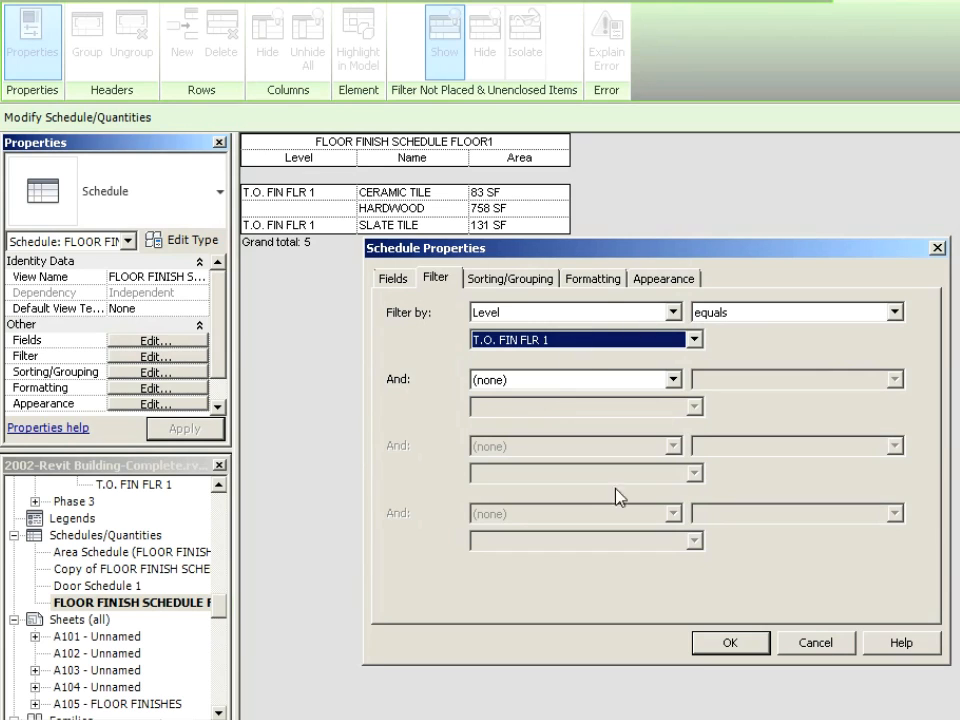
left_click(728, 642)
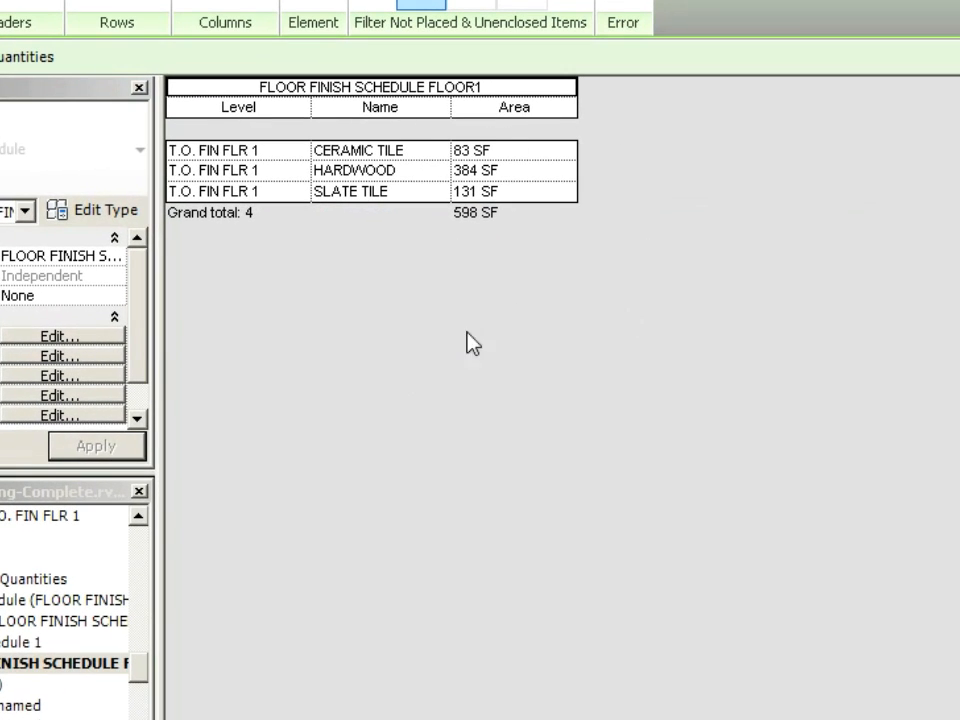
mouse_move(250, 170)
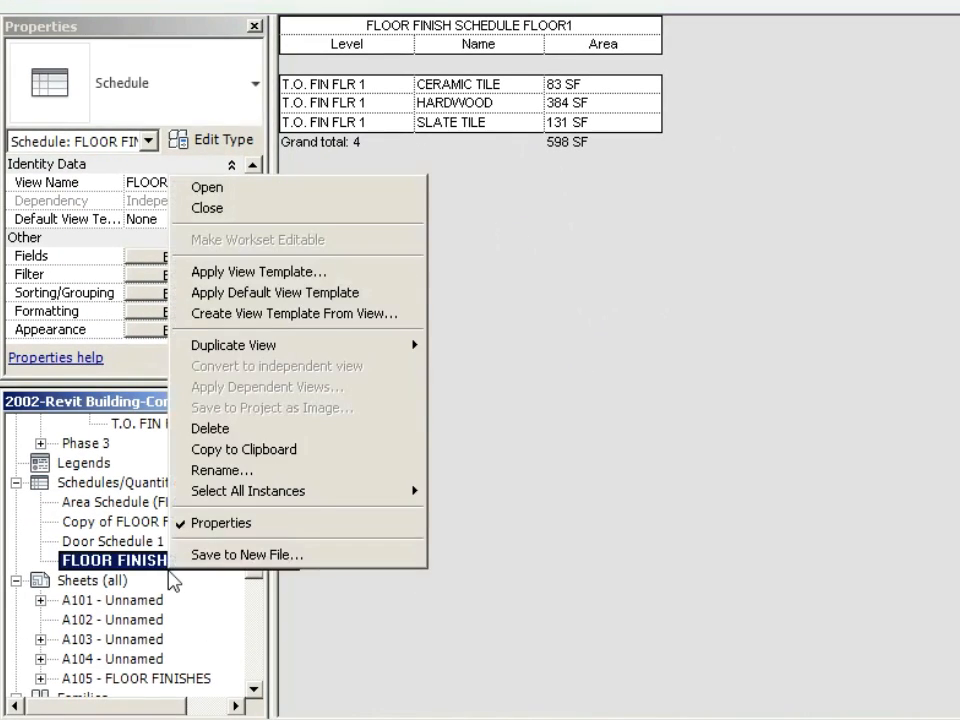
mouse_move(232, 344)
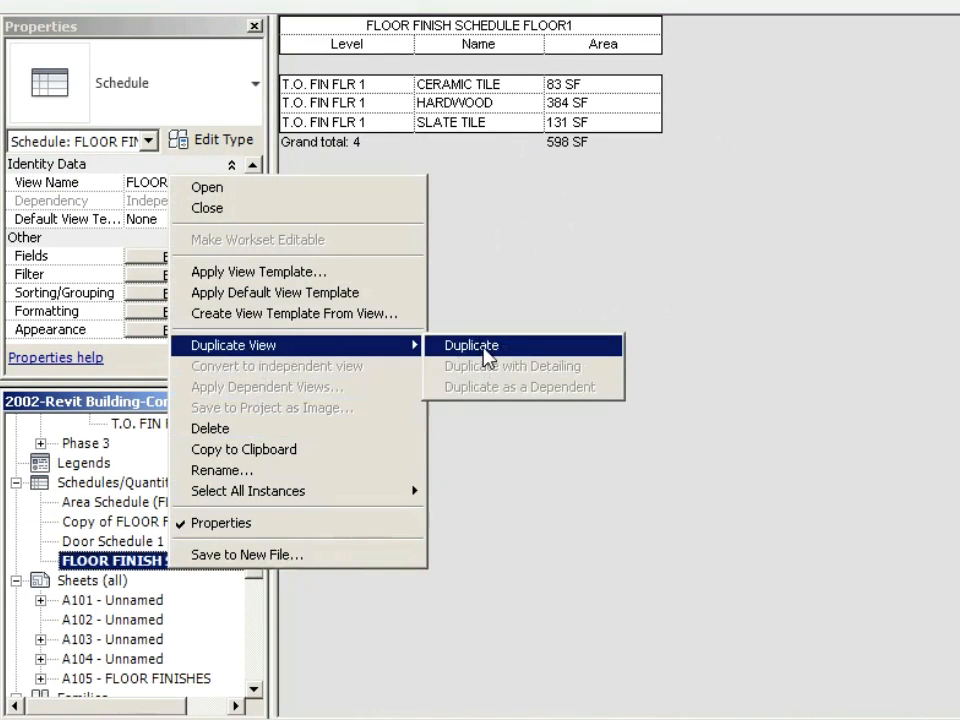
Step: Duplicate the schedule as FLOOR FINISH SCHEDULE FLOOR2 filtered to T.O. FIN FLR 2, then return to sheet A105
left_click(470, 344)
type("FLOOR FINISH SCHEDULE FLOOR2")
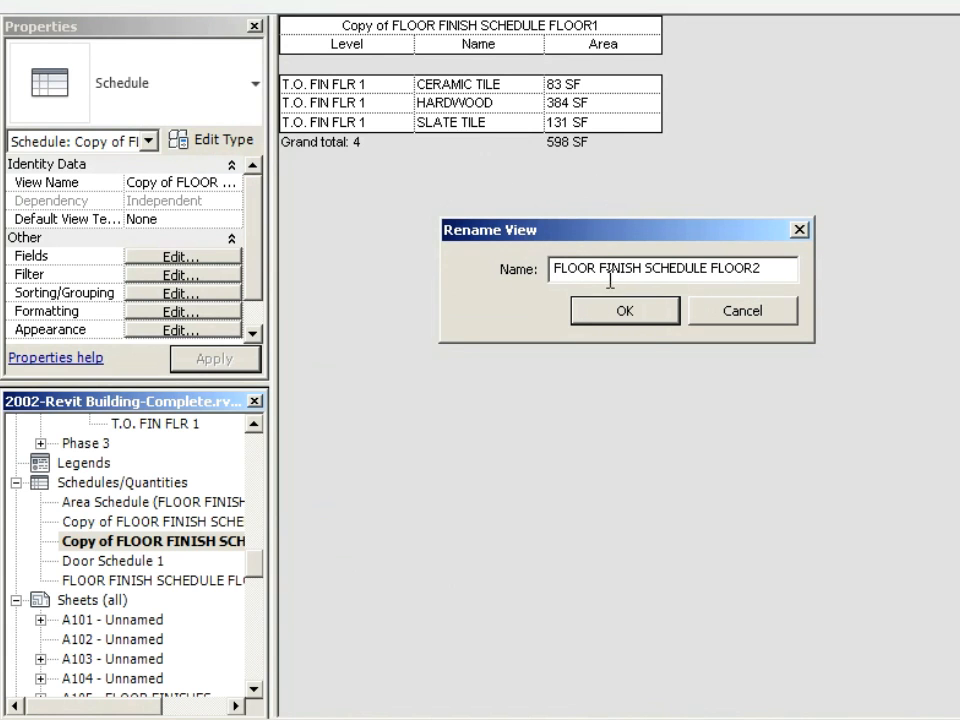
left_click(624, 310)
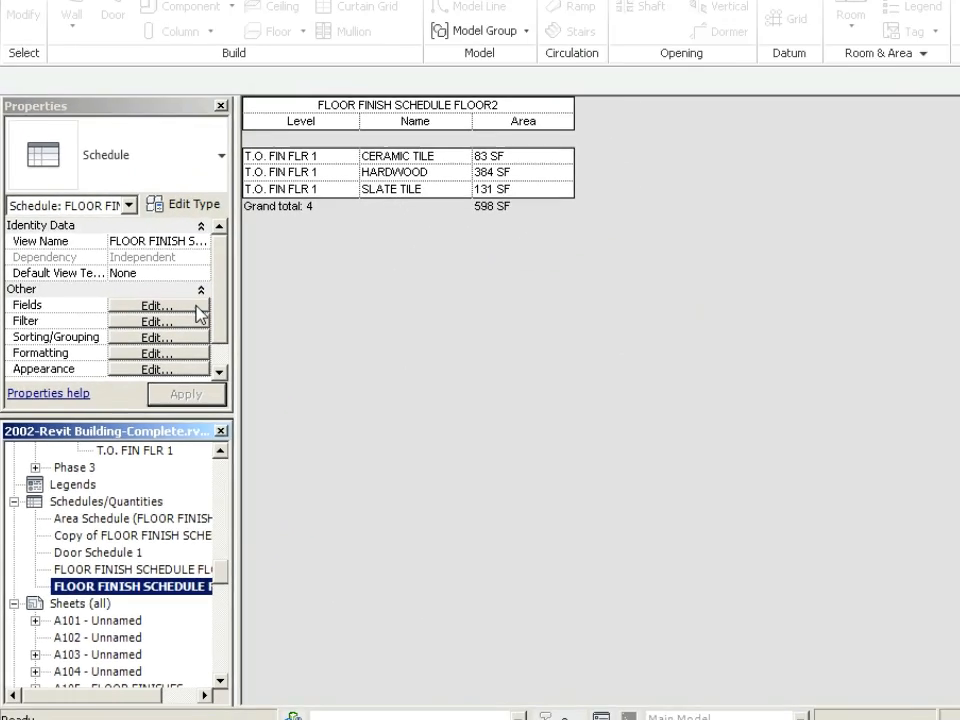
left_click(156, 320)
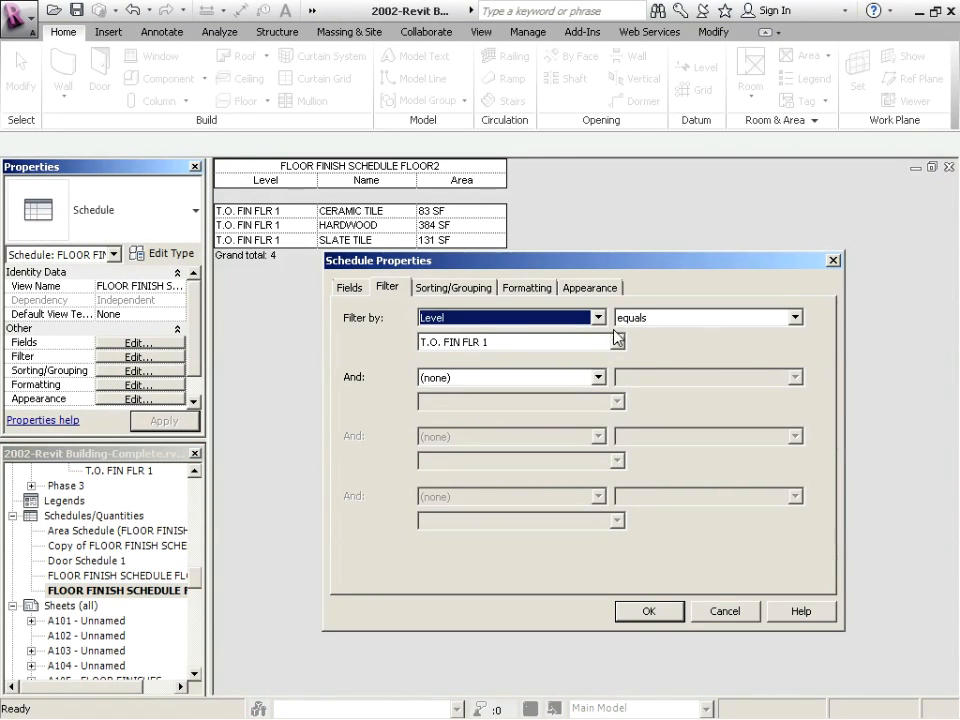
left_click(616, 340)
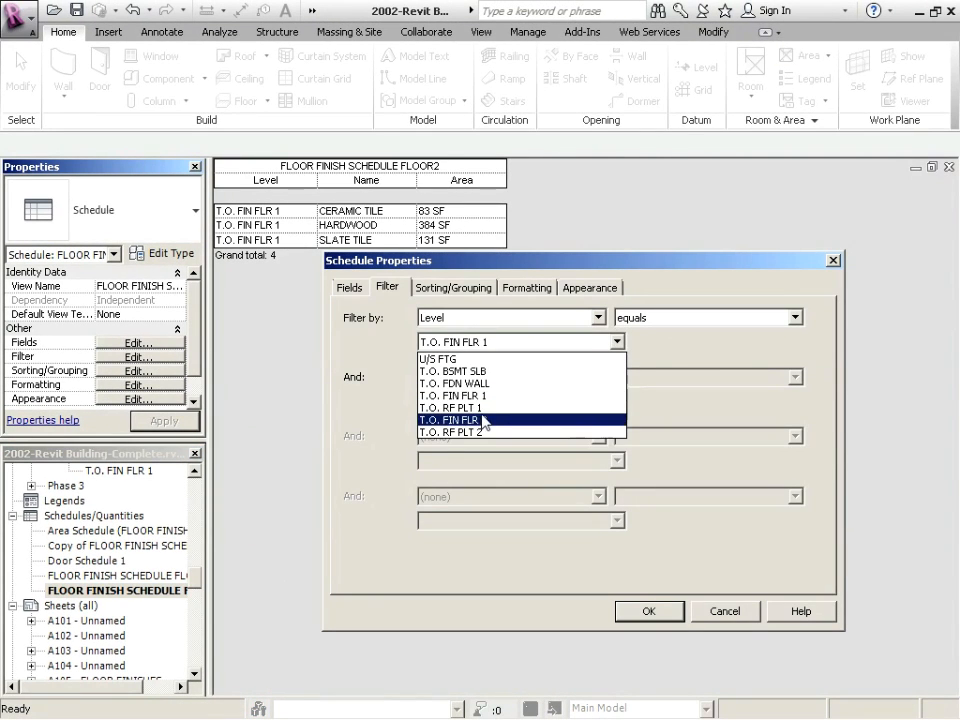
left_click(648, 612)
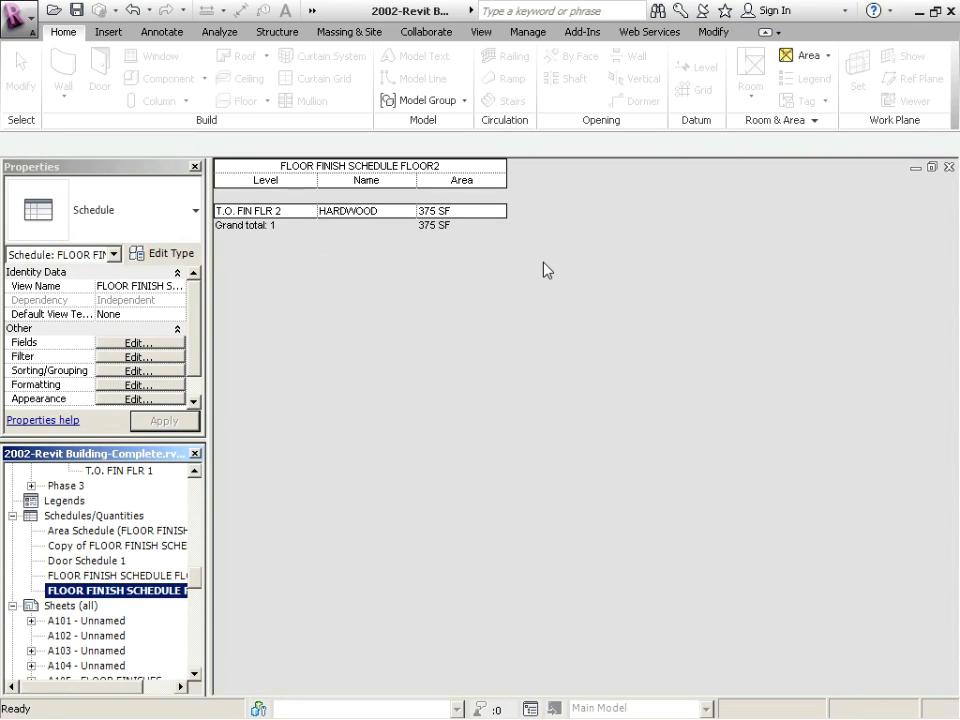
mouse_move(408, 290)
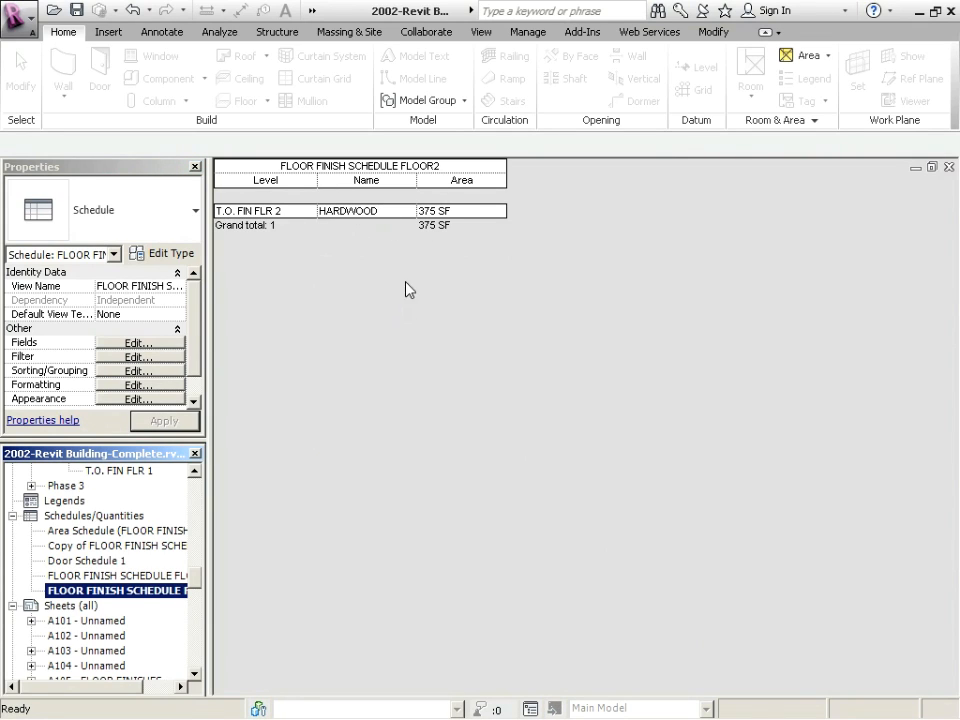
mouse_move(216, 576)
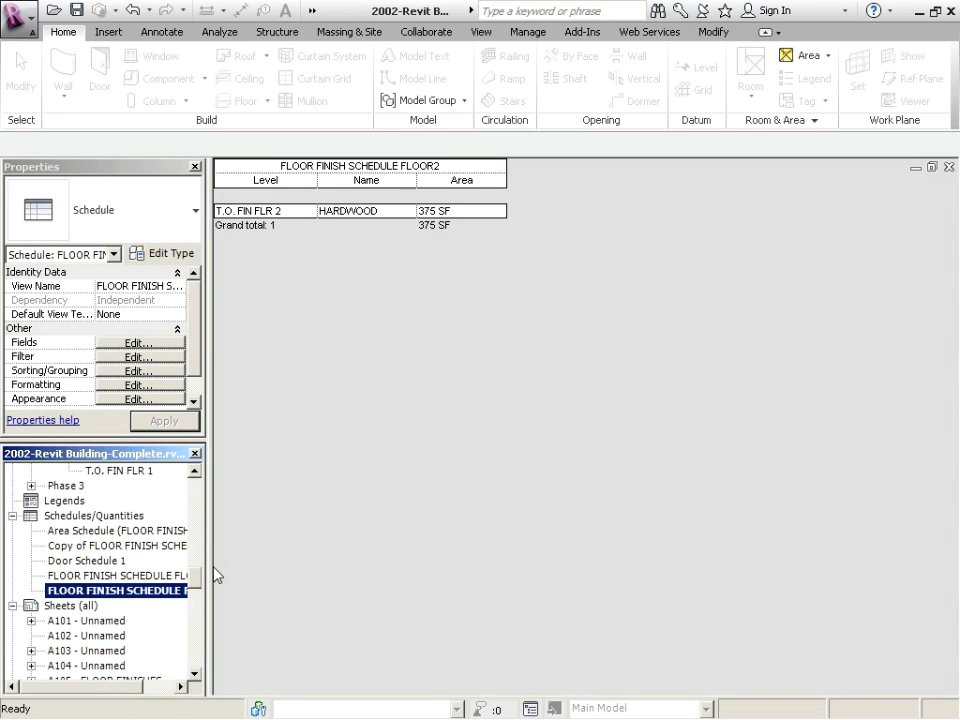
double_click(108, 620)
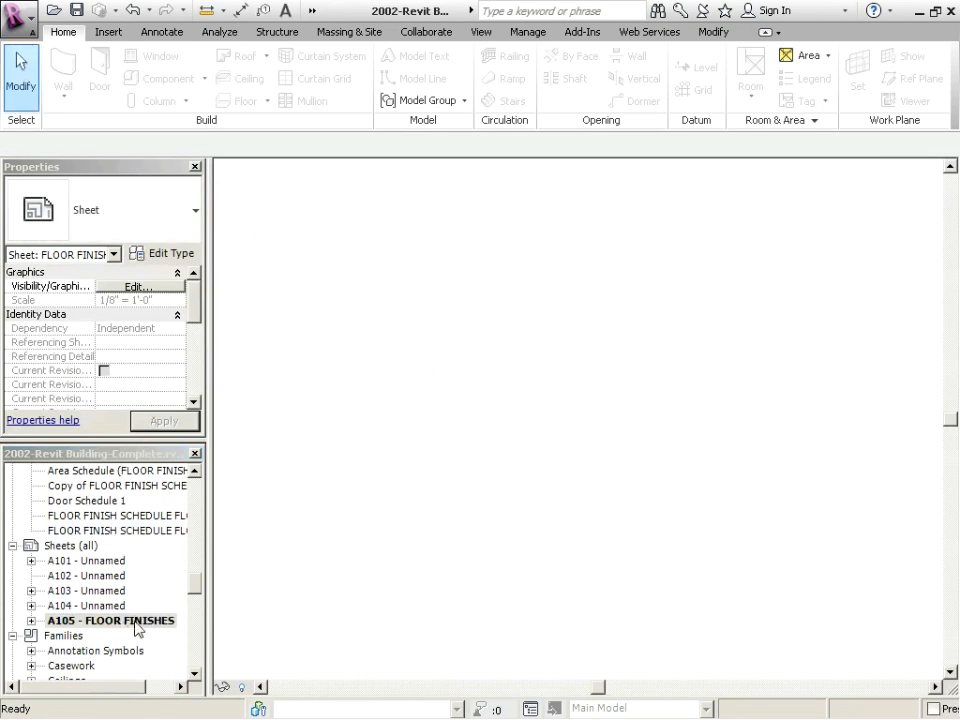
Step: Reopen sheet A105 with its plan, Room Legend and floor 1 schedule, dismissing the viewport menu
double_click(108, 620)
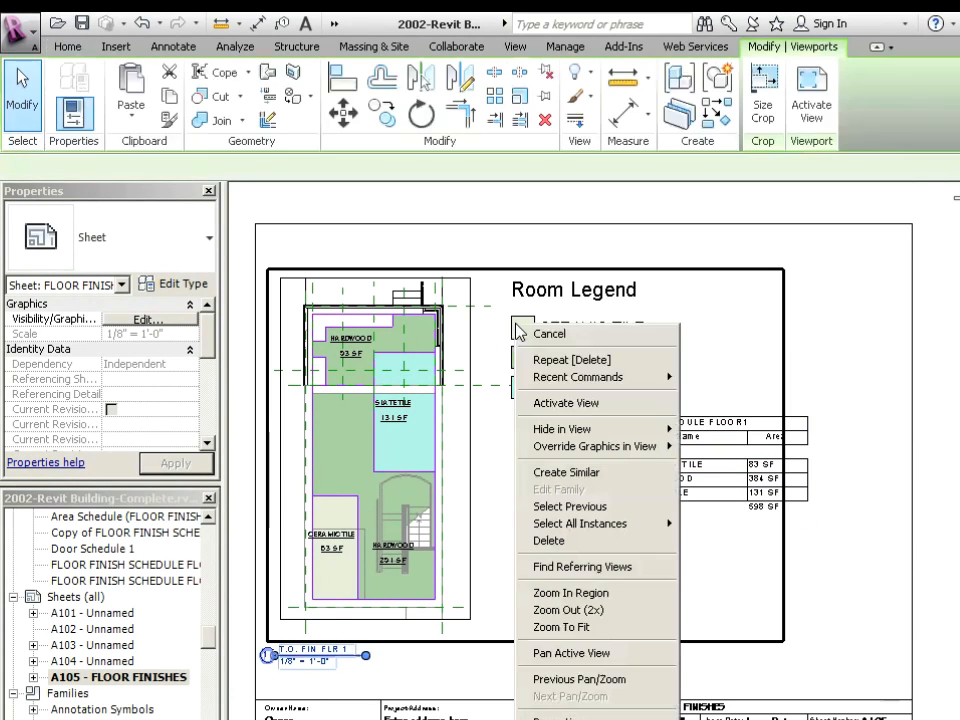
left_click(548, 334)
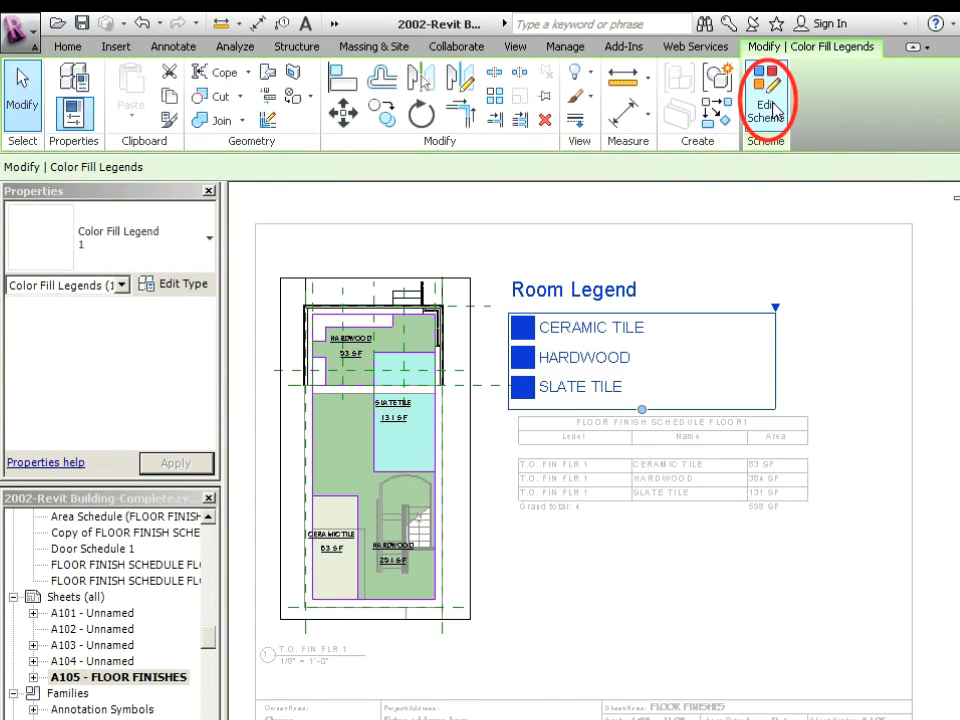
Step: Set the Room Legend scheme fill patterns to Crosshatch for CERAMIC TILE and Vertical for HARDWOOD
left_click(764, 96)
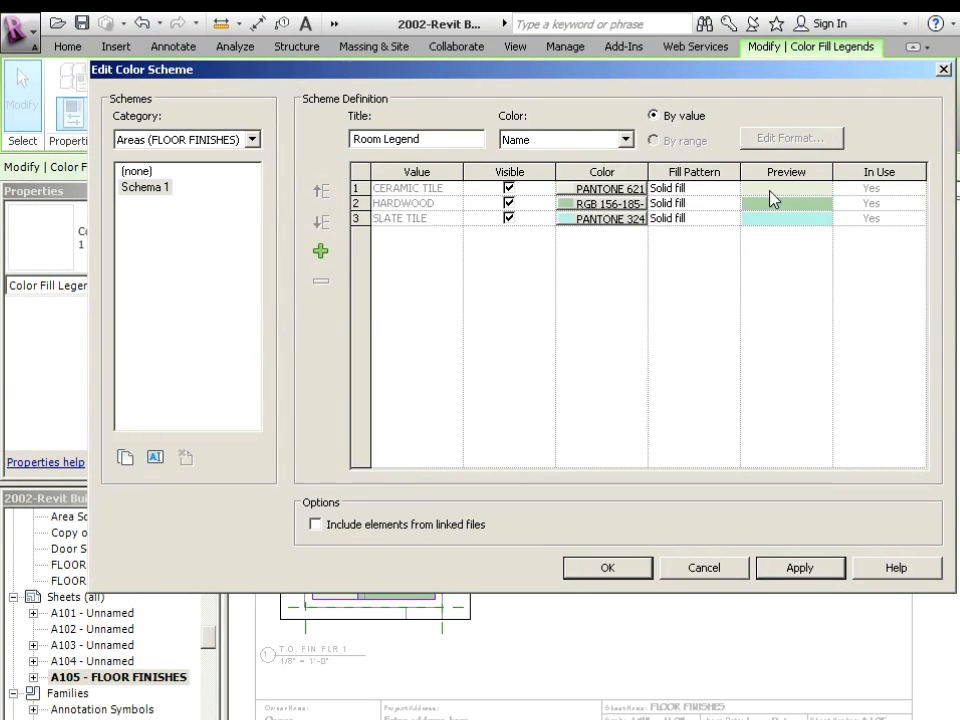
left_click(728, 188)
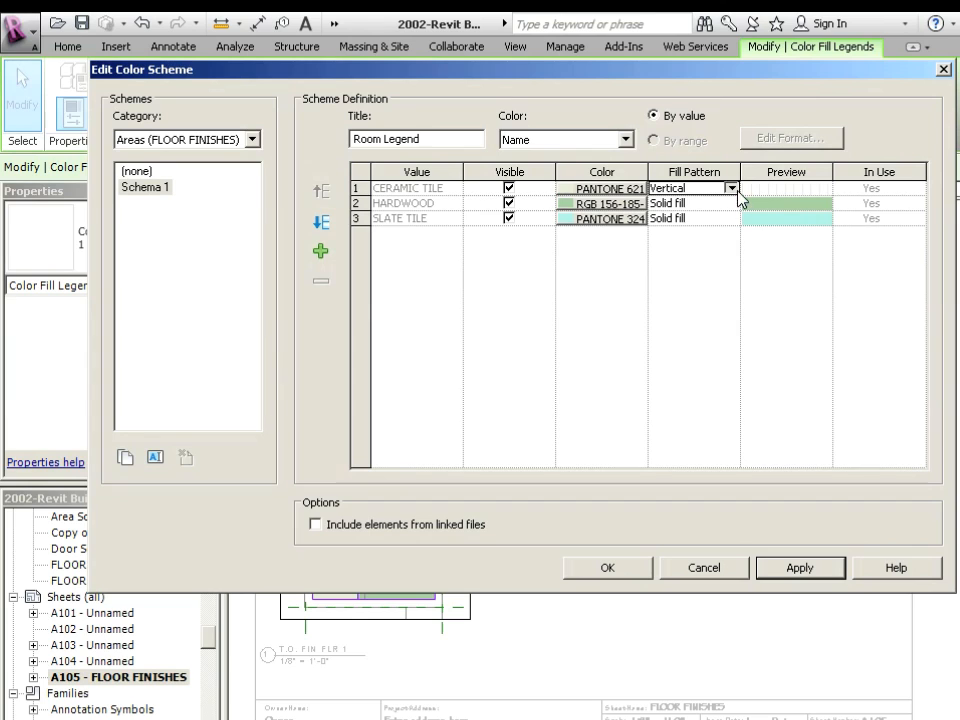
left_click(732, 188)
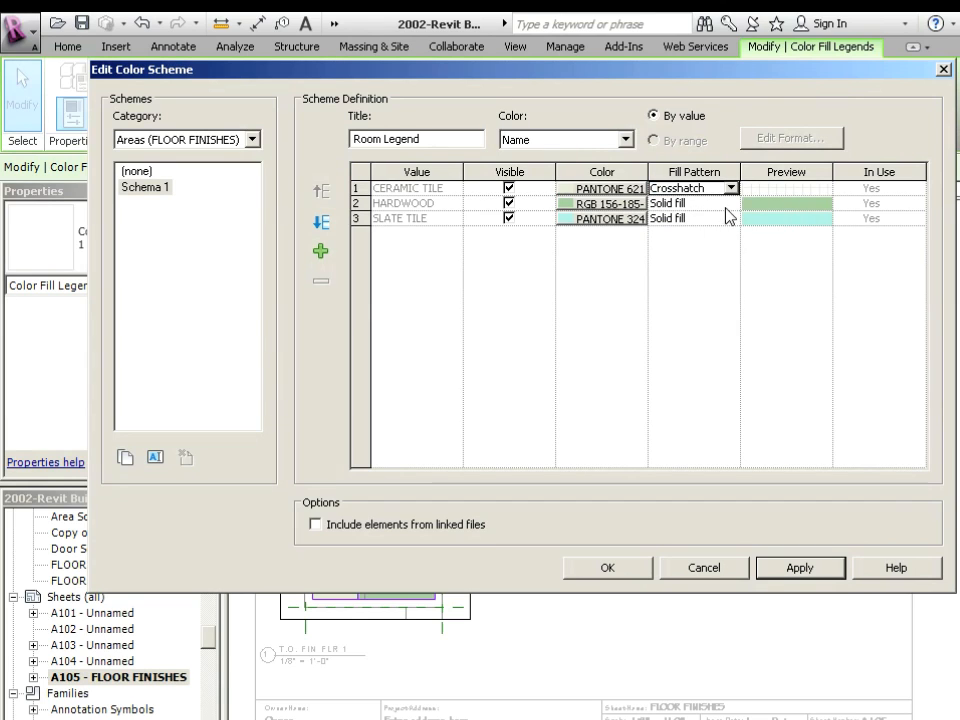
left_click(730, 204)
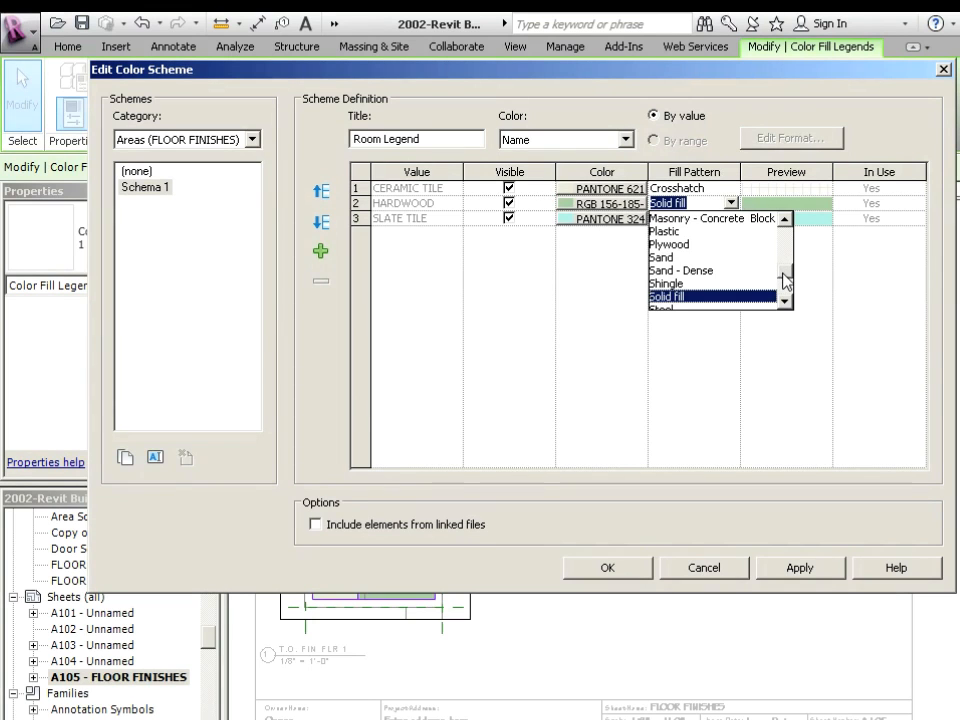
left_click(690, 202)
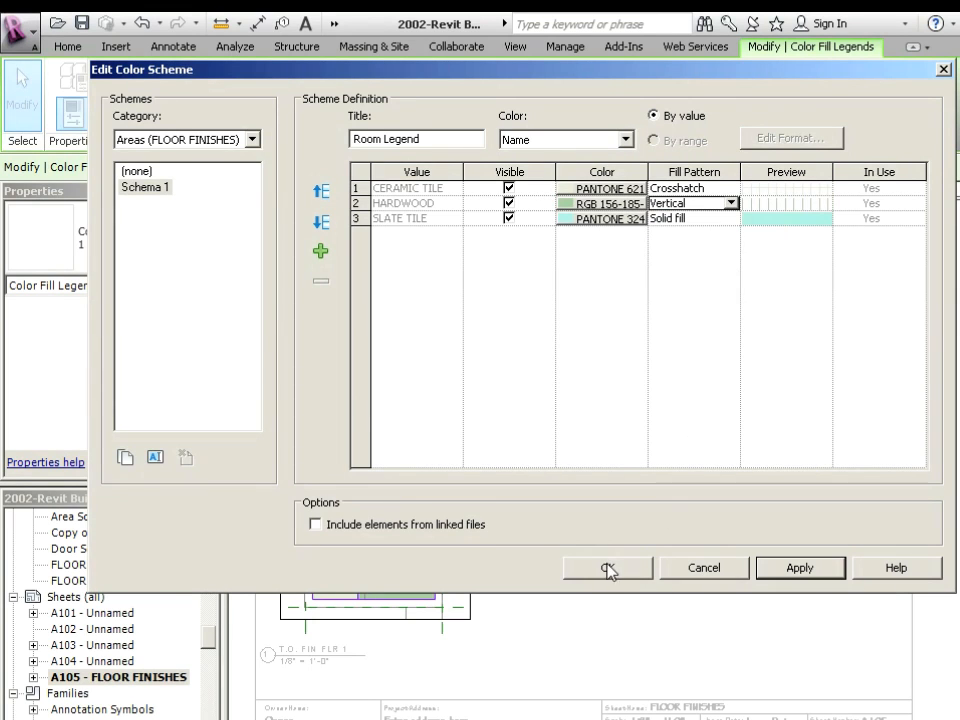
left_click(608, 568)
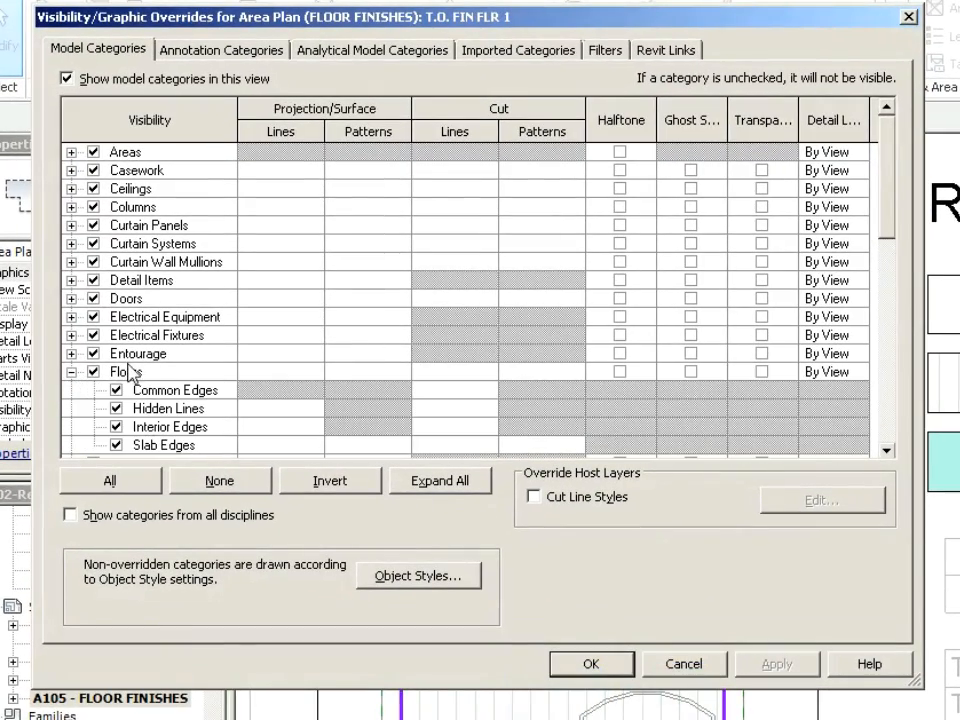
Step: Override the Floors surface pattern to not Visible in the level 1 area plan's graphics overrides
left_click(126, 352)
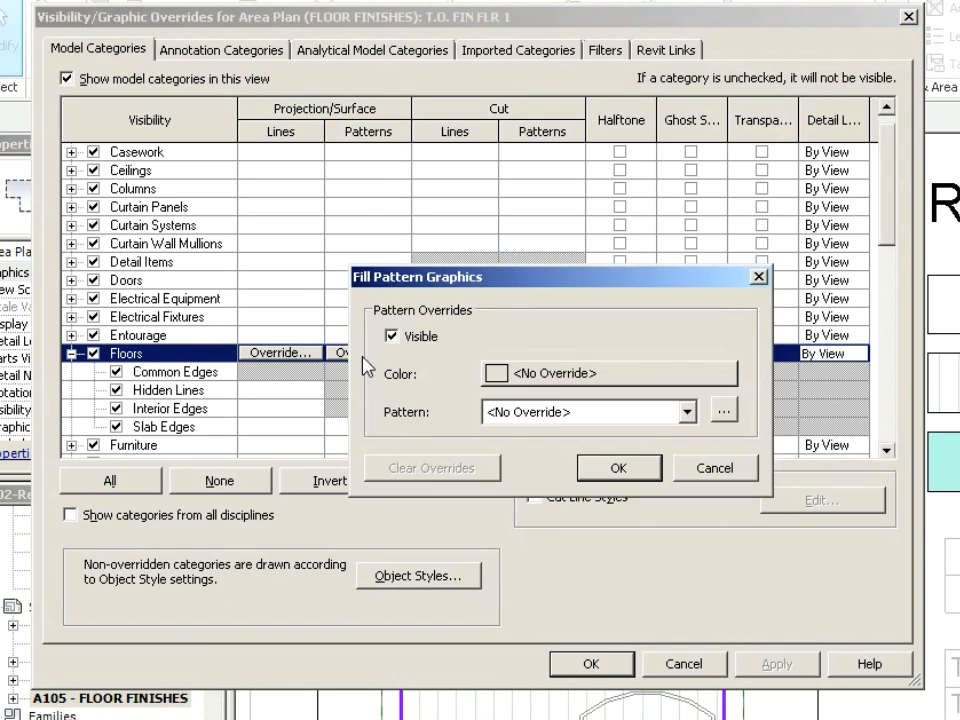
left_click(392, 336)
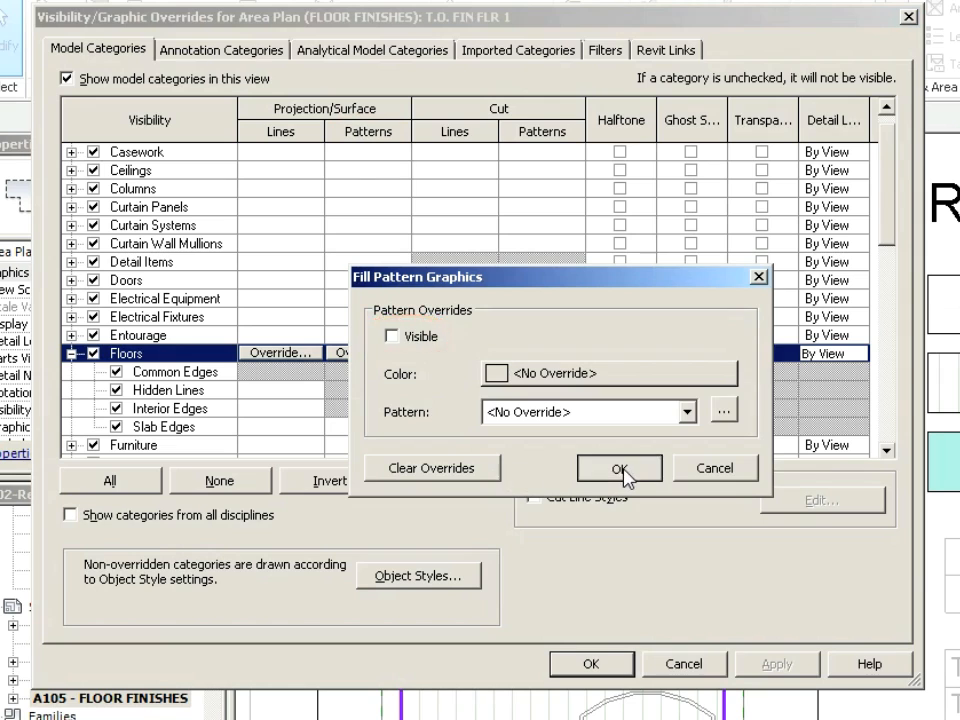
left_click(620, 468)
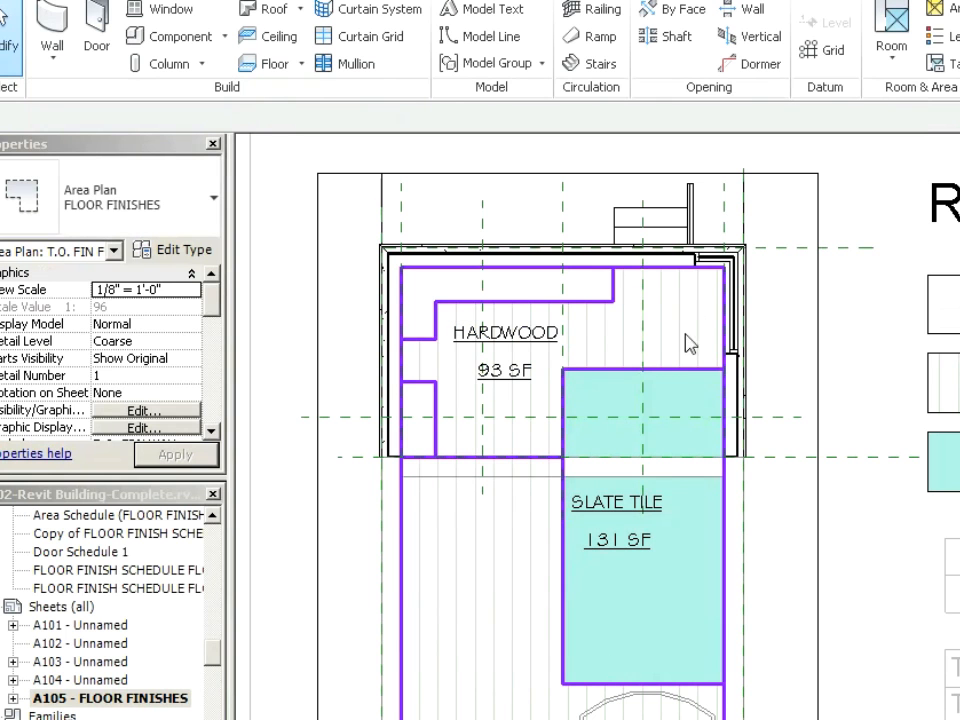
mouse_move(444, 380)
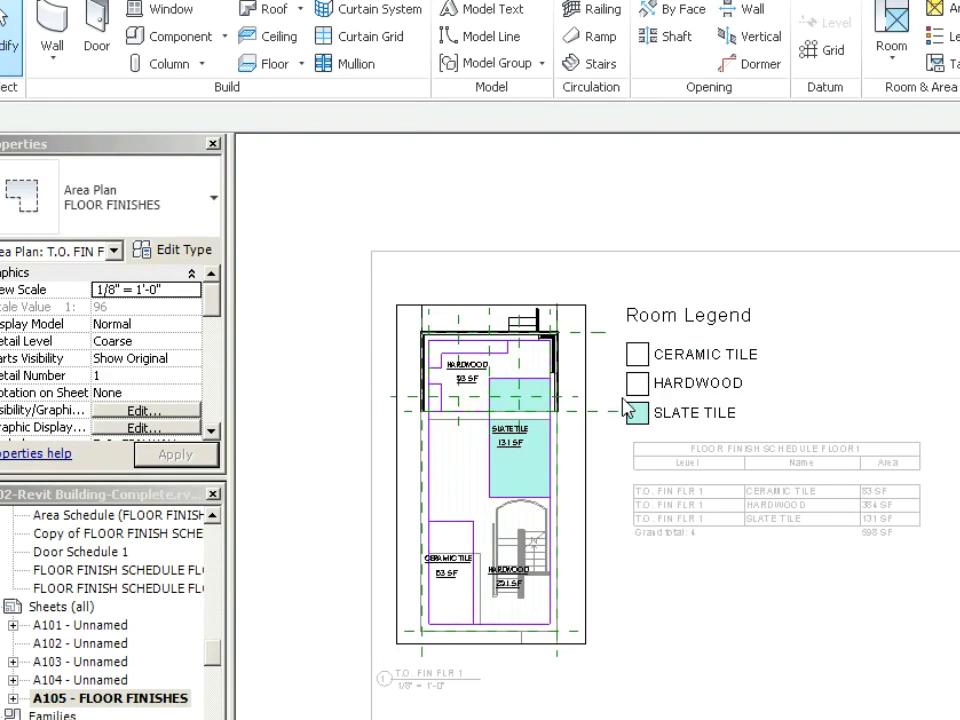
Step: Deactivate the plan viewport to return to sheet level on A105
right_click(624, 408)
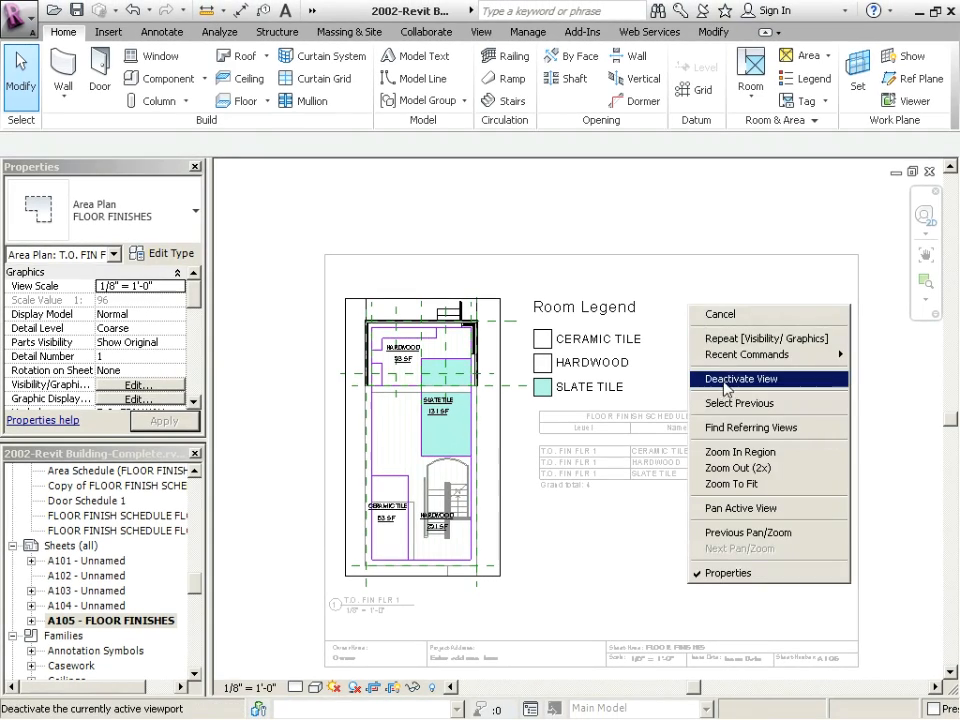
left_click(738, 378)
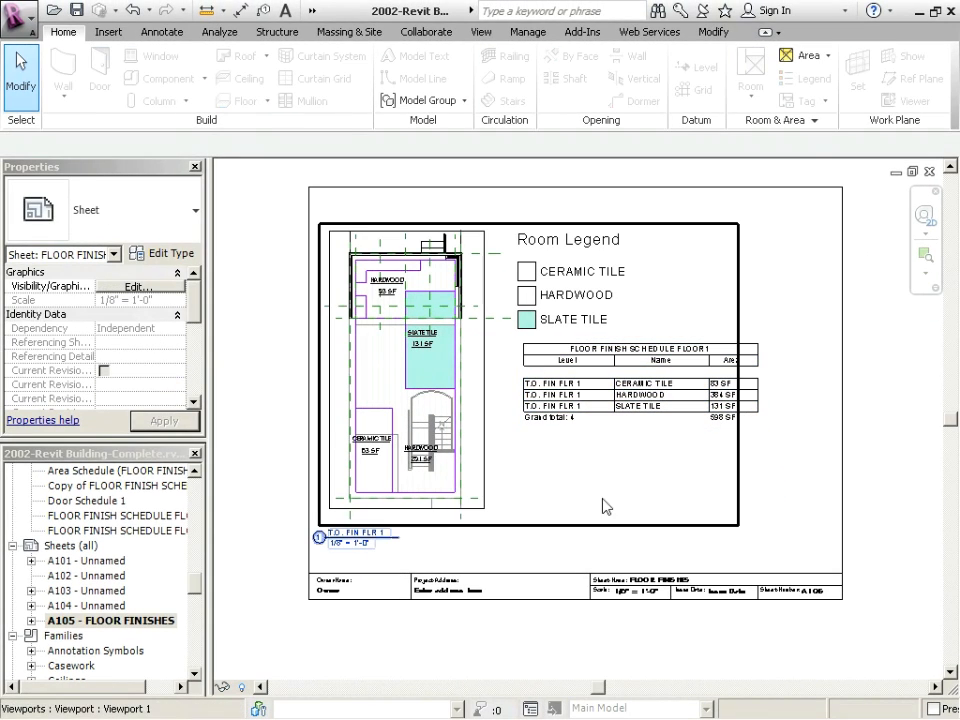
mouse_move(76, 10)
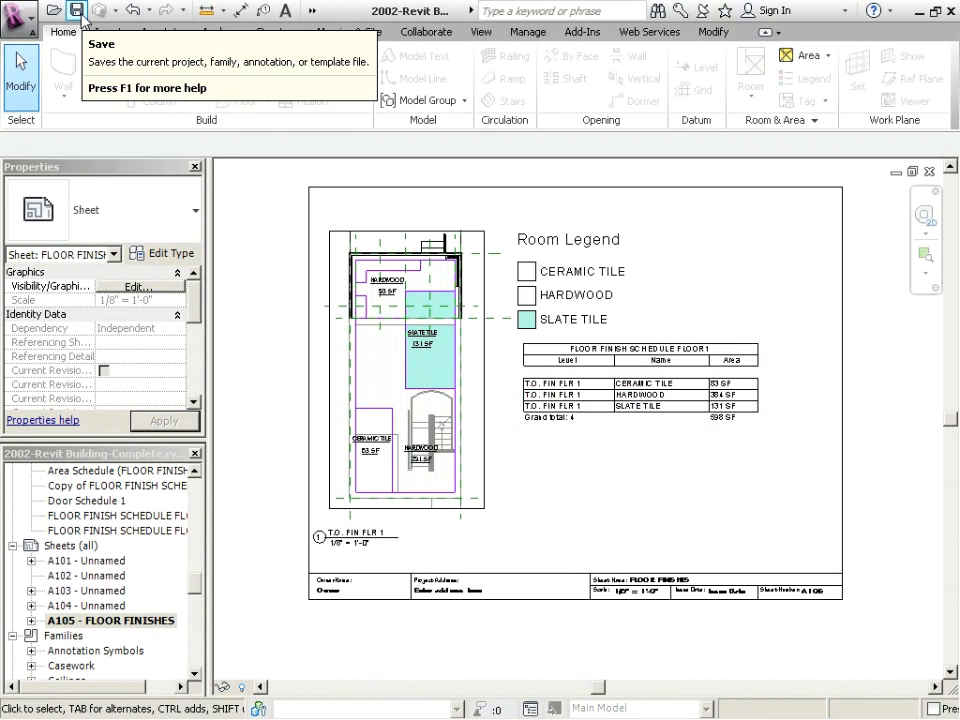